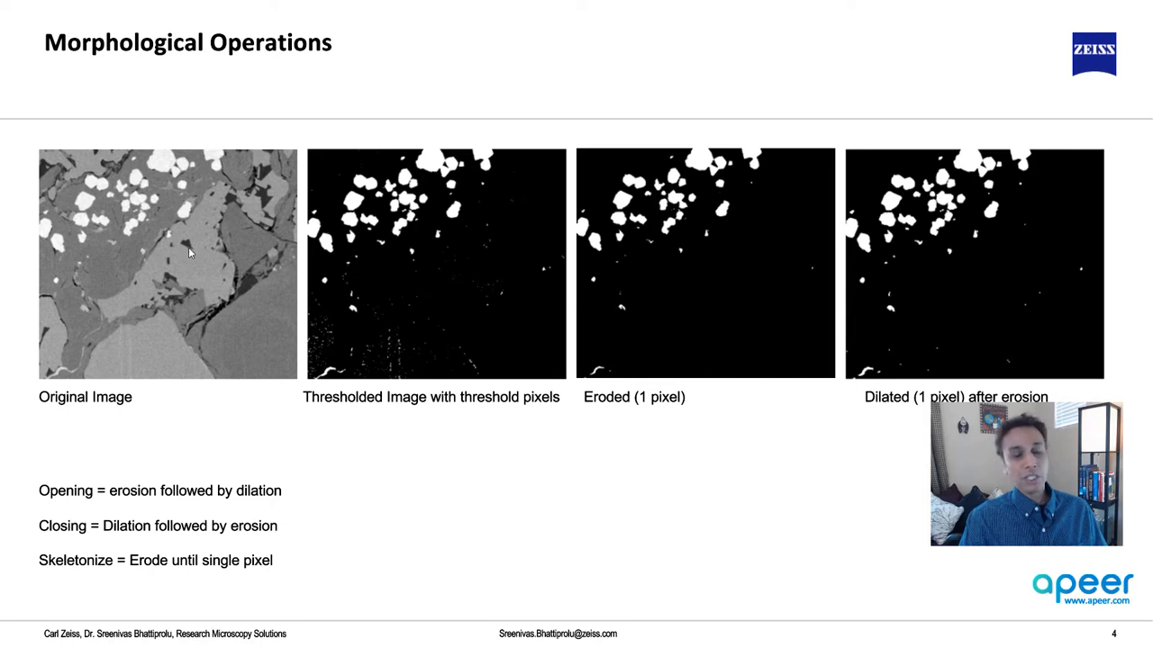
{"action": "mouse_move", "coordinate": [226, 286]}
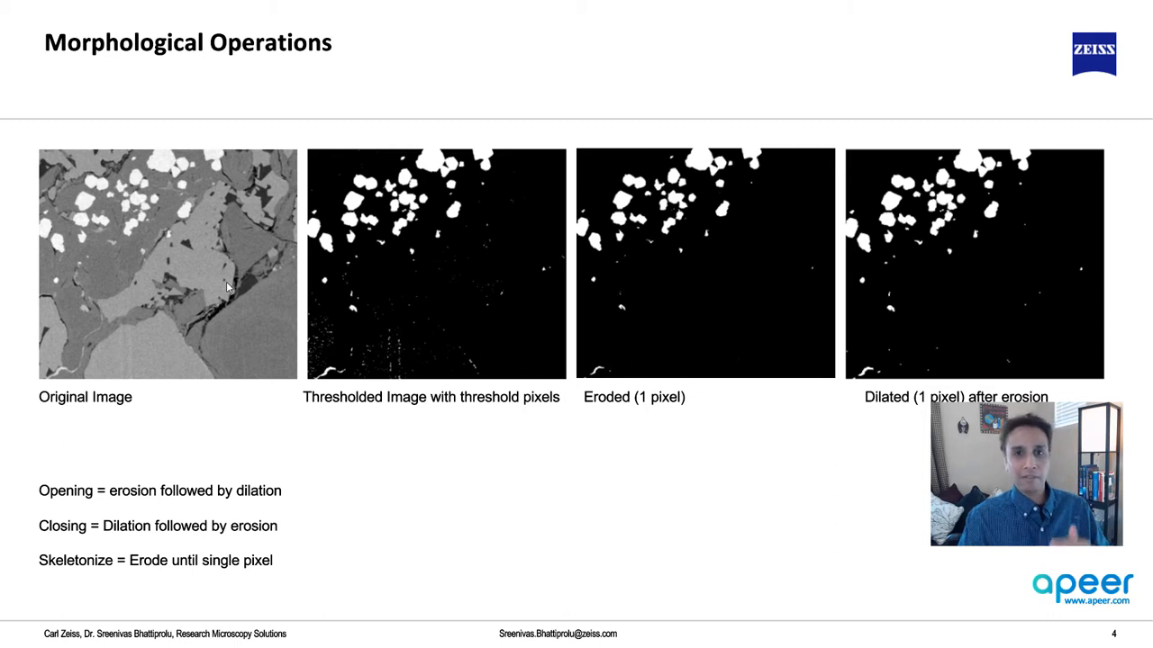
{"action": "mouse_move", "coordinate": [465, 288]}
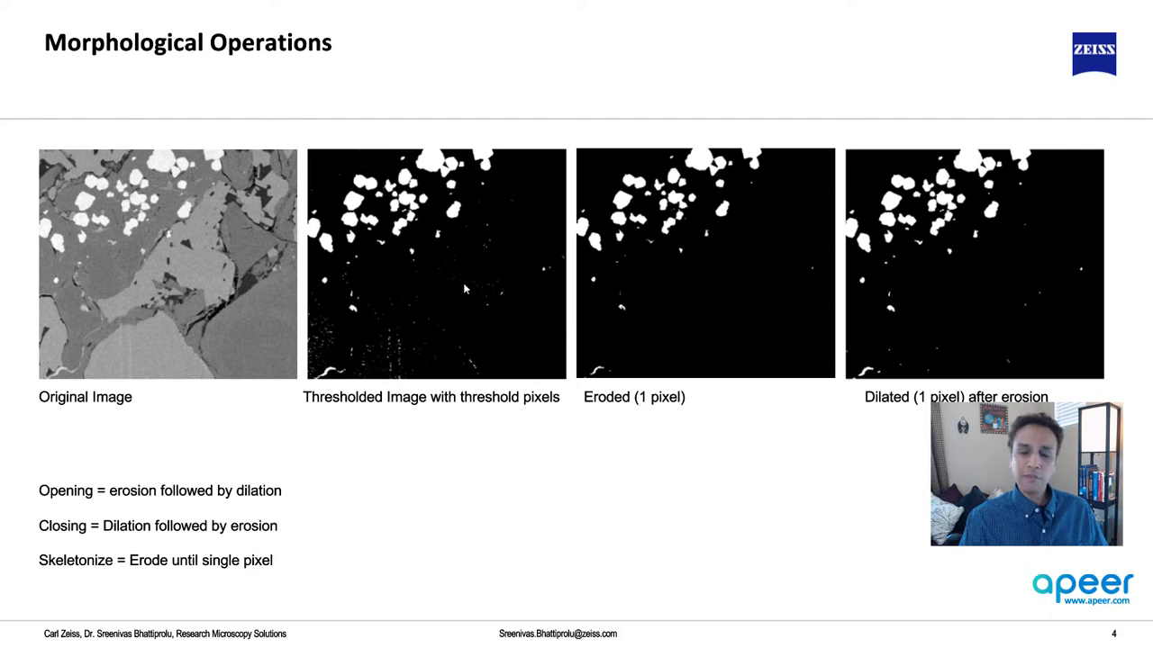
{"action": "mouse_move", "coordinate": [513, 292]}
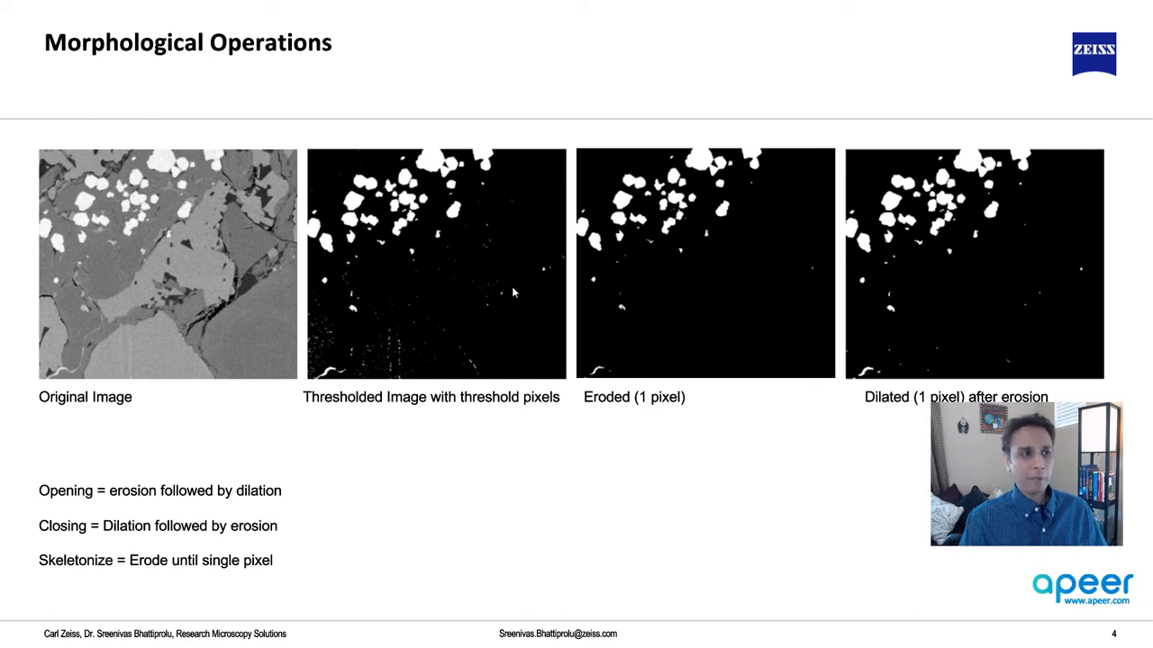
{"action": "mouse_move", "coordinate": [425, 248]}
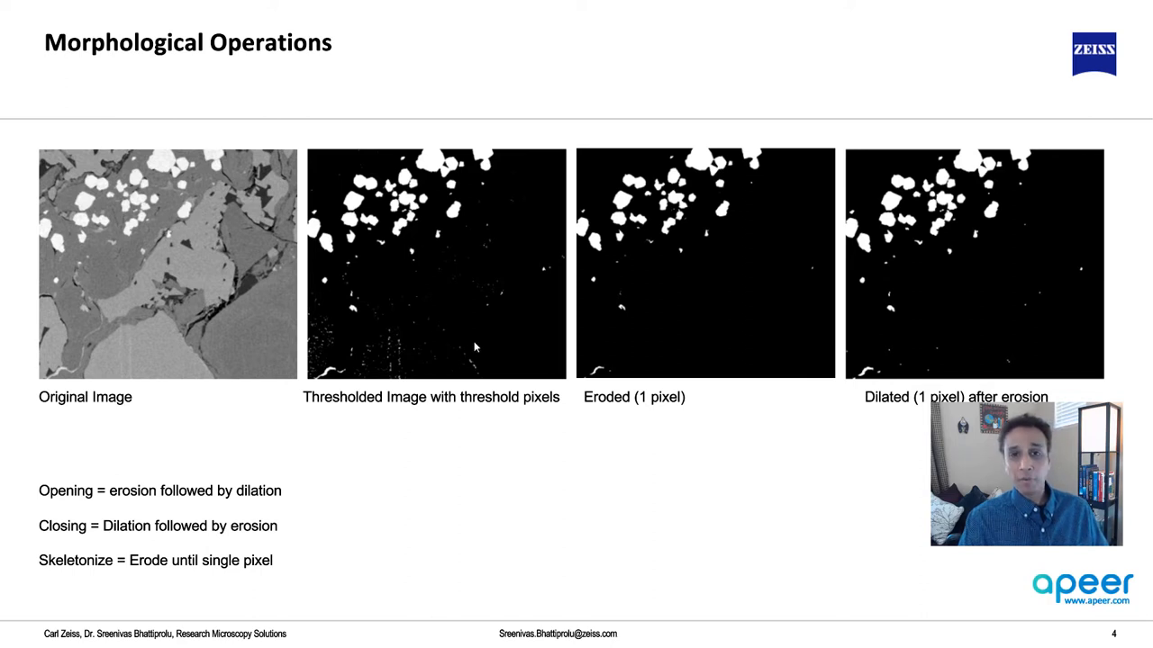
{"action": "mouse_move", "coordinate": [767, 212]}
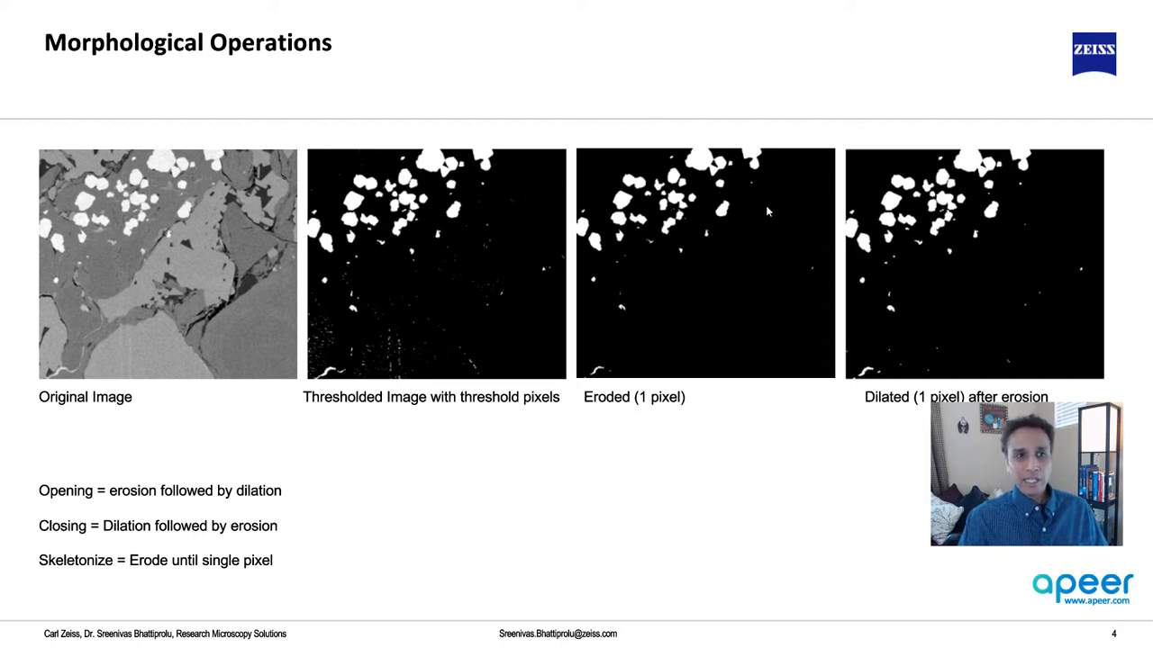
{"action": "mouse_move", "coordinate": [711, 356]}
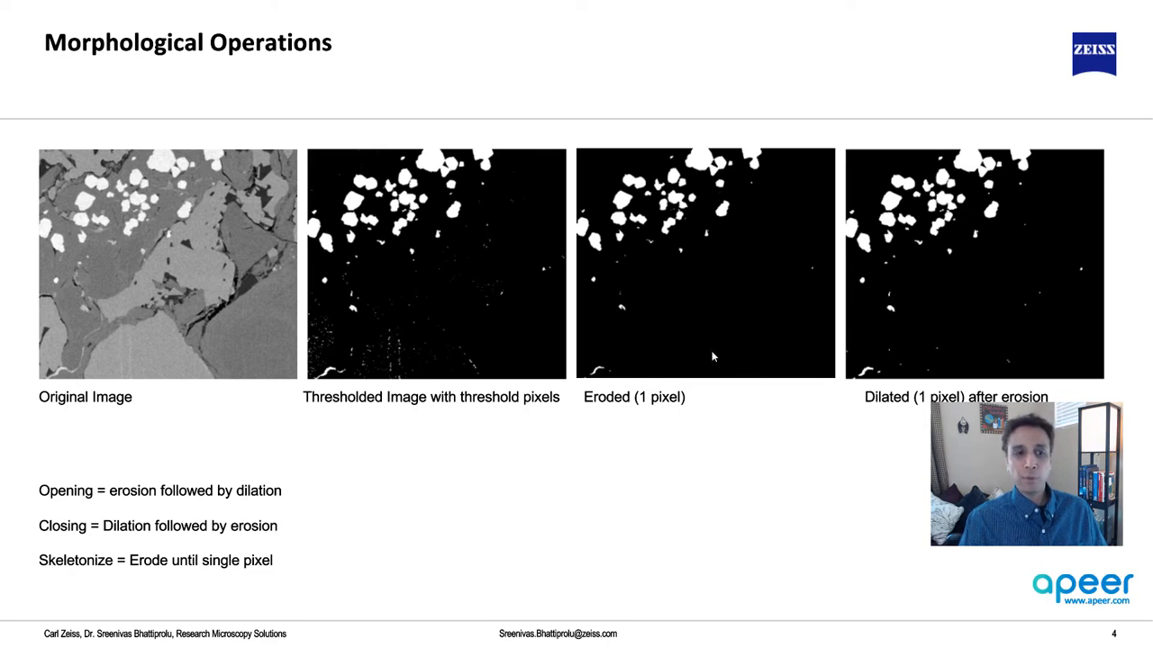
{"action": "mouse_move", "coordinate": [679, 339]}
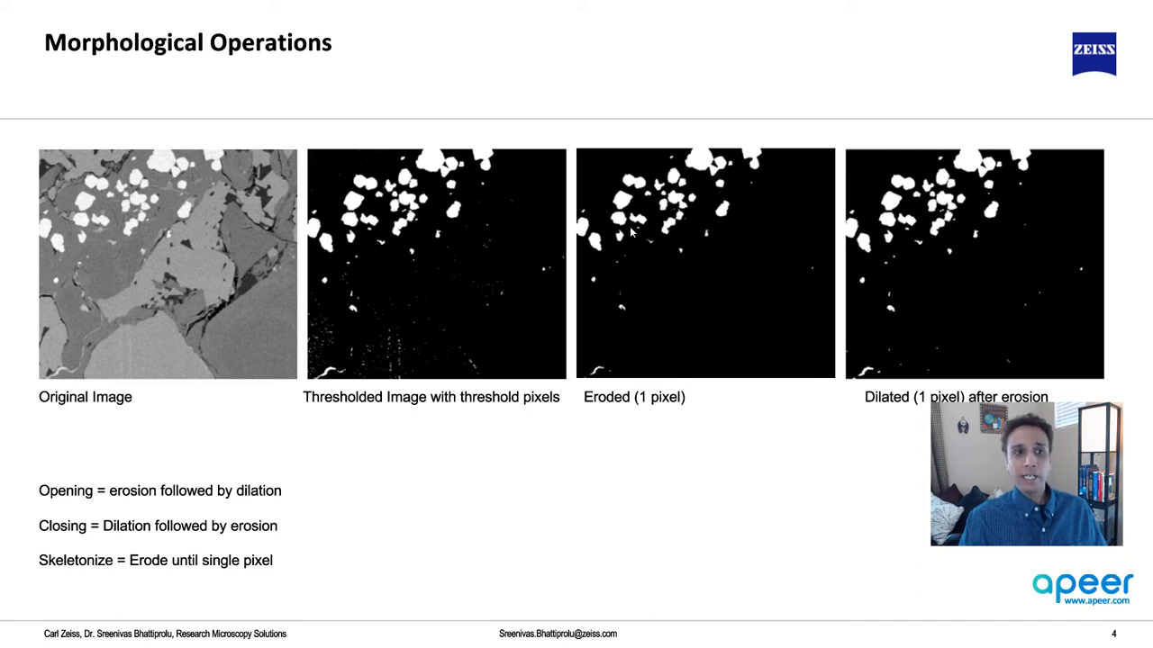
{"action": "mouse_move", "coordinate": [666, 251]}
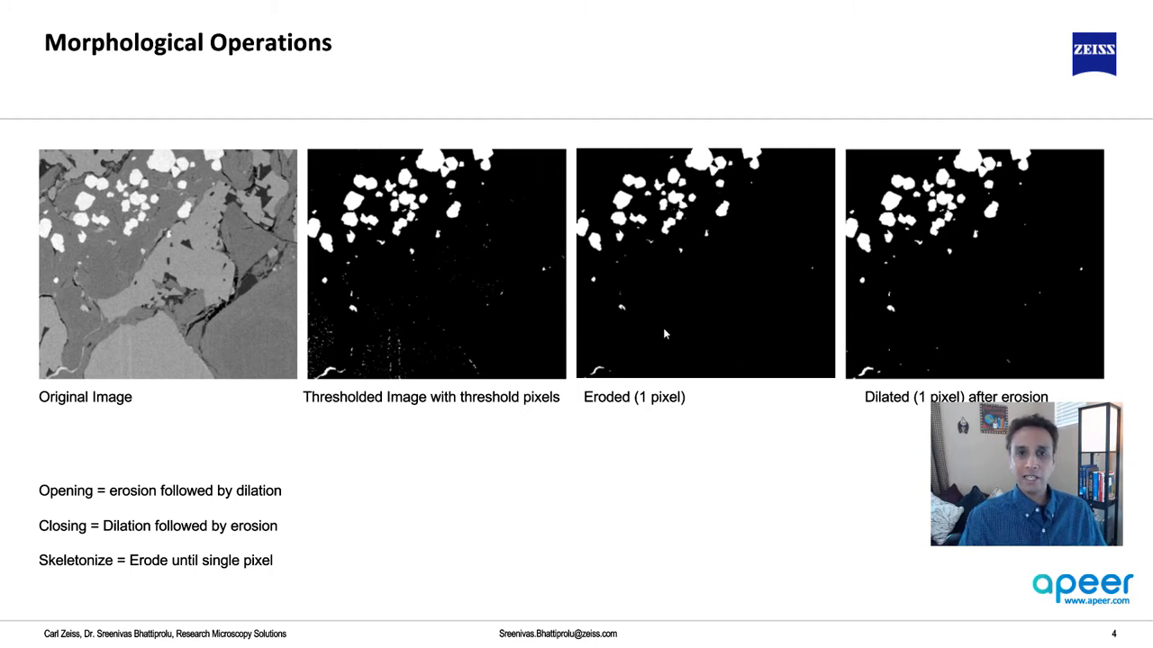
{"action": "mouse_move", "coordinate": [69, 499]}
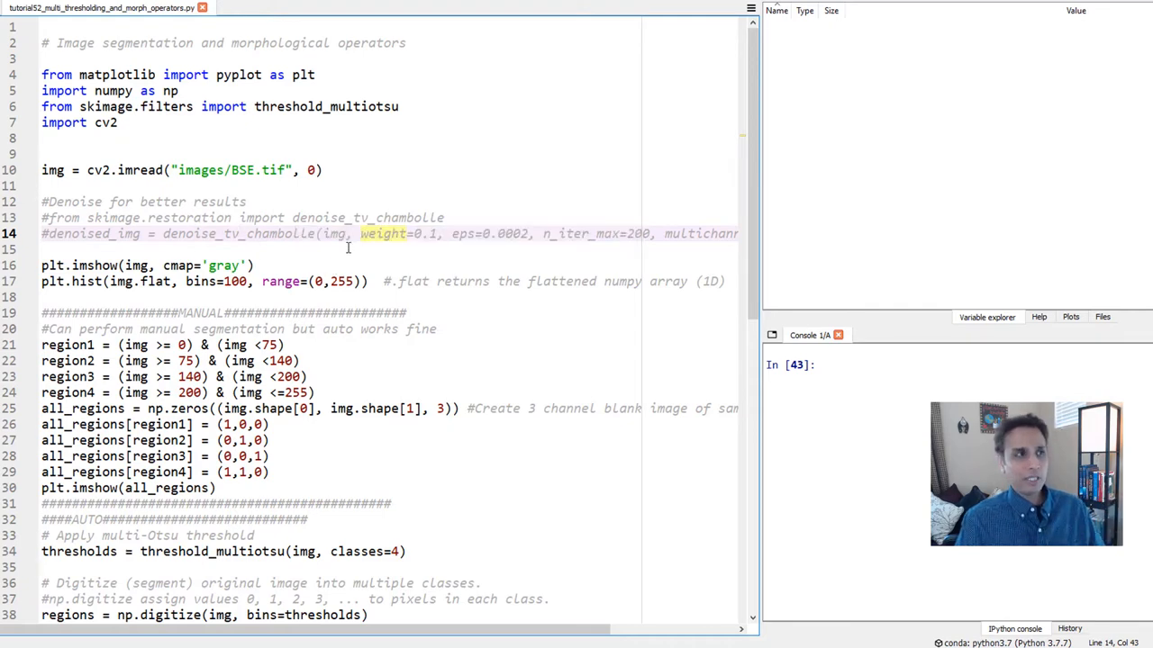
Step: Run the selected import lines with F9 so pyplot, numpy, threshold_multiotsu and cv2 load
{"action": "double_click", "coordinate": [326, 106]}
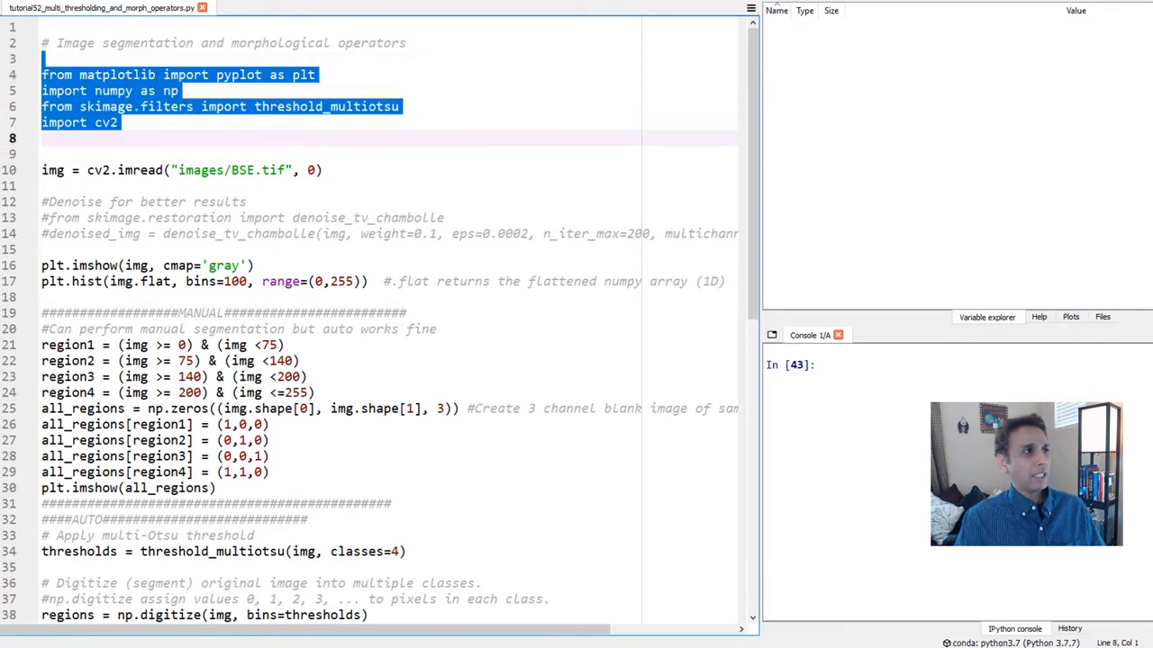
{"action": "key", "text": "F9"}
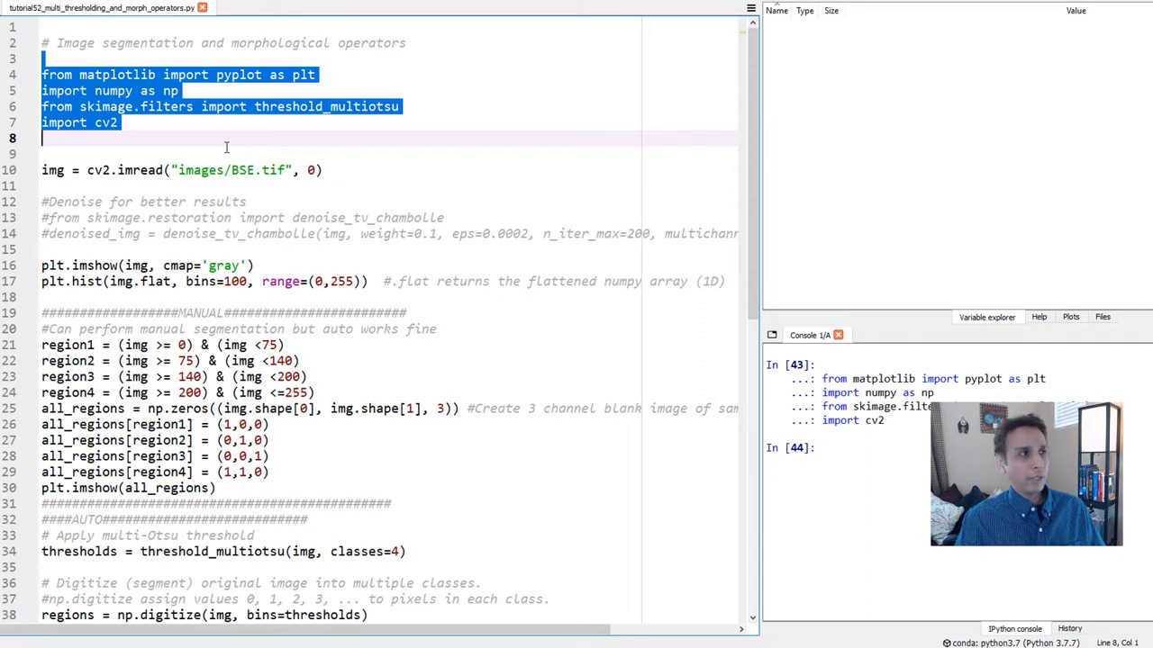
{"action": "left_click", "coordinate": [124, 169]}
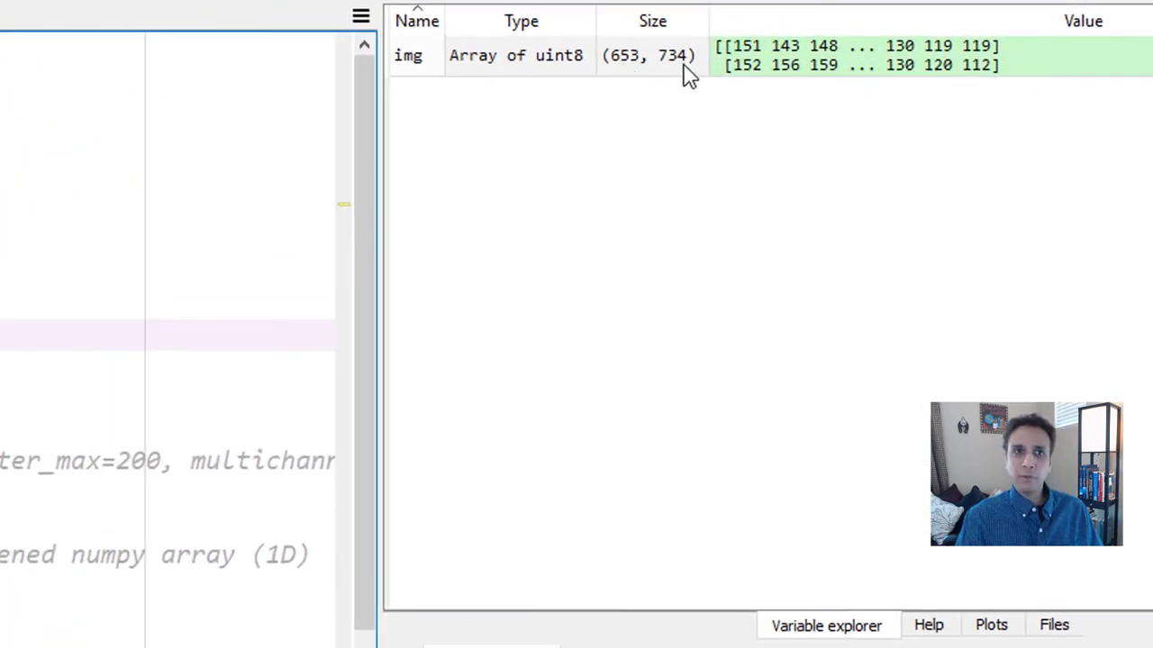
{"action": "mouse_move", "coordinate": [576, 76]}
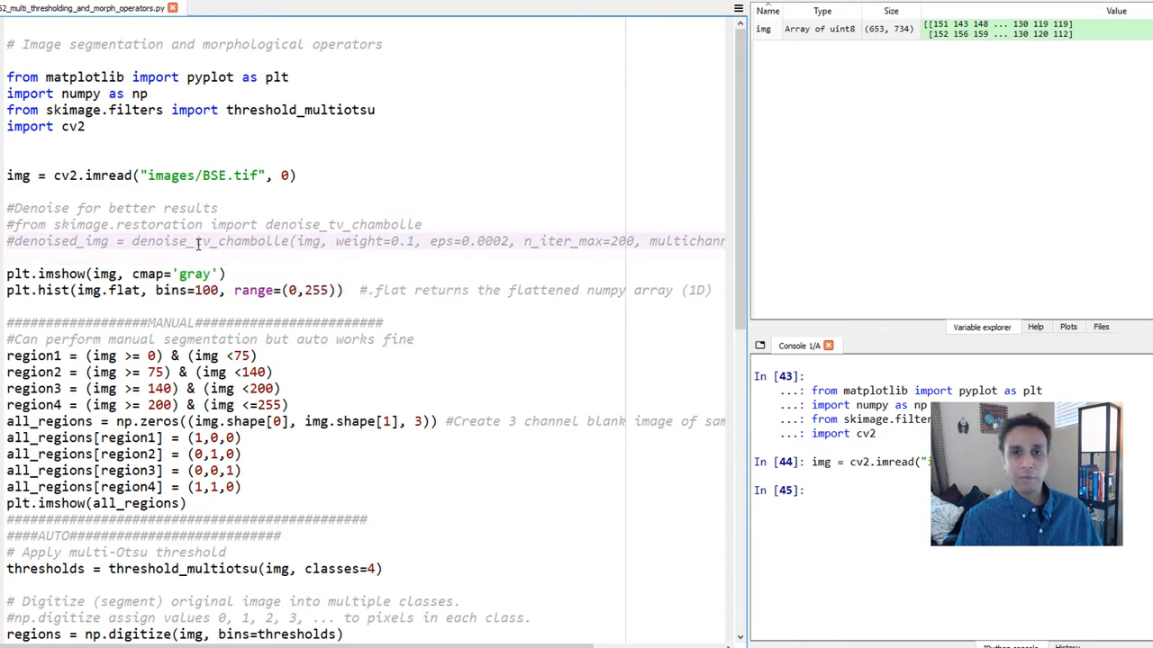
Step: Highlight the denoise_tv_chambolle name in the commented-out optional denoising lines
{"action": "double_click", "coordinate": [213, 241]}
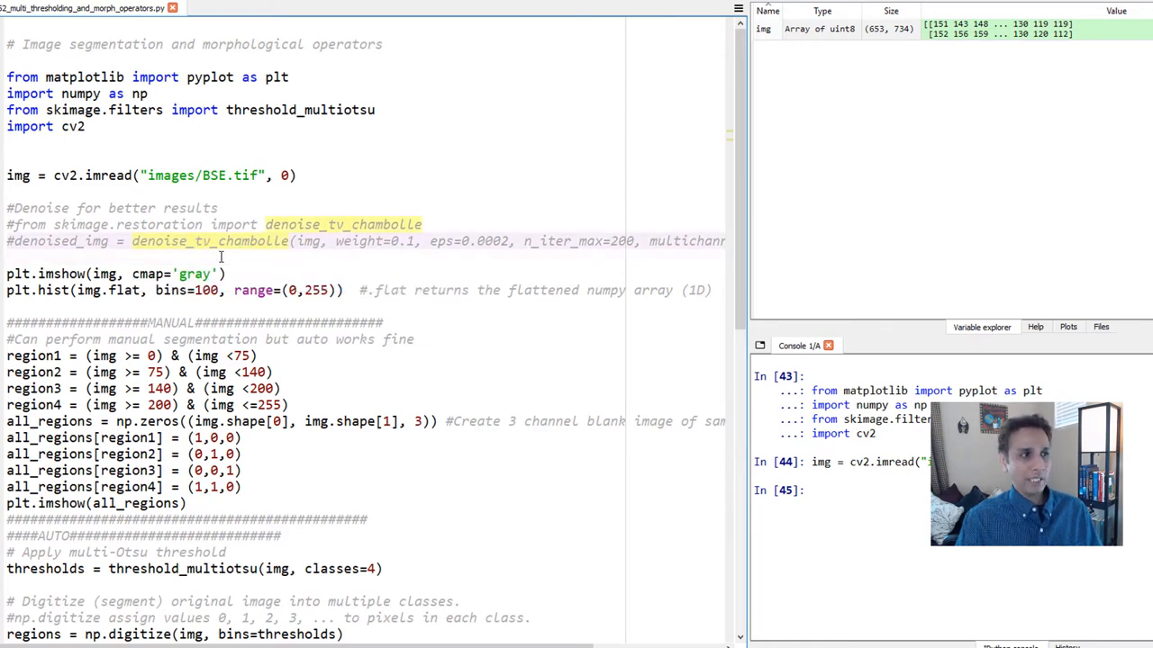
{"action": "double_click", "coordinate": [207, 241]}
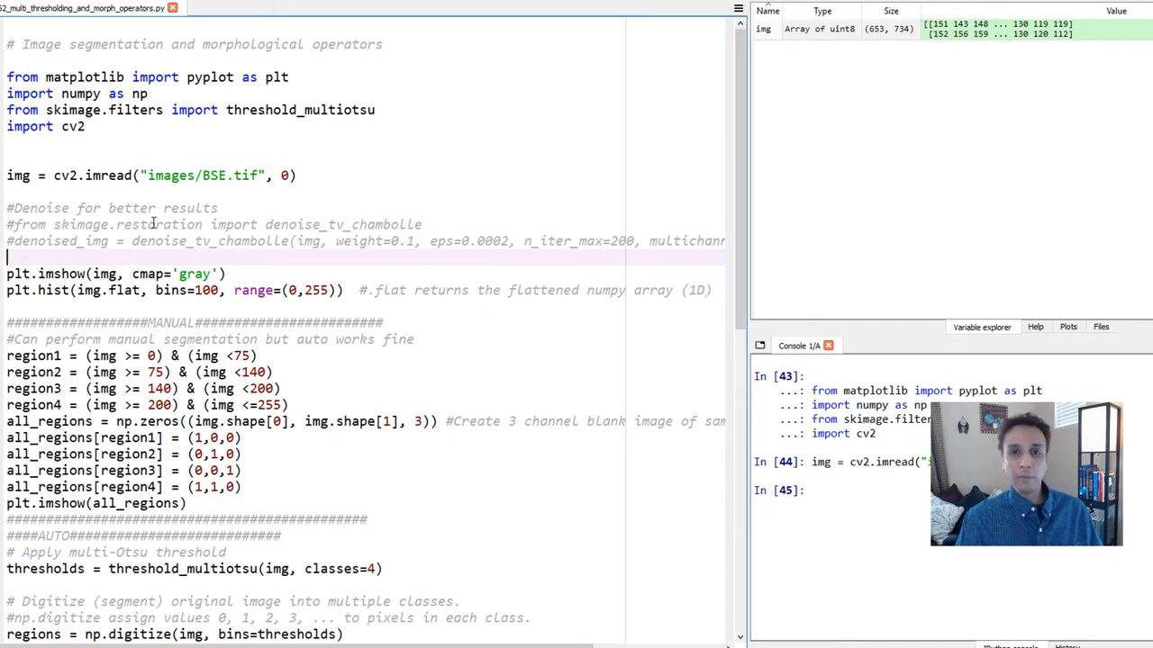
{"action": "mouse_move", "coordinate": [81, 274]}
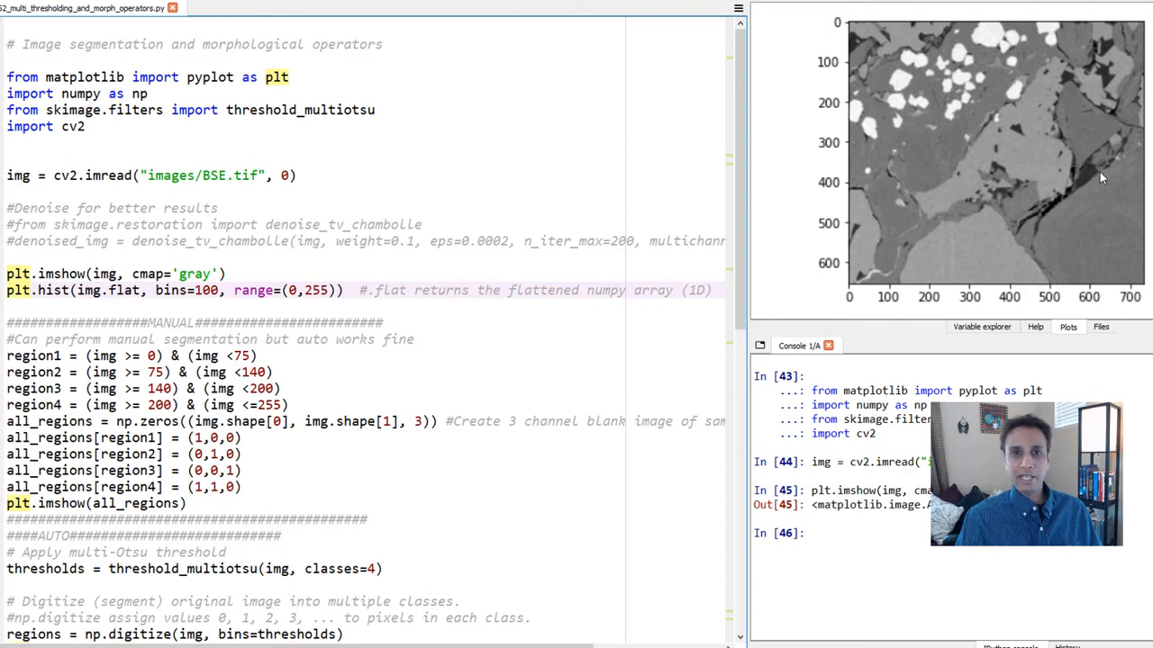
{"action": "mouse_move", "coordinate": [900, 86]}
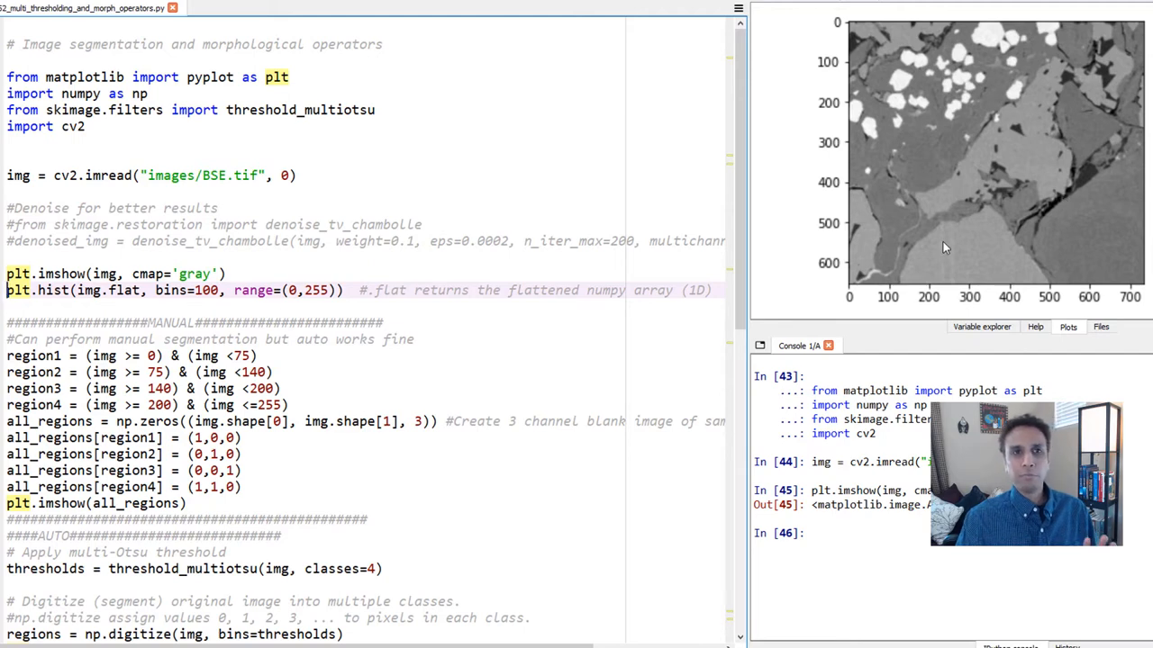
{"action": "mouse_move", "coordinate": [1005, 184]}
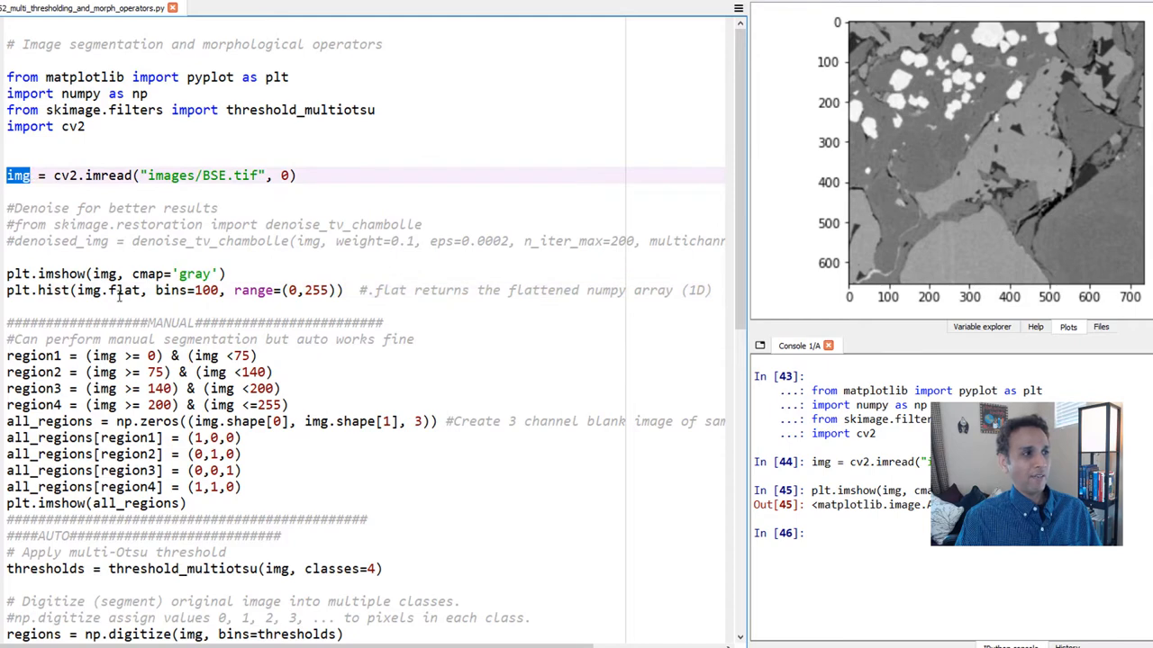
Step: Highlight img in the imshow line and flat in the 100-bin histogram line
{"action": "double_click", "coordinate": [108, 290]}
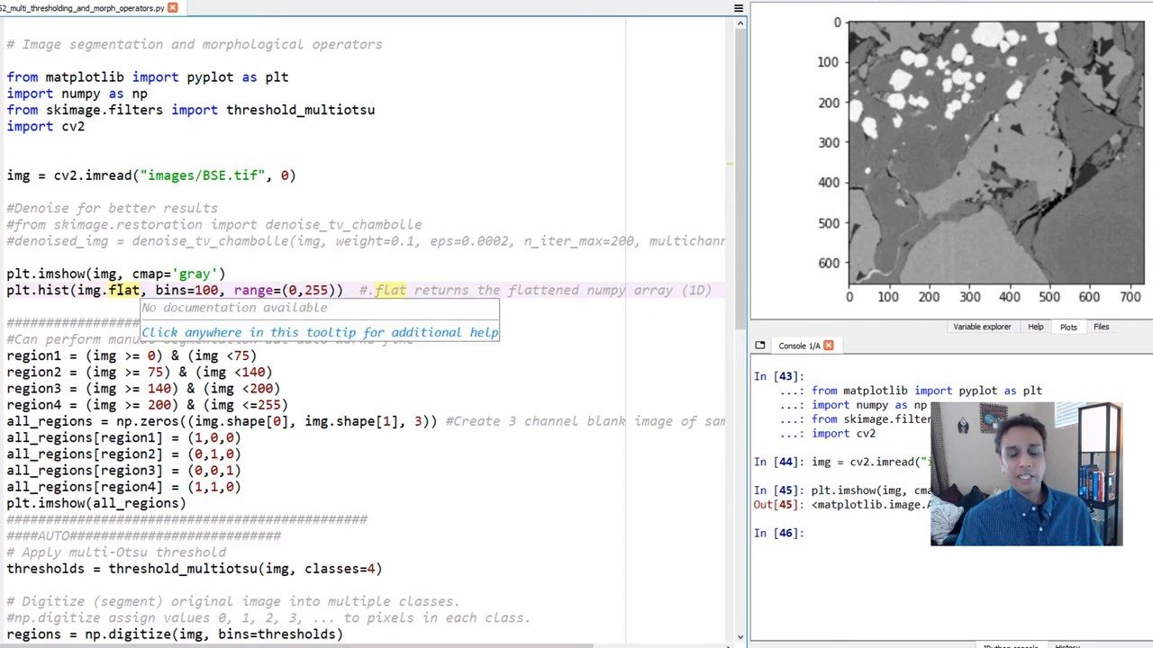
{"action": "left_click", "coordinate": [220, 321]}
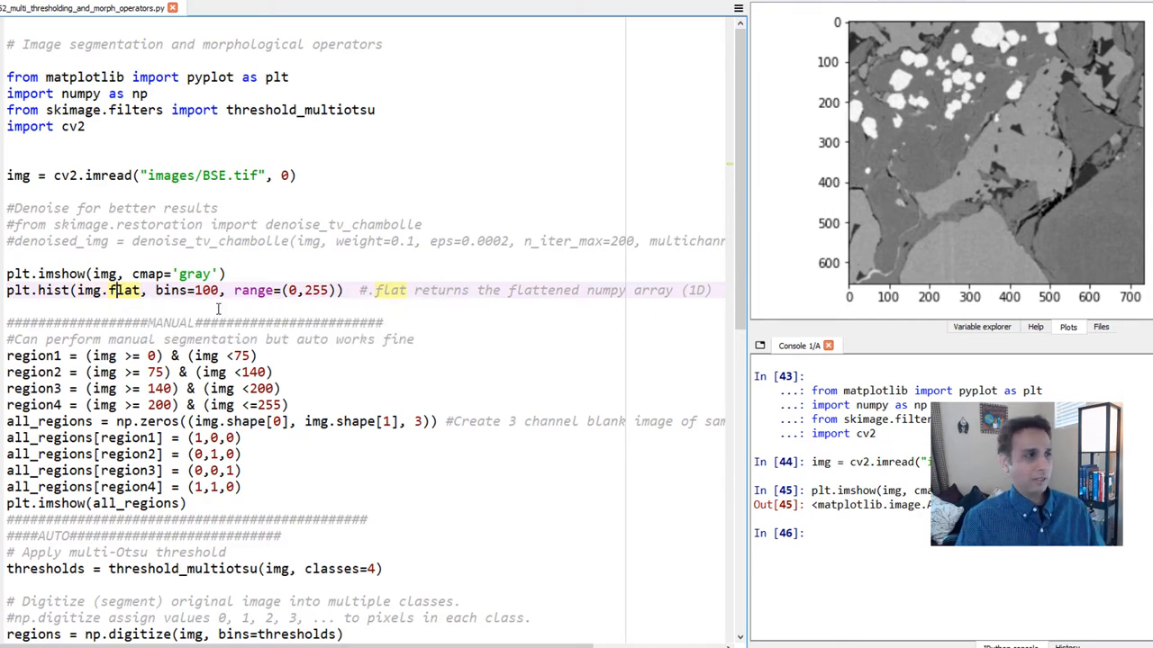
{"action": "double_click", "coordinate": [187, 290]}
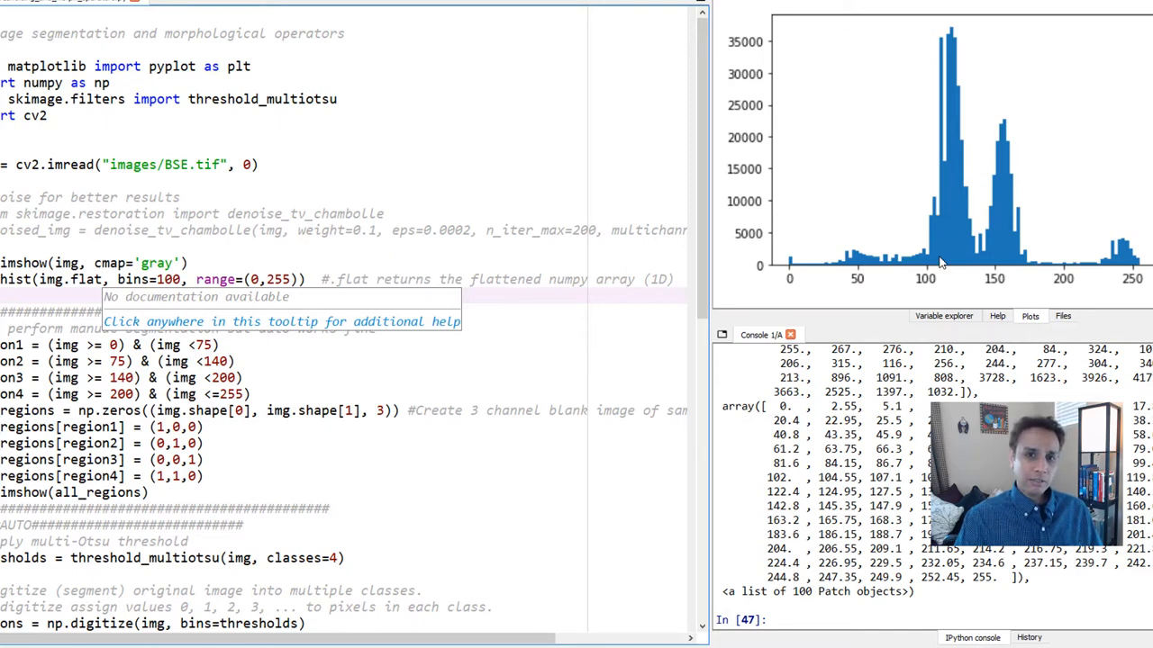
{"action": "mouse_move", "coordinate": [905, 240]}
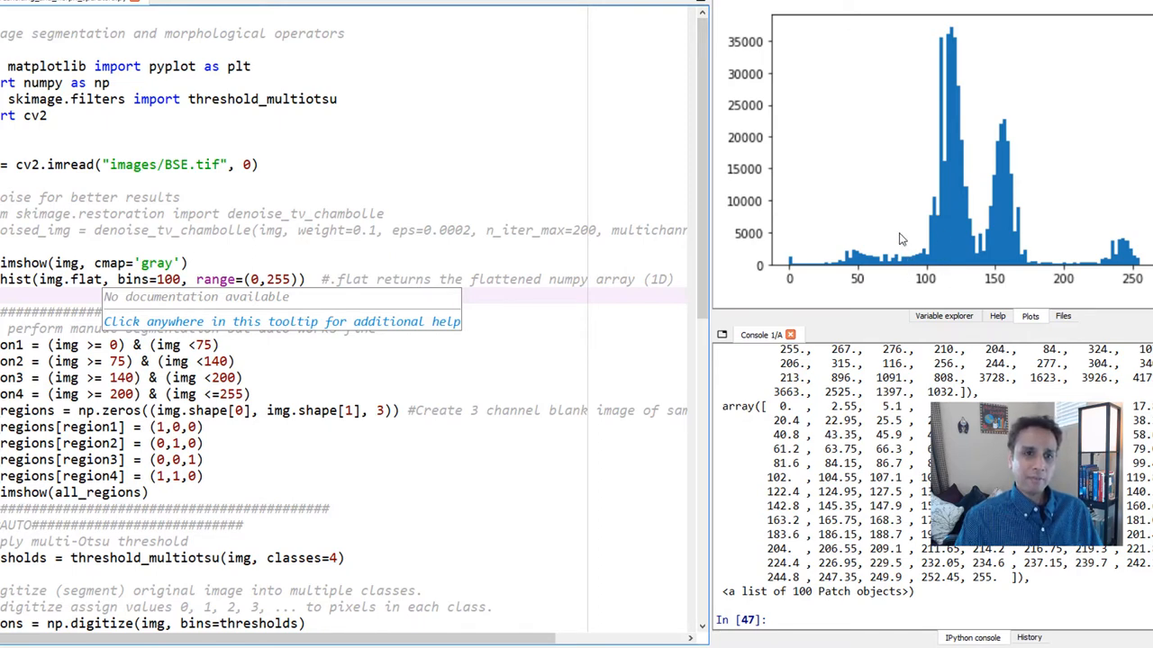
{"action": "mouse_move", "coordinate": [860, 278]}
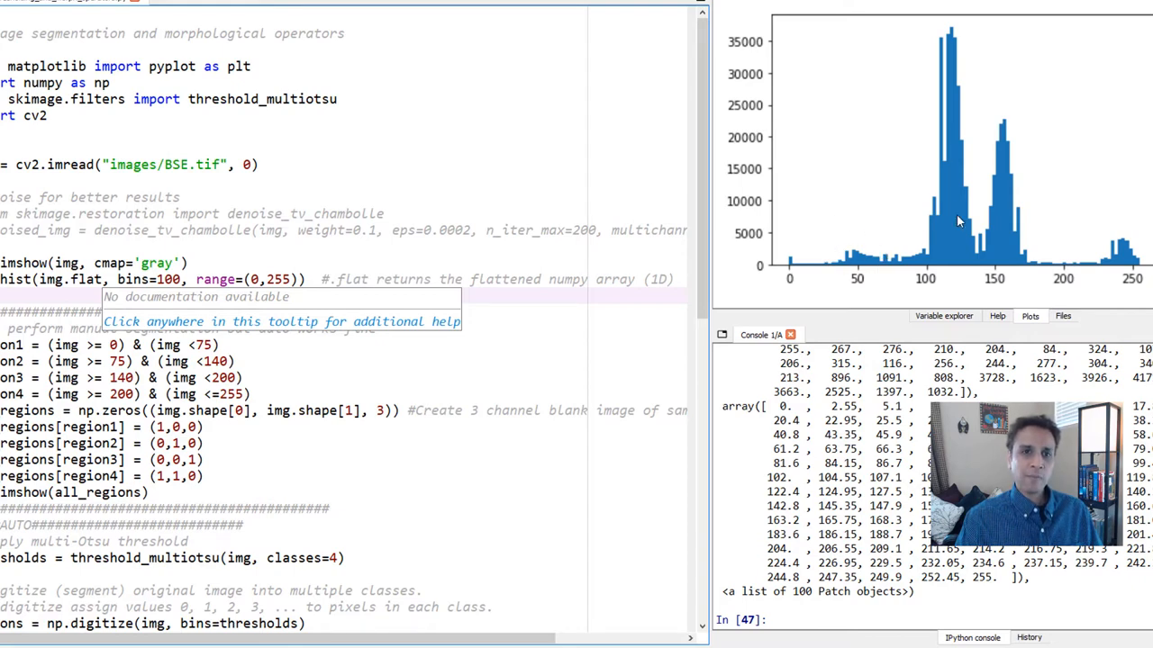
{"action": "mouse_move", "coordinate": [1001, 206]}
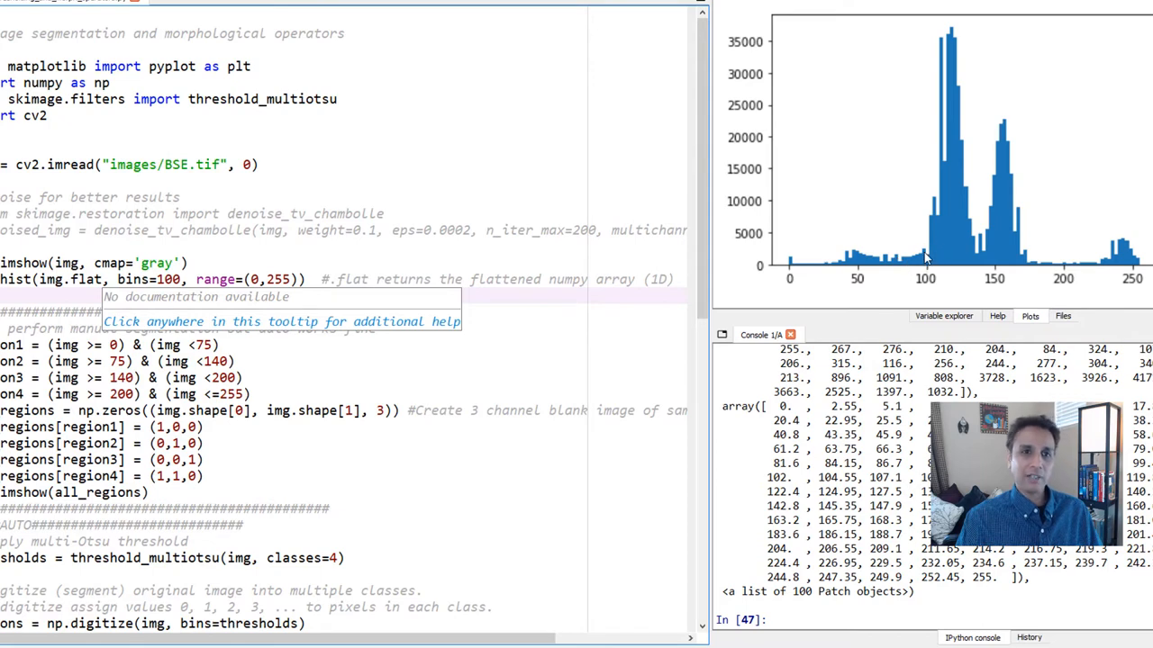
{"action": "mouse_move", "coordinate": [980, 201]}
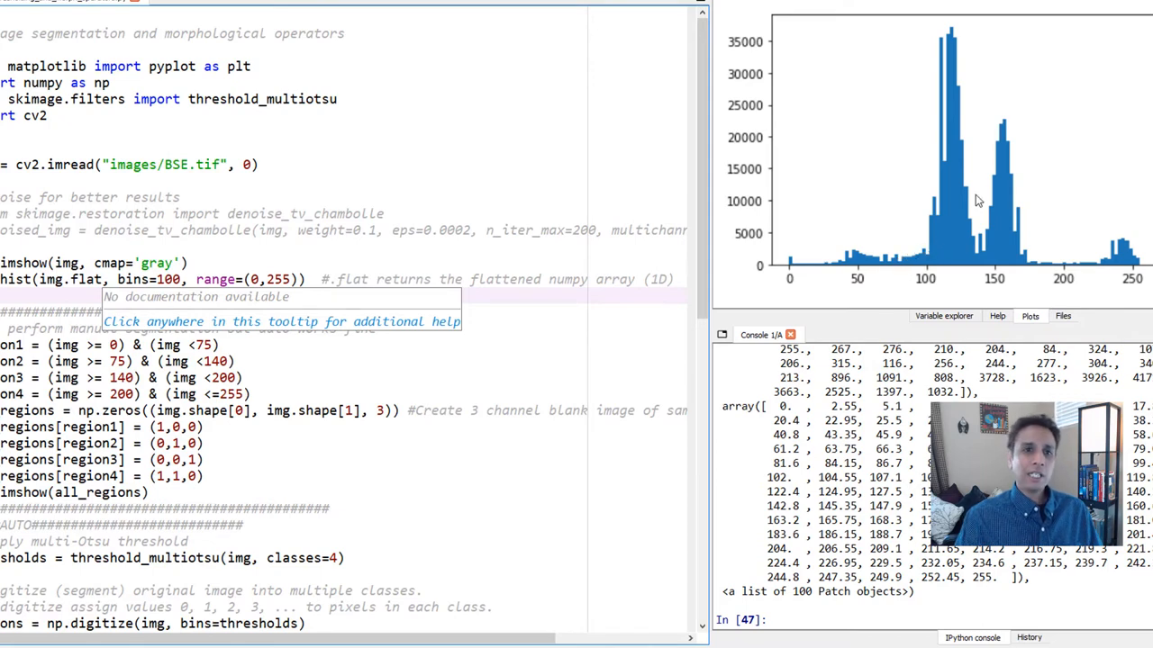
{"action": "mouse_move", "coordinate": [997, 236]}
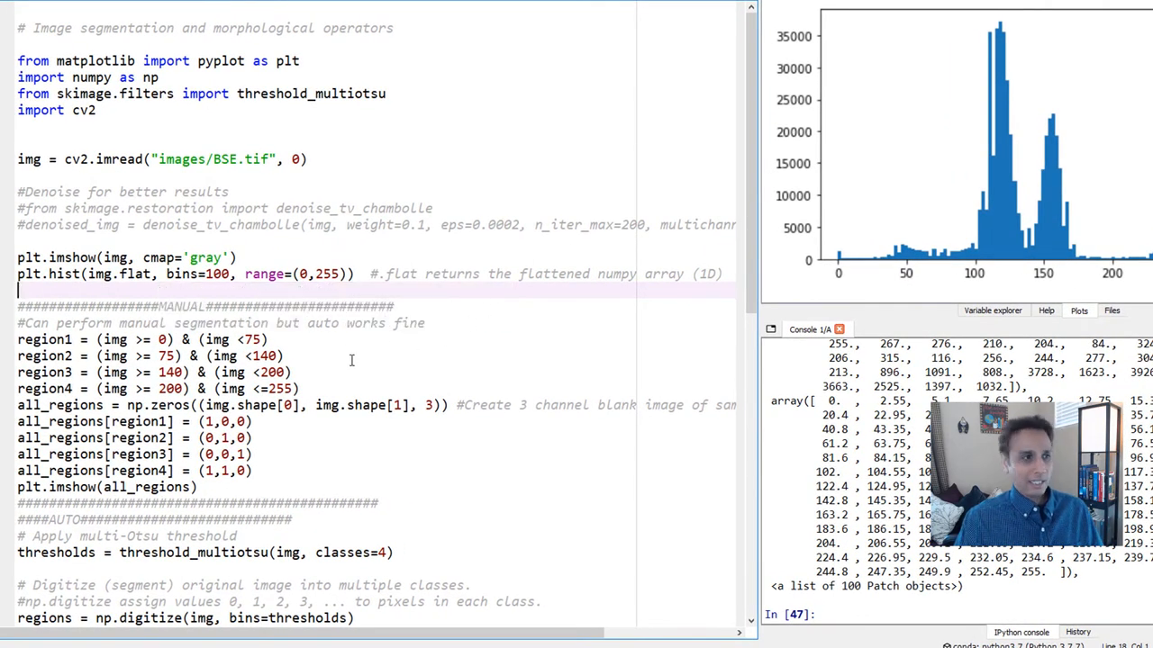
Step: Select img in the region1 (0 to 75) line and inspect region1's True/False values
{"action": "scroll", "scroll_direction": "down", "scroll_amount": 3}
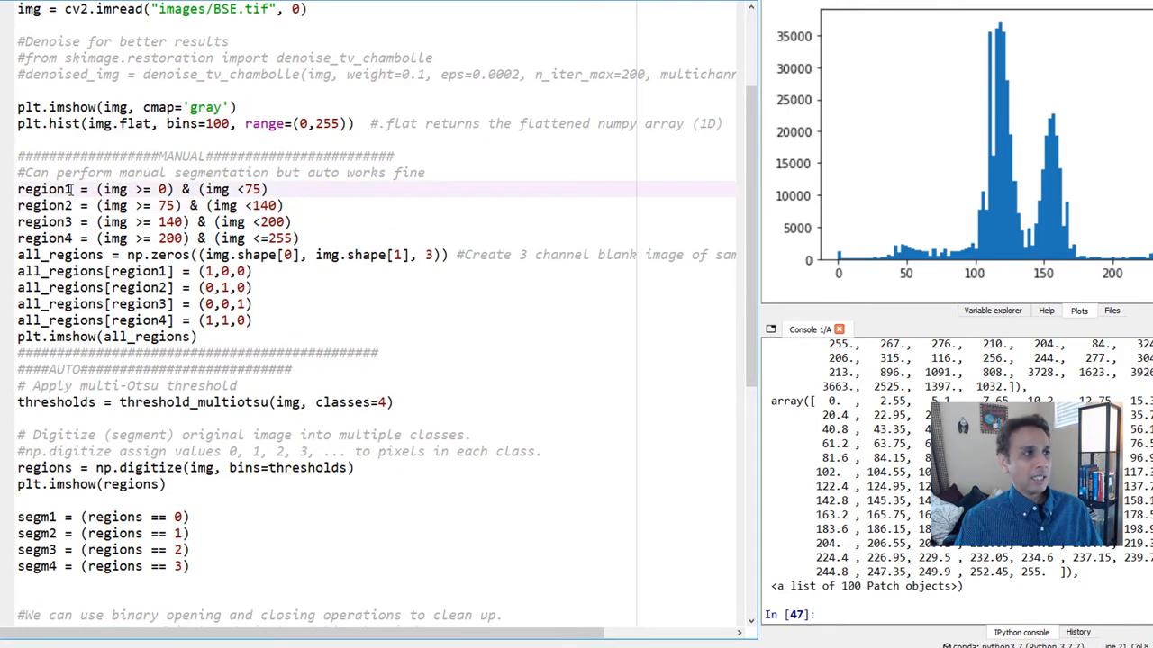
{"action": "double_click", "coordinate": [45, 189]}
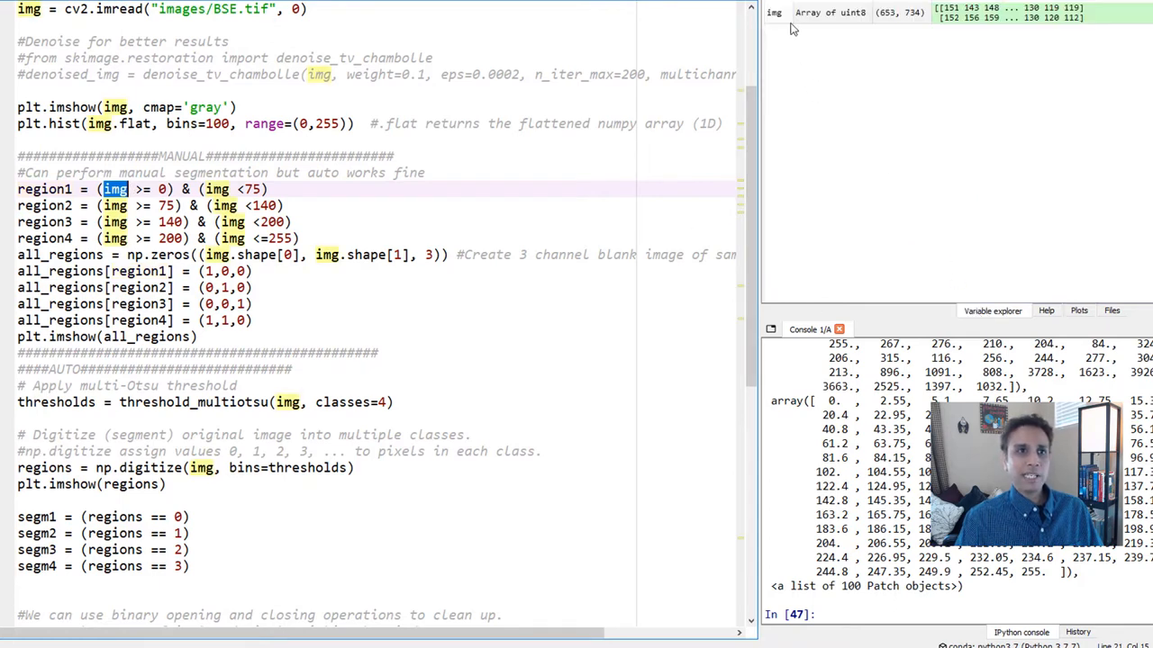
{"action": "mouse_move", "coordinate": [850, 25]}
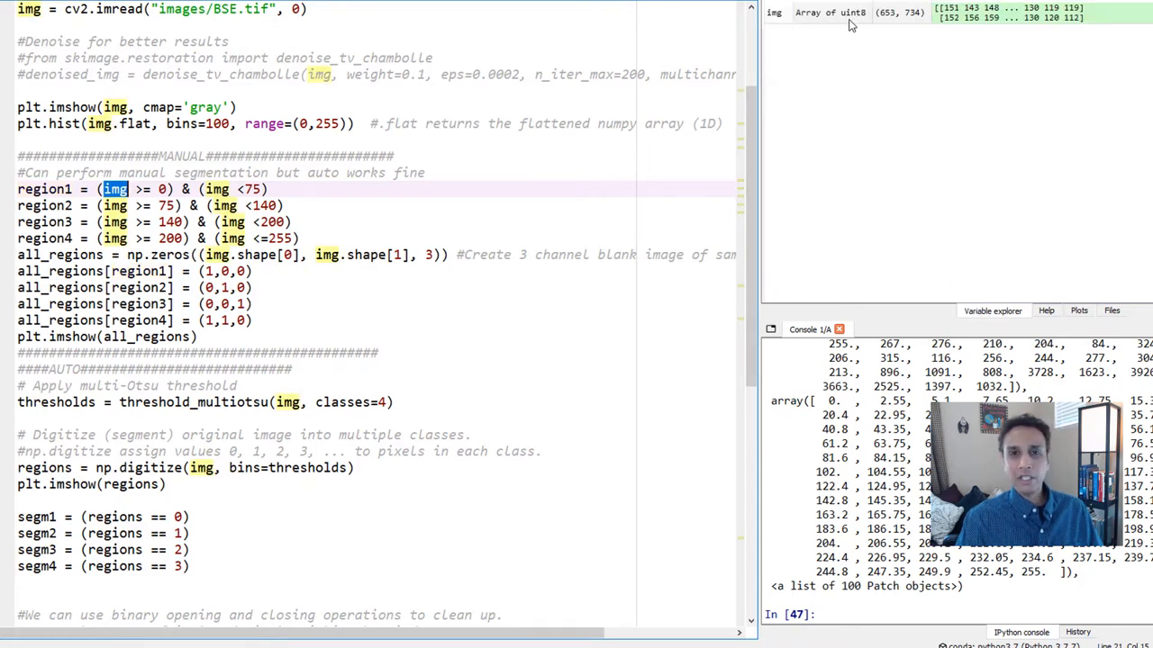
{"action": "mouse_move", "coordinate": [916, 20]}
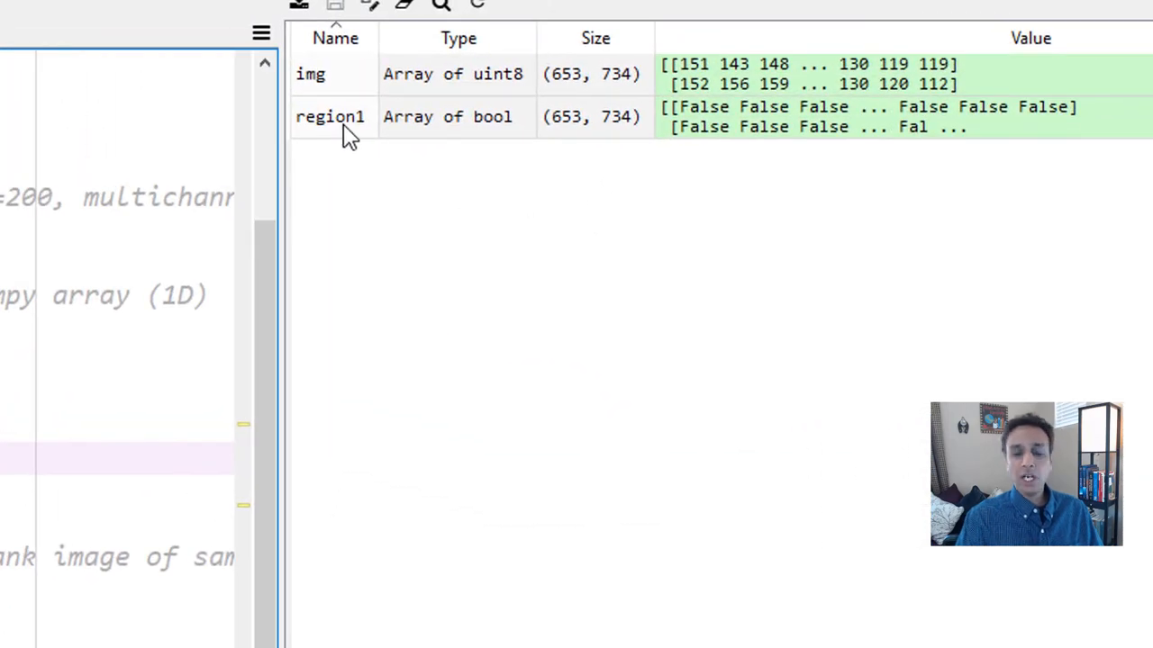
{"action": "mouse_move", "coordinate": [508, 129]}
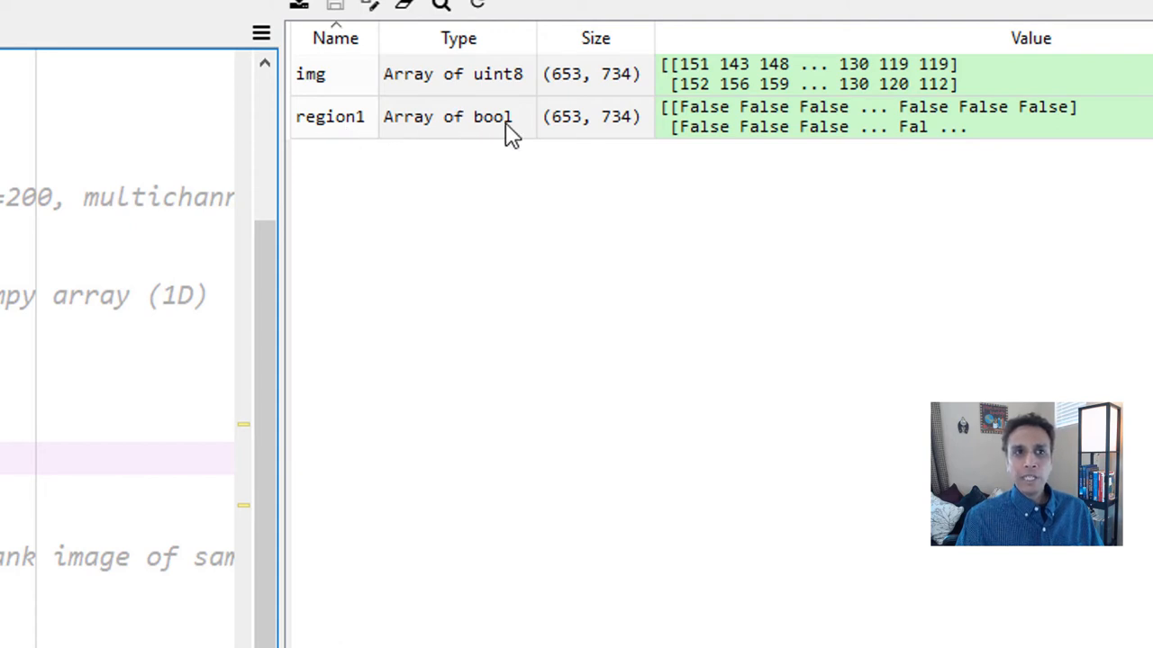
{"action": "mouse_move", "coordinate": [630, 103]}
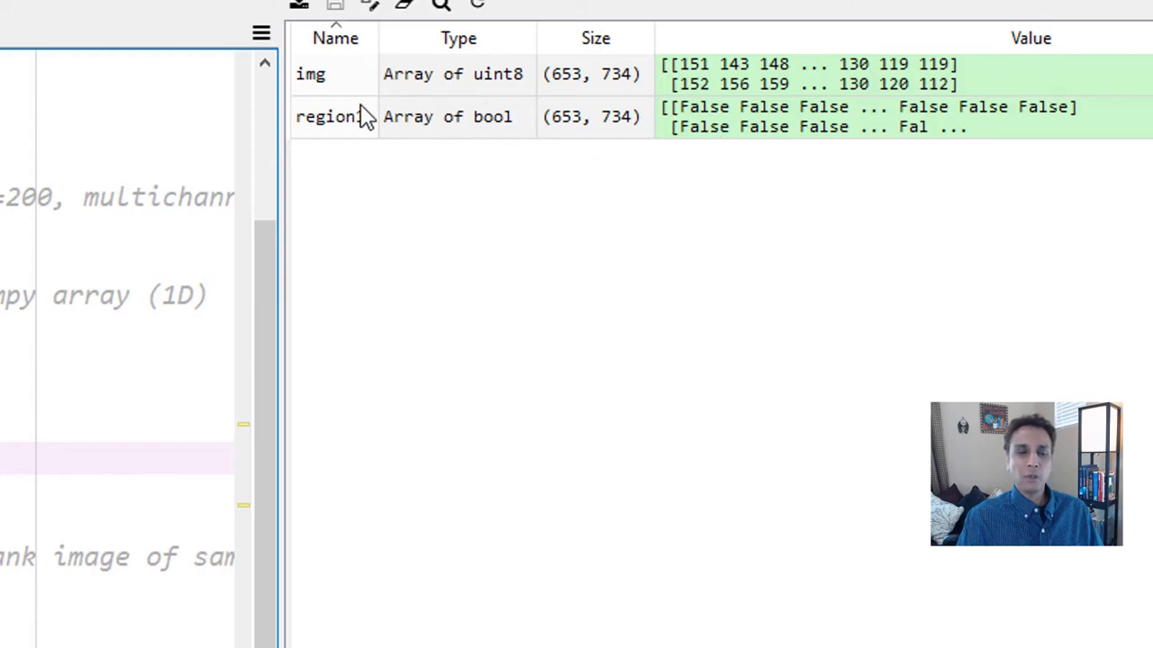
{"action": "double_click", "coordinate": [324, 115]}
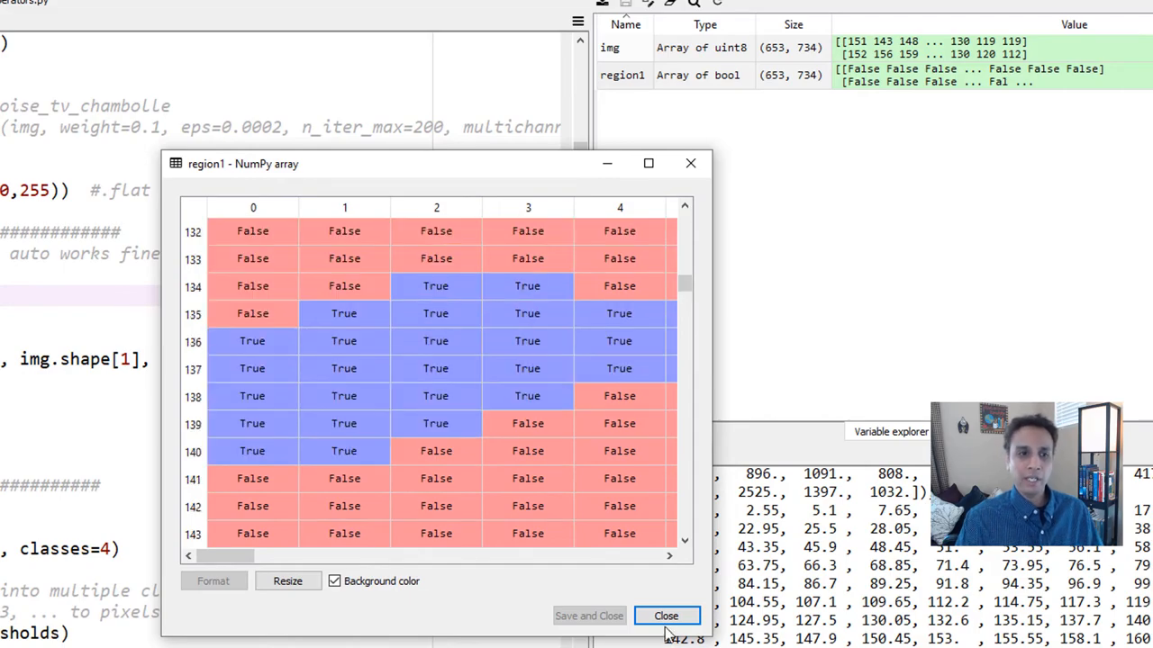
{"action": "left_click", "coordinate": [666, 616]}
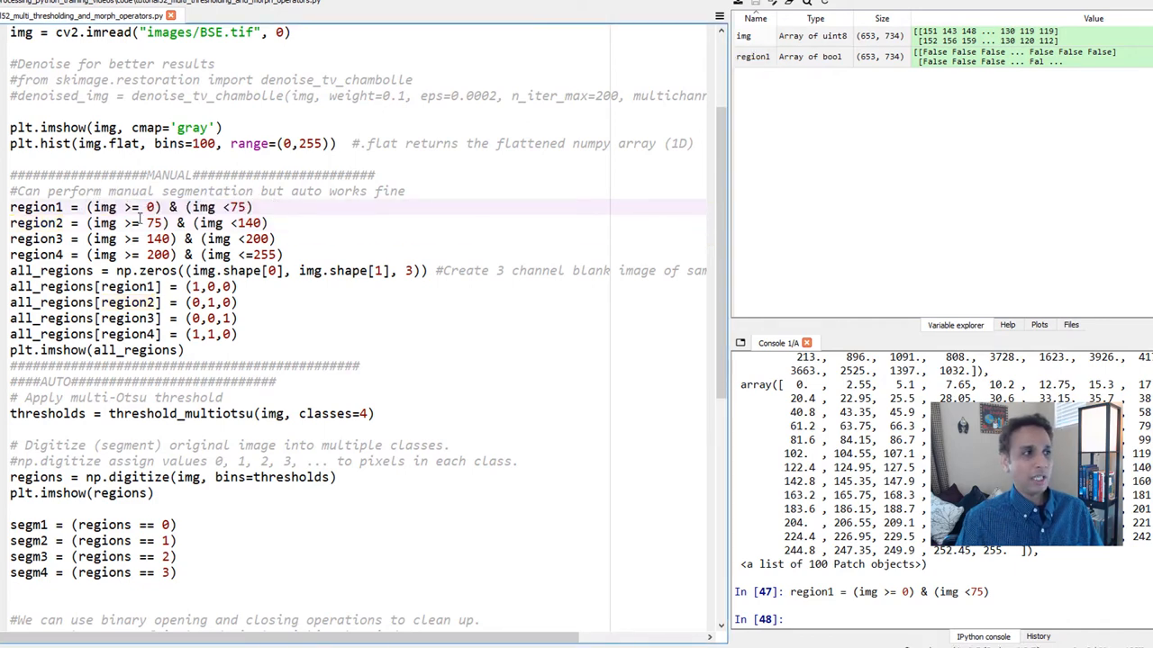
{"action": "double_click", "coordinate": [101, 207]}
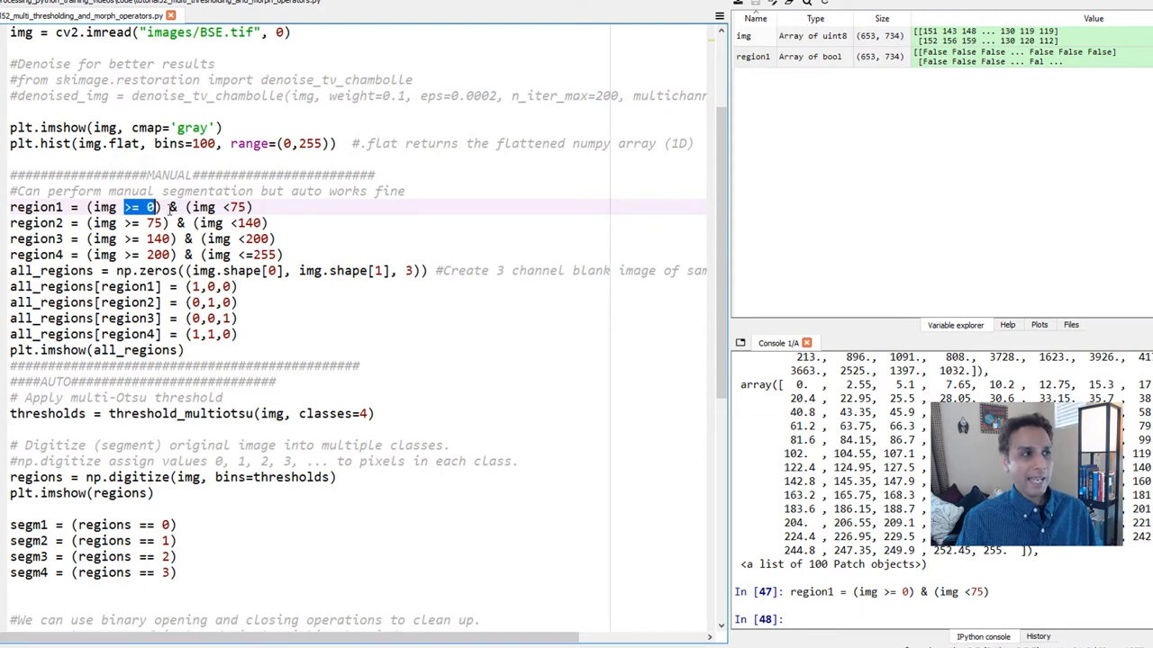
{"action": "double_click", "coordinate": [209, 207]}
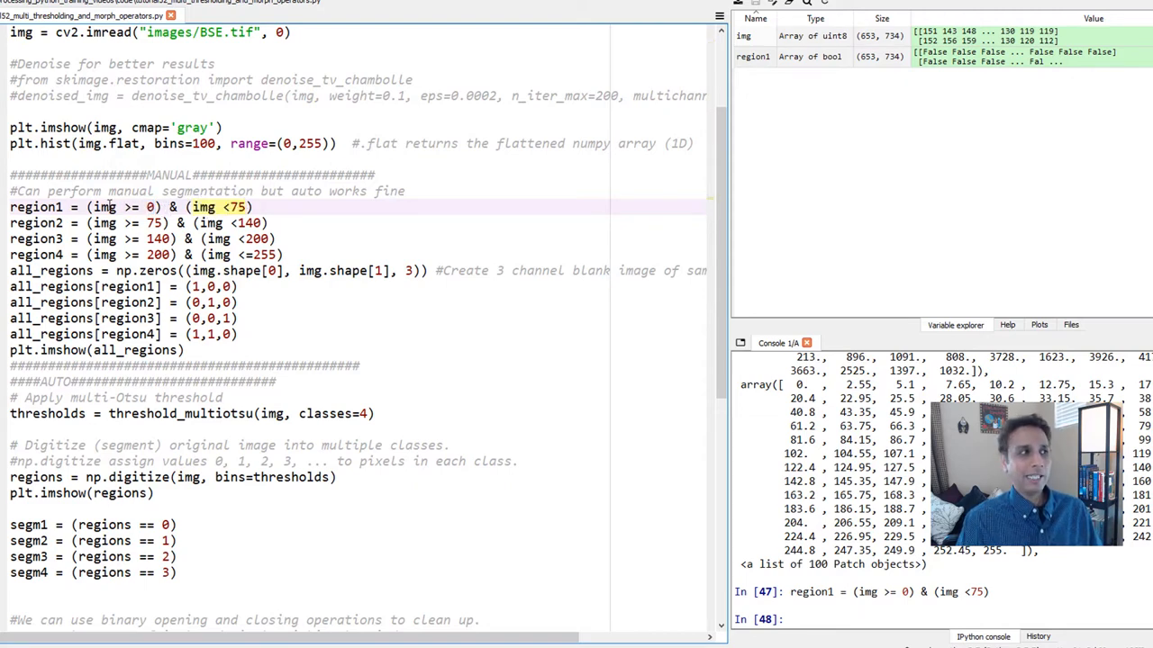
Step: Select the region1–region4 mask lines to run them as 653×734 boolean arrays
{"action": "double_click", "coordinate": [36, 207]}
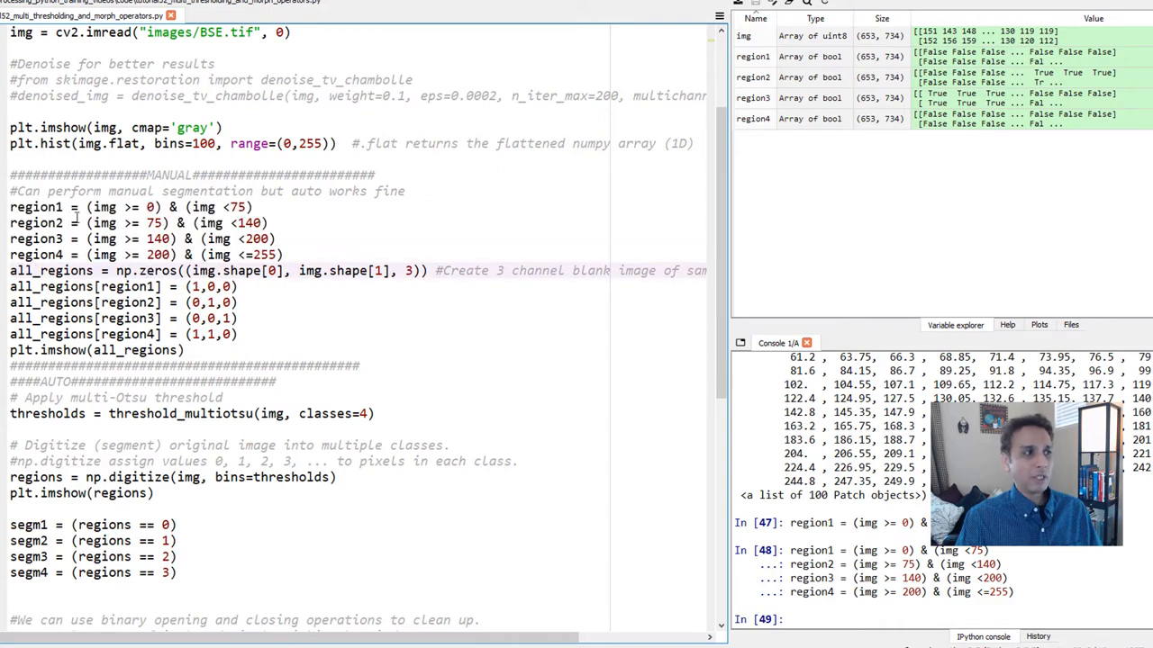
Step: Select img.shape in the np.zeros all_regions line and check it prints (653, 734)
{"action": "double_click", "coordinate": [159, 270]}
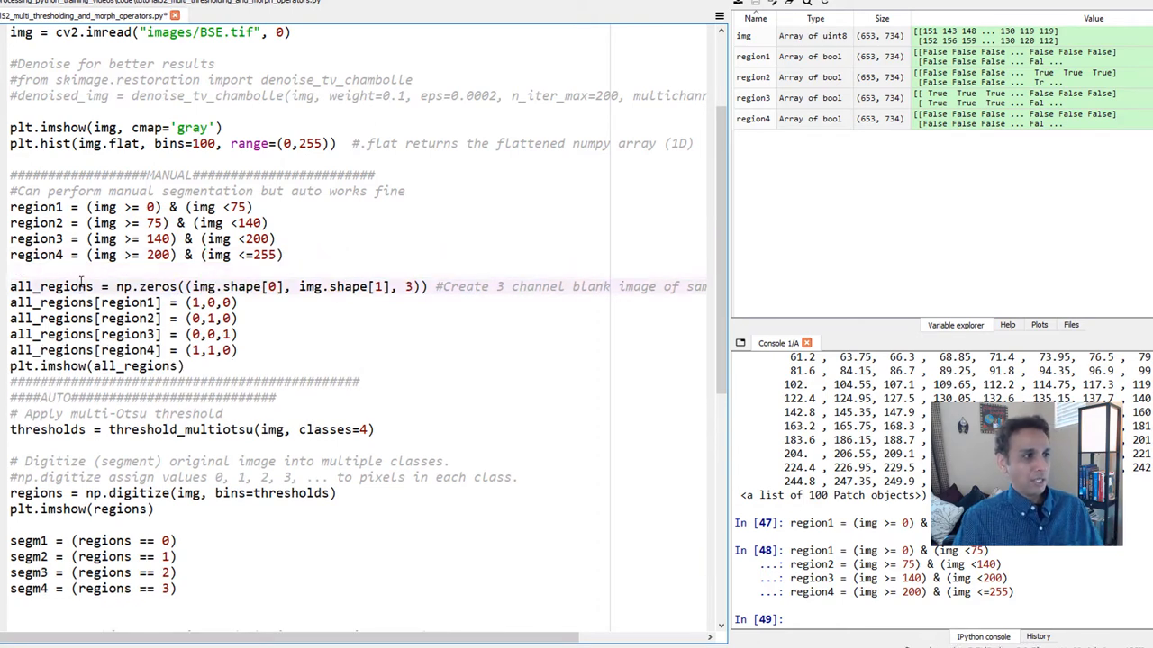
{"action": "double_click", "coordinate": [148, 286]}
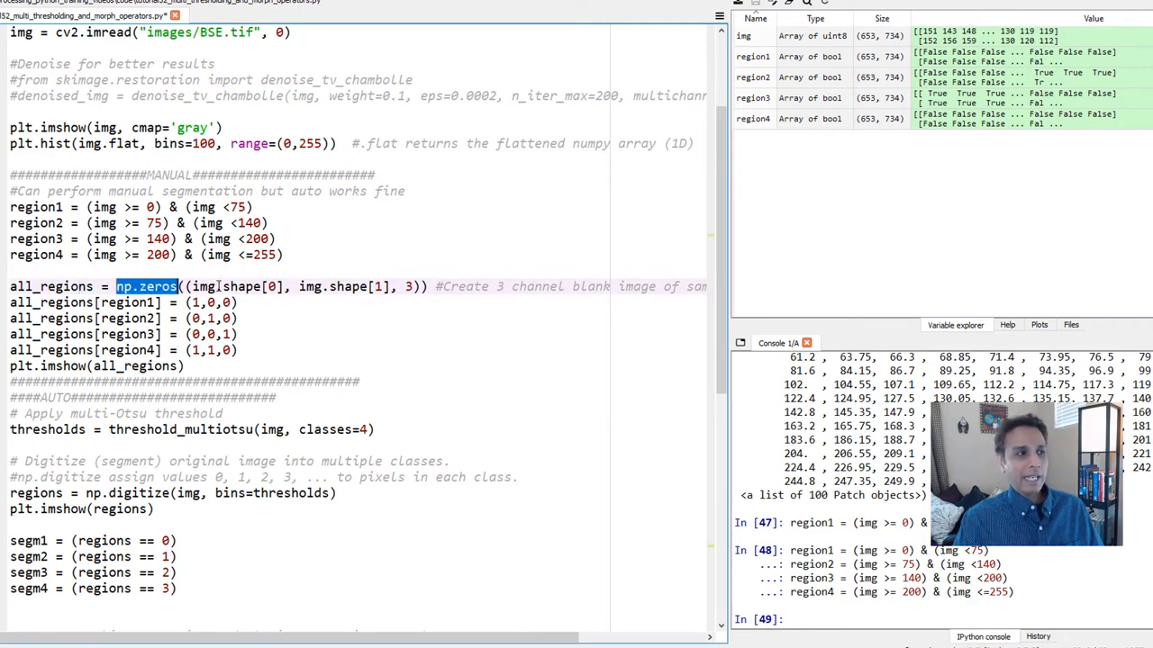
{"action": "left_click", "coordinate": [216, 286]}
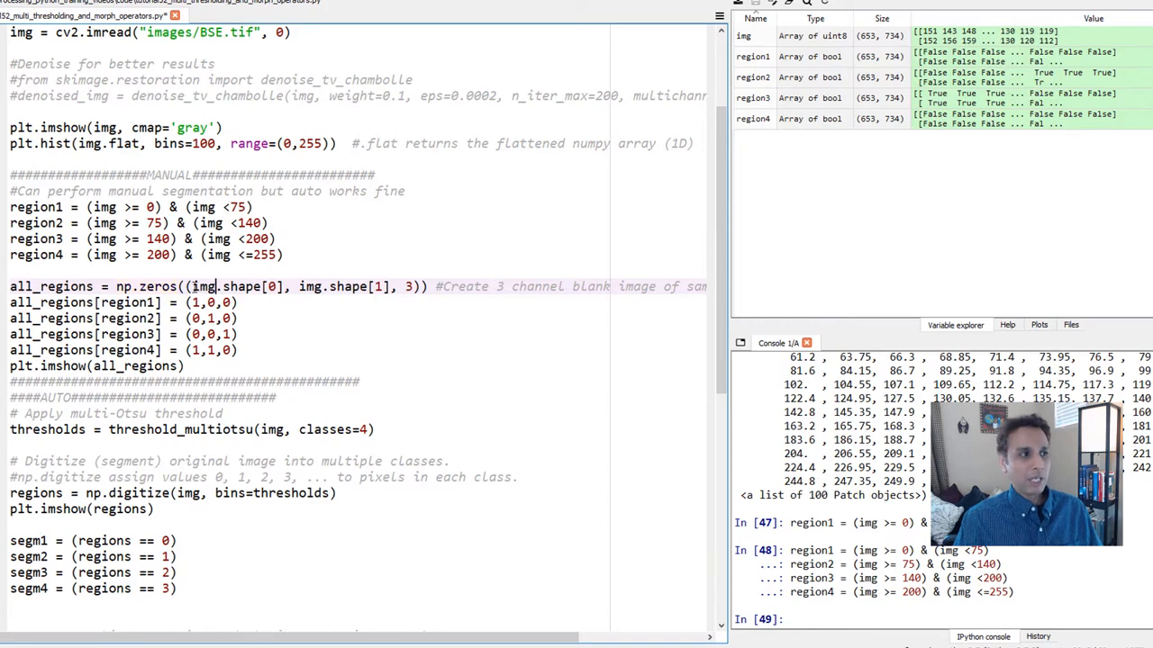
{"action": "left_click_drag", "start_coordinate": [191, 286], "coordinate": [385, 286]}
{"action": "type", "text": "img.shape"}
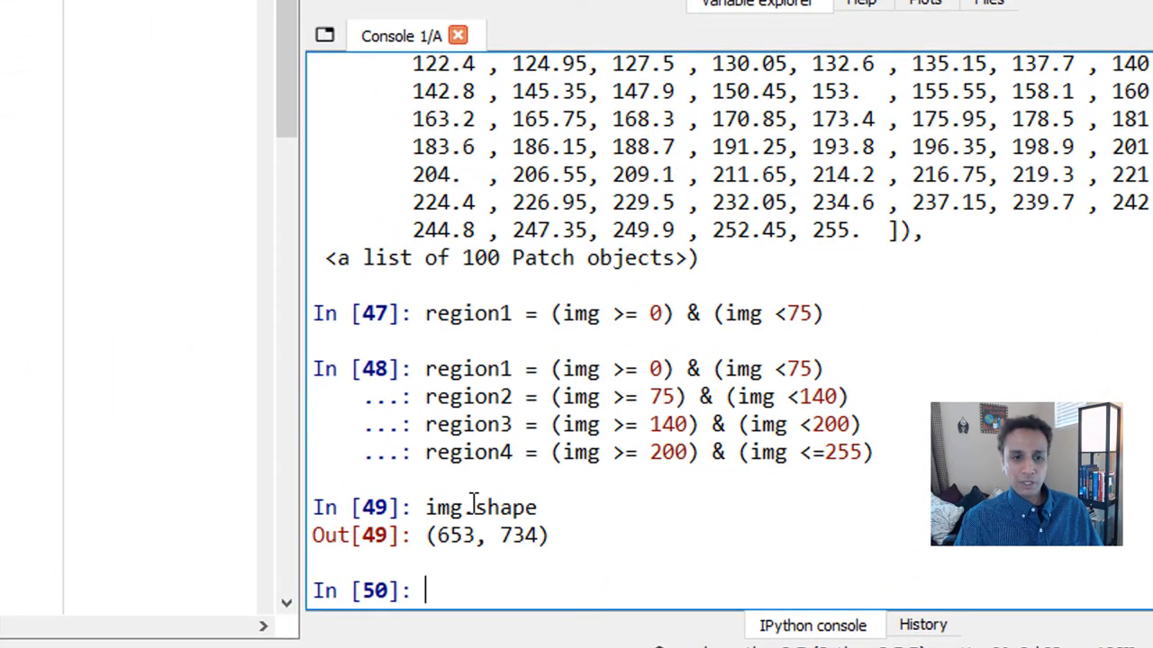
{"action": "double_click", "coordinate": [454, 535]}
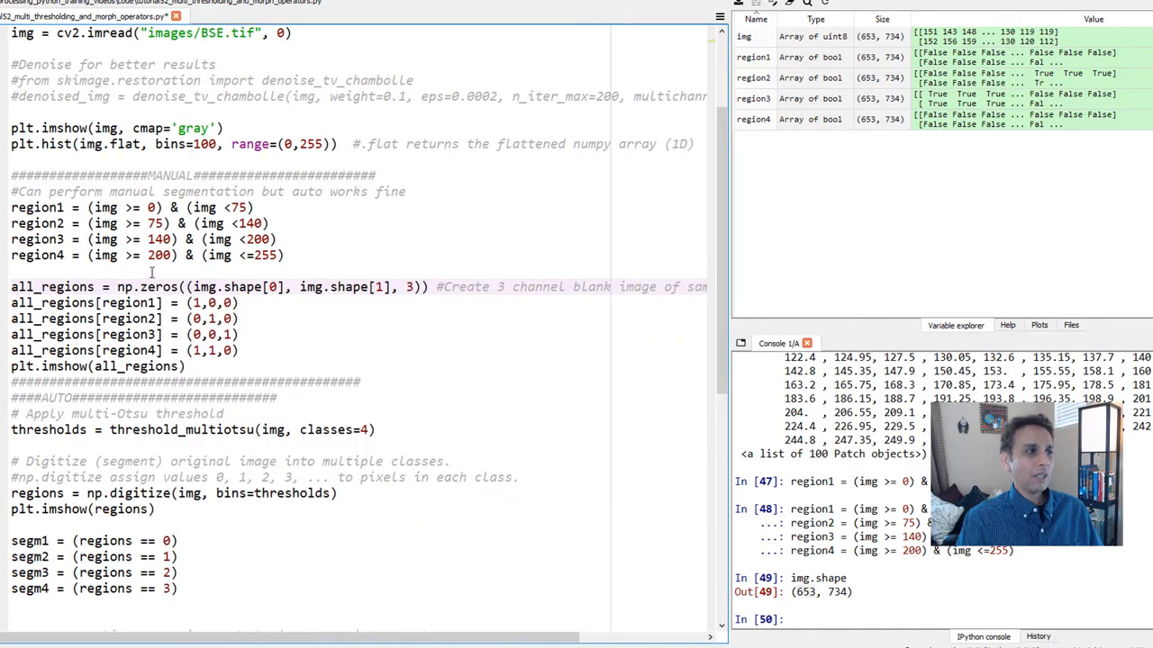
Step: Inspect all_regions in the array viewer, switching axis and index to check its three zero channels
{"action": "double_click", "coordinate": [158, 287]}
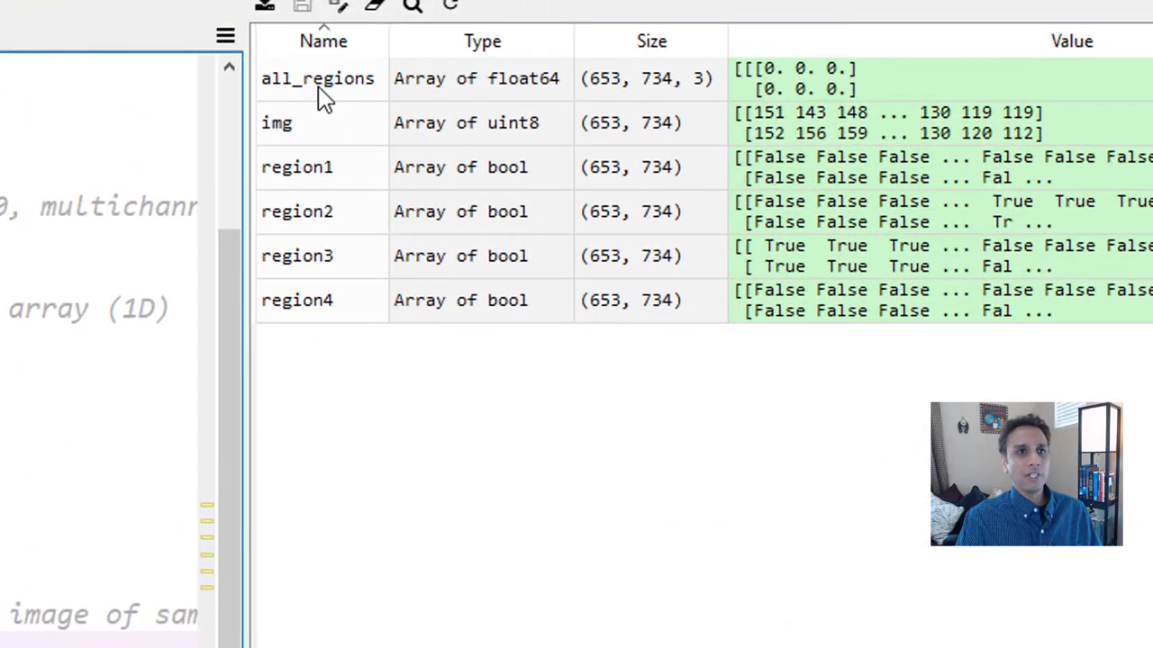
{"action": "double_click", "coordinate": [316, 79]}
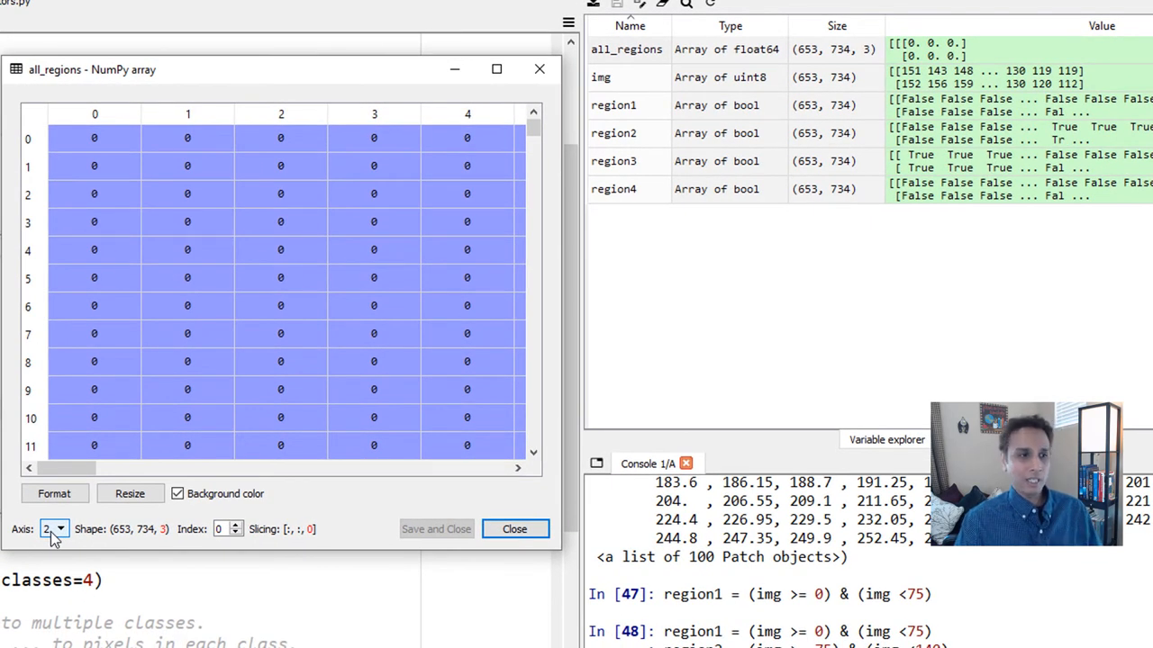
{"action": "left_click", "coordinate": [234, 525]}
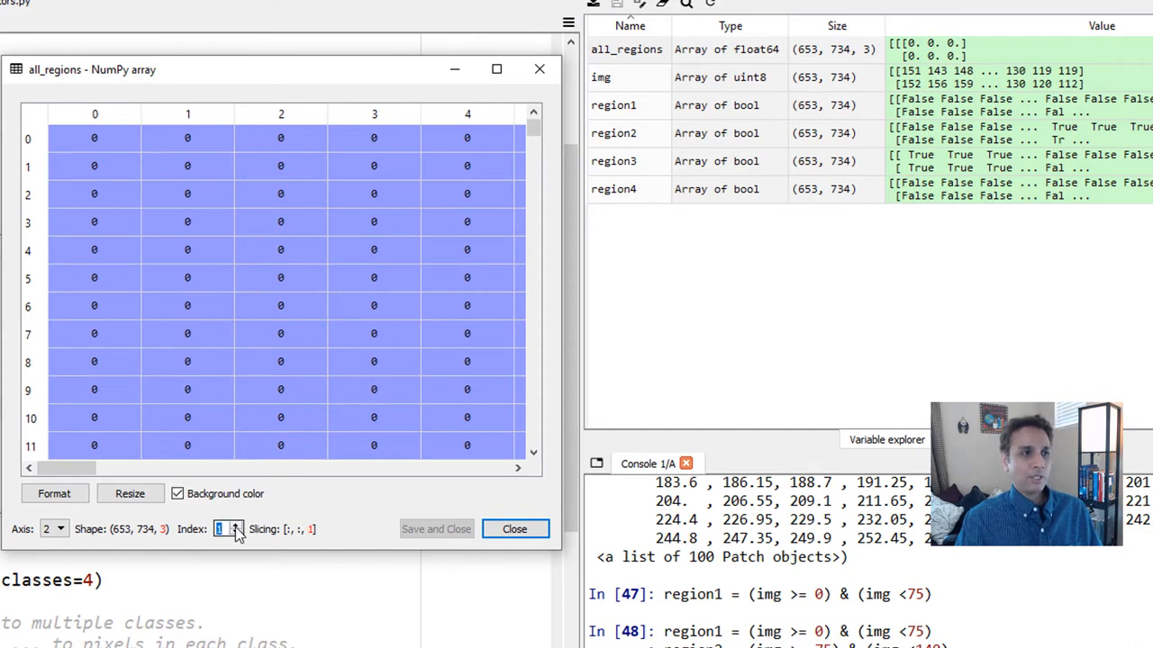
{"action": "left_click", "coordinate": [62, 529]}
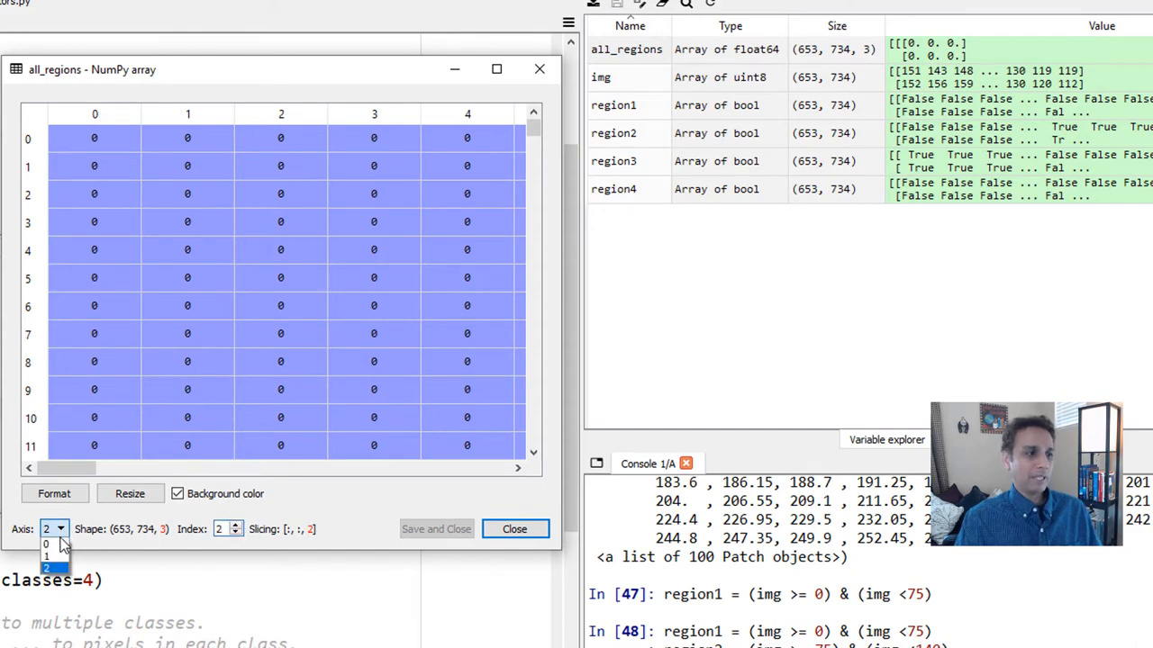
{"action": "left_click", "coordinate": [515, 529]}
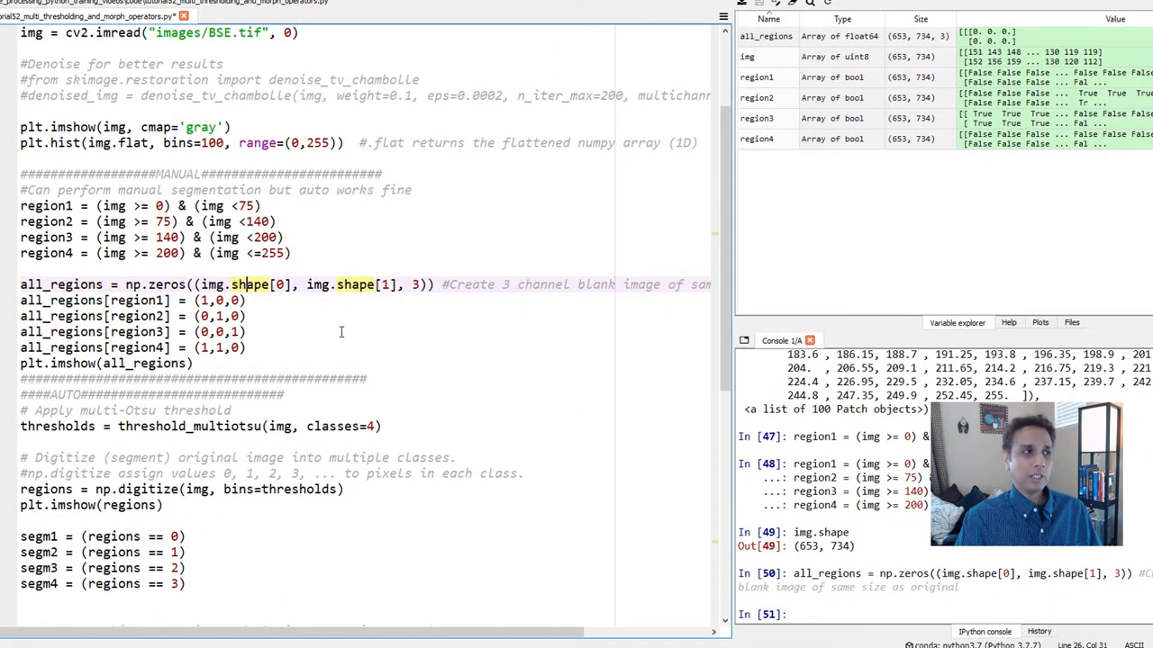
{"action": "mouse_move", "coordinate": [295, 371]}
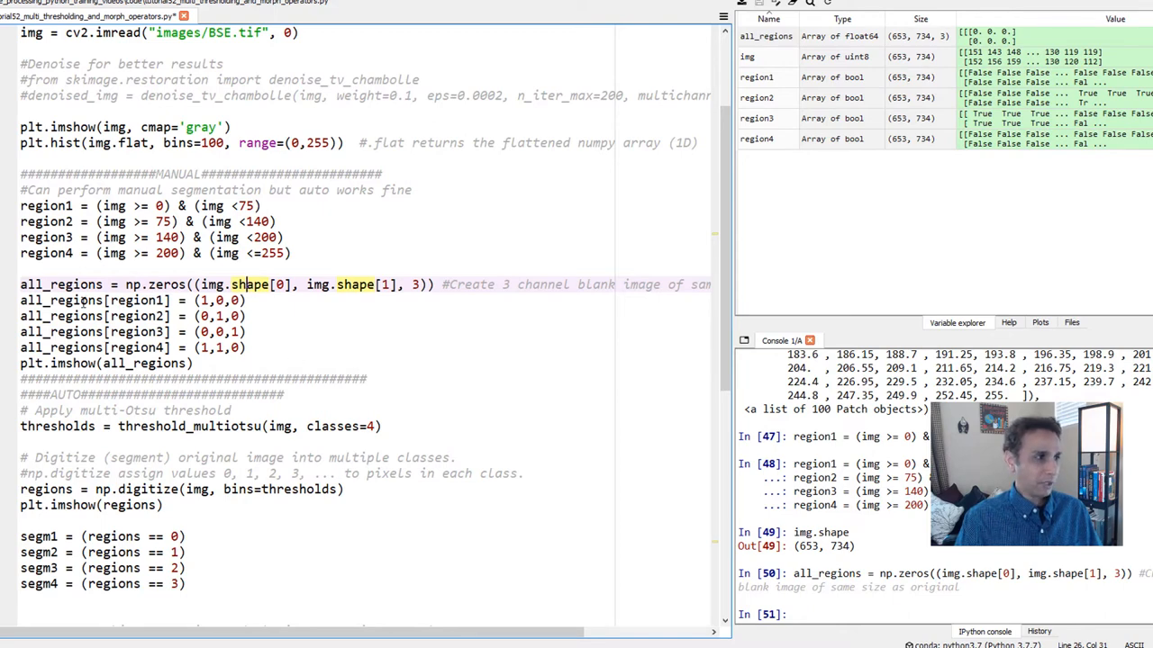
Step: Check the RGB colours assigned to each region and select the all_regions colouring and imshow lines
{"action": "double_click", "coordinate": [141, 299]}
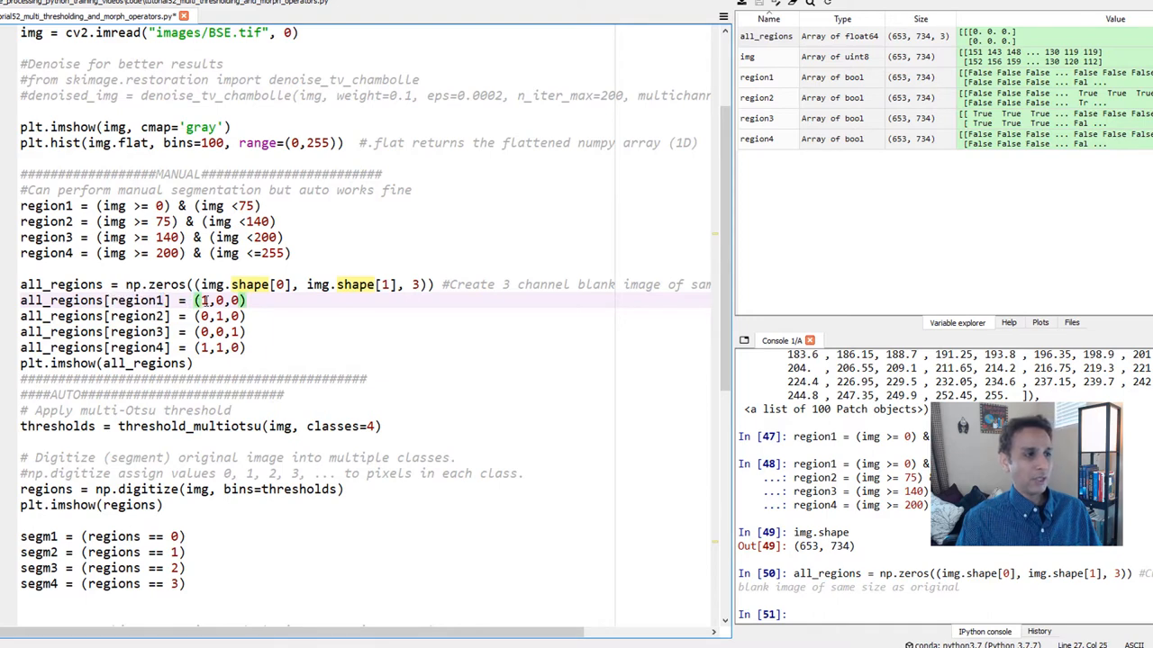
{"action": "double_click", "coordinate": [212, 299]}
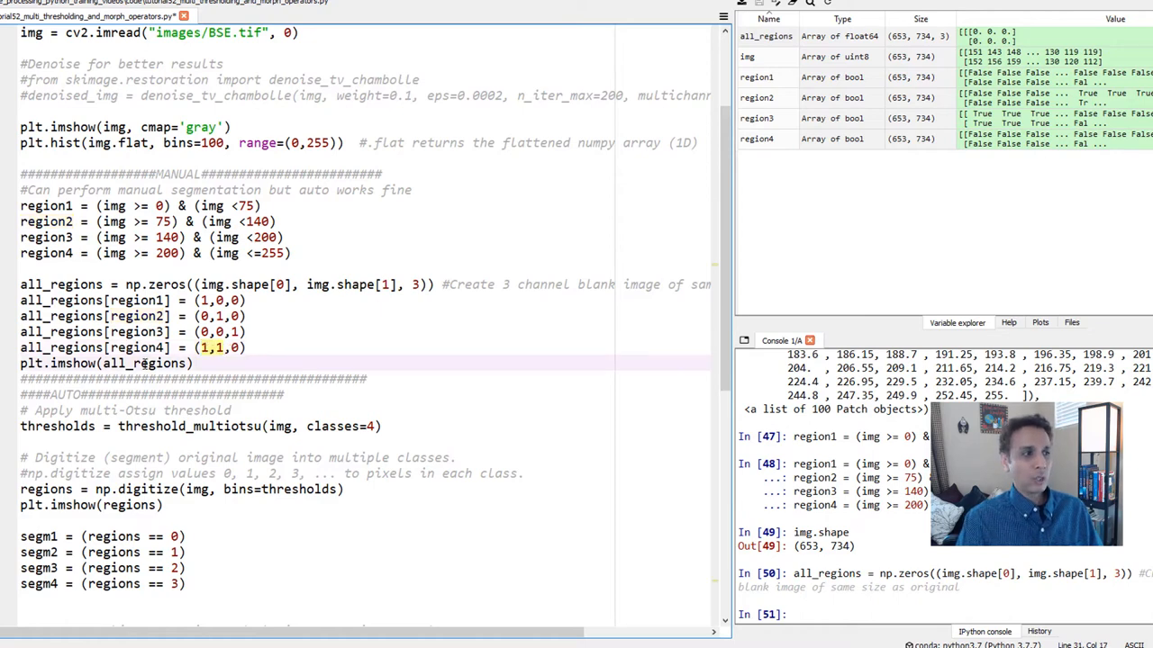
{"action": "left_click_drag", "start_coordinate": [20, 285], "coordinate": [190, 364]}
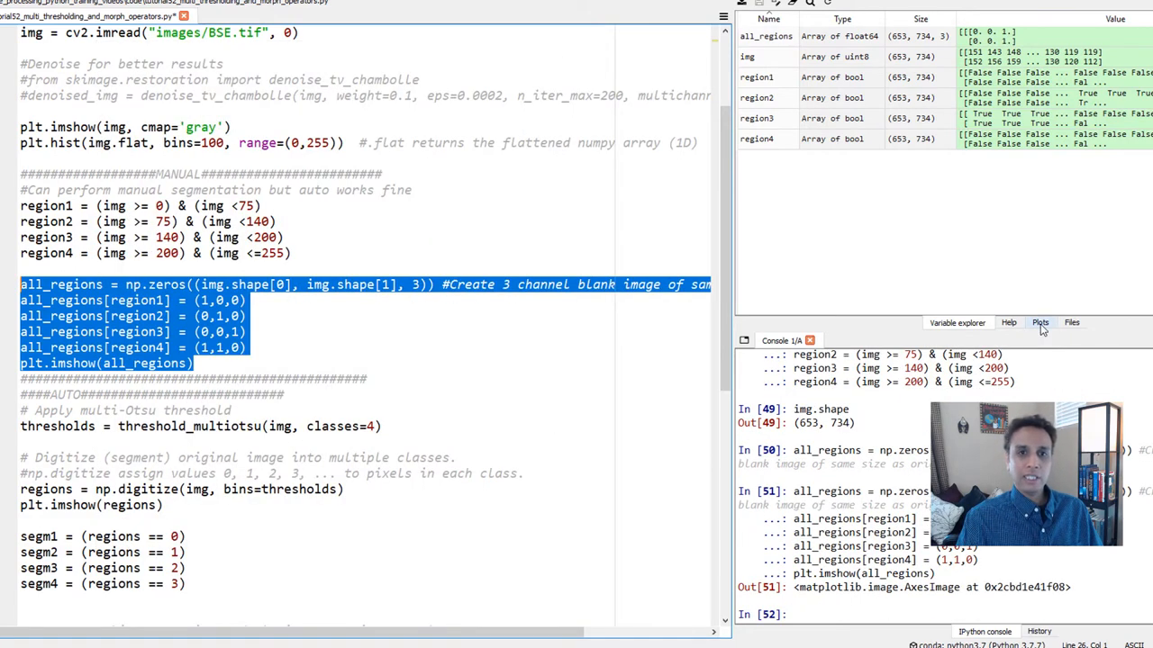
{"action": "left_click", "coordinate": [1041, 322]}
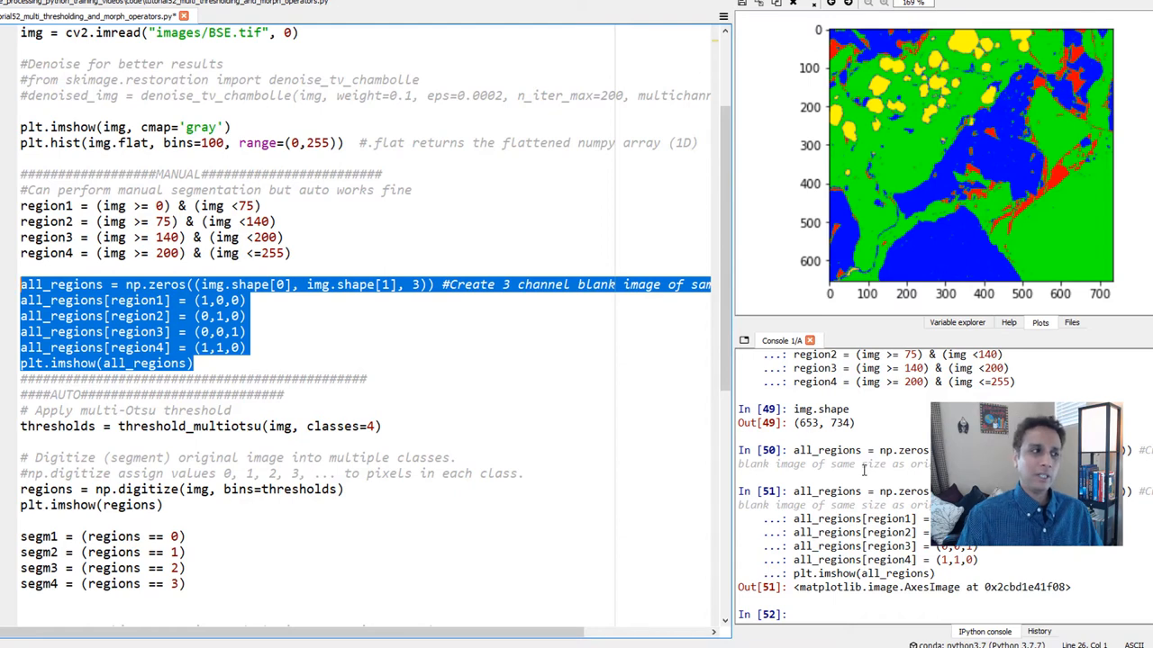
{"action": "mouse_move", "coordinate": [953, 166]}
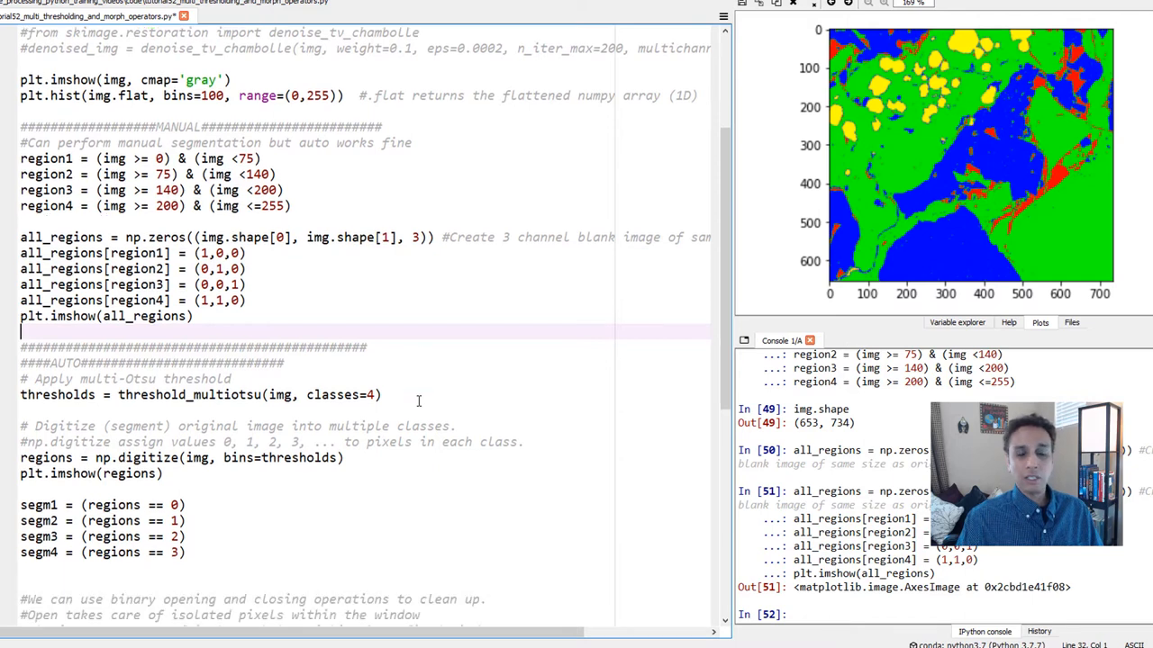
{"action": "scroll", "scroll_direction": "down", "scroll_amount": 3}
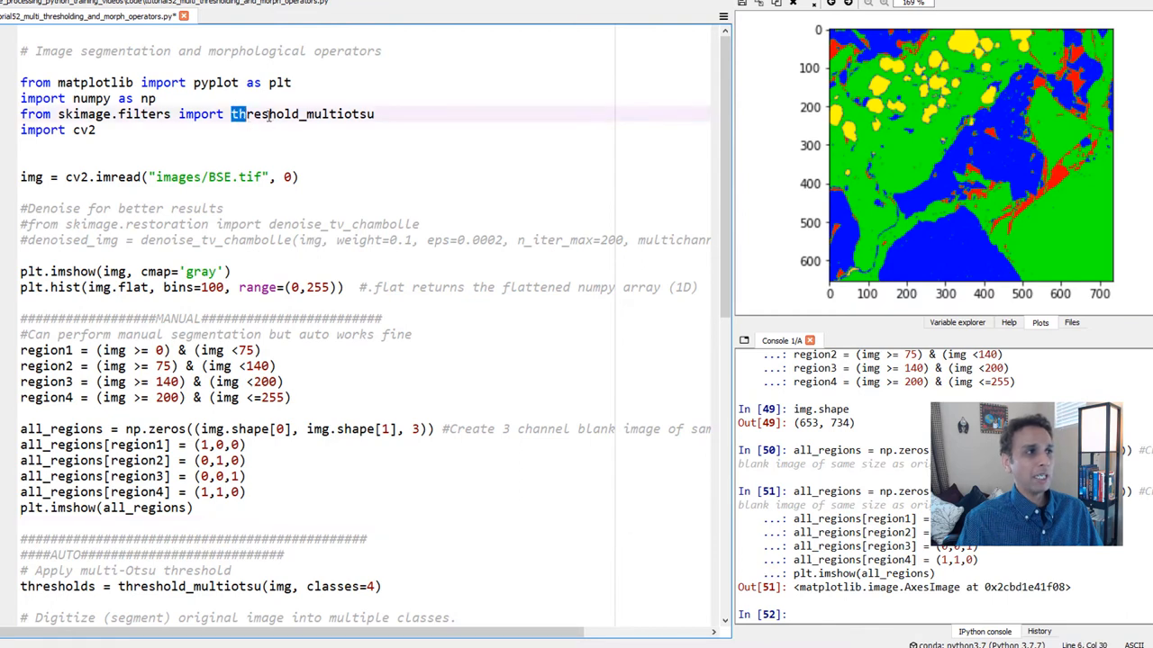
{"action": "double_click", "coordinate": [303, 114]}
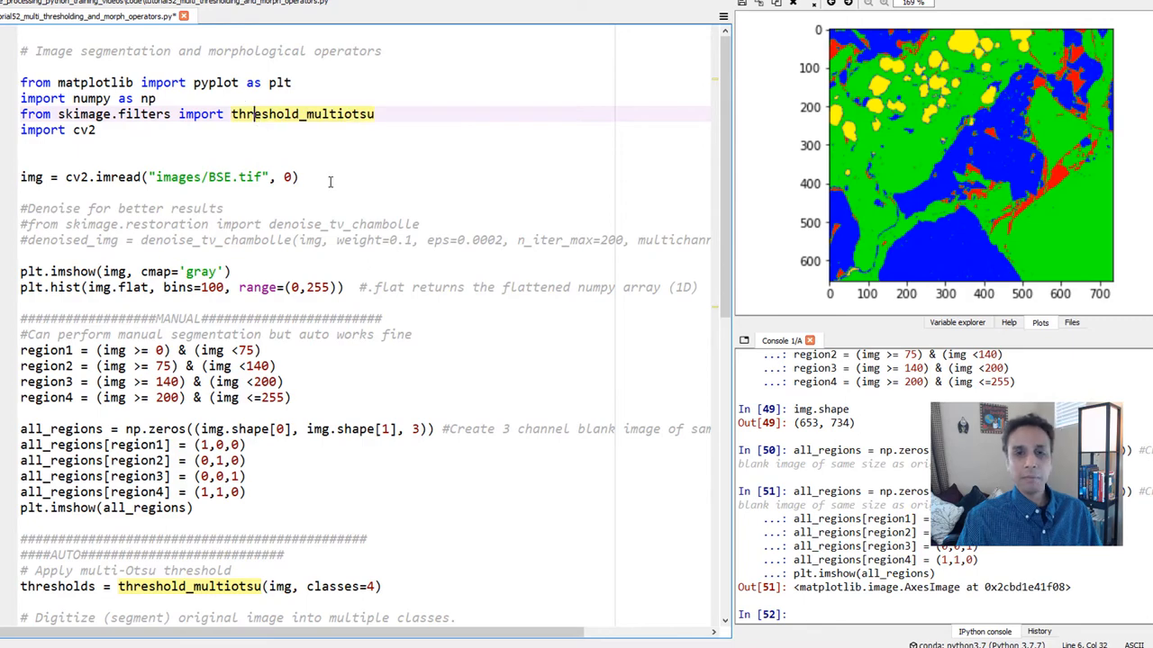
{"action": "scroll", "scroll_direction": "down", "scroll_amount": 3}
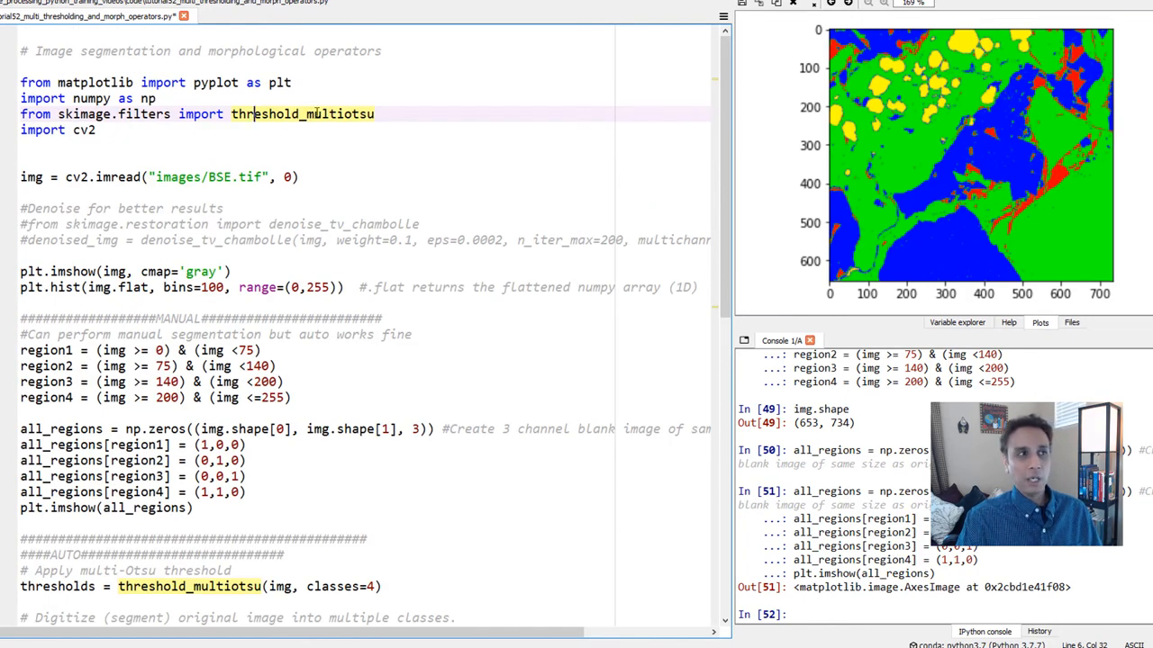
{"action": "scroll", "scroll_direction": "down", "scroll_amount": 3}
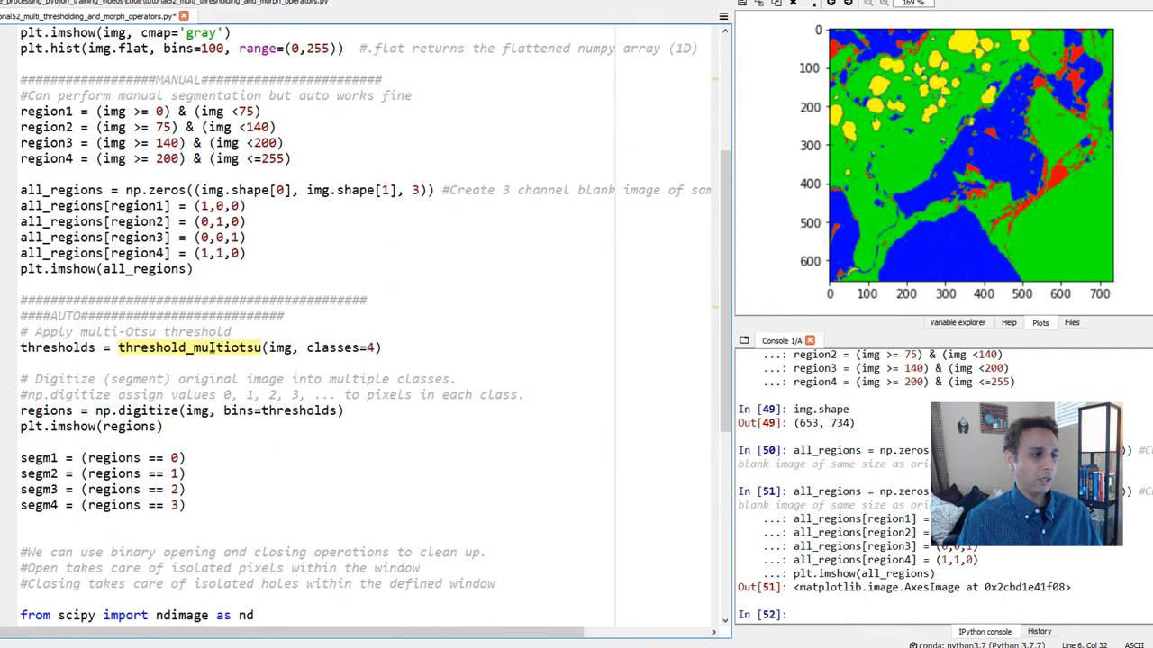
{"action": "scroll", "scroll_direction": "down", "scroll_amount": 3}
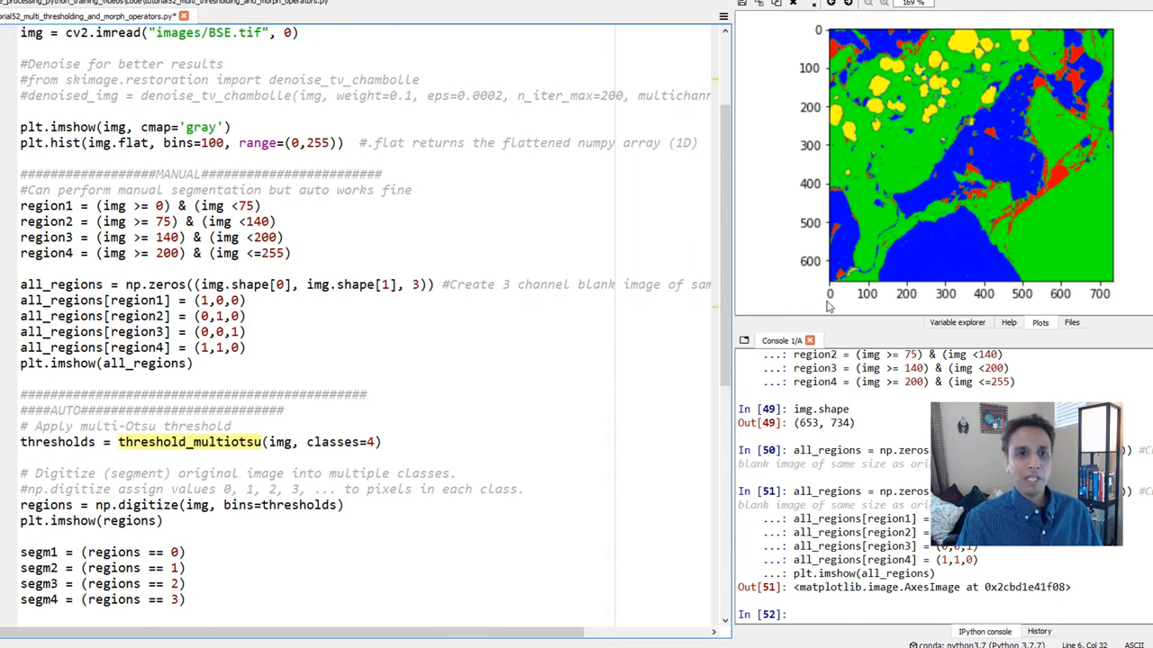
Step: Show the Variable Explorer and highlight the img argument of the threshold_multiotsu call
{"action": "left_click", "coordinate": [956, 322]}
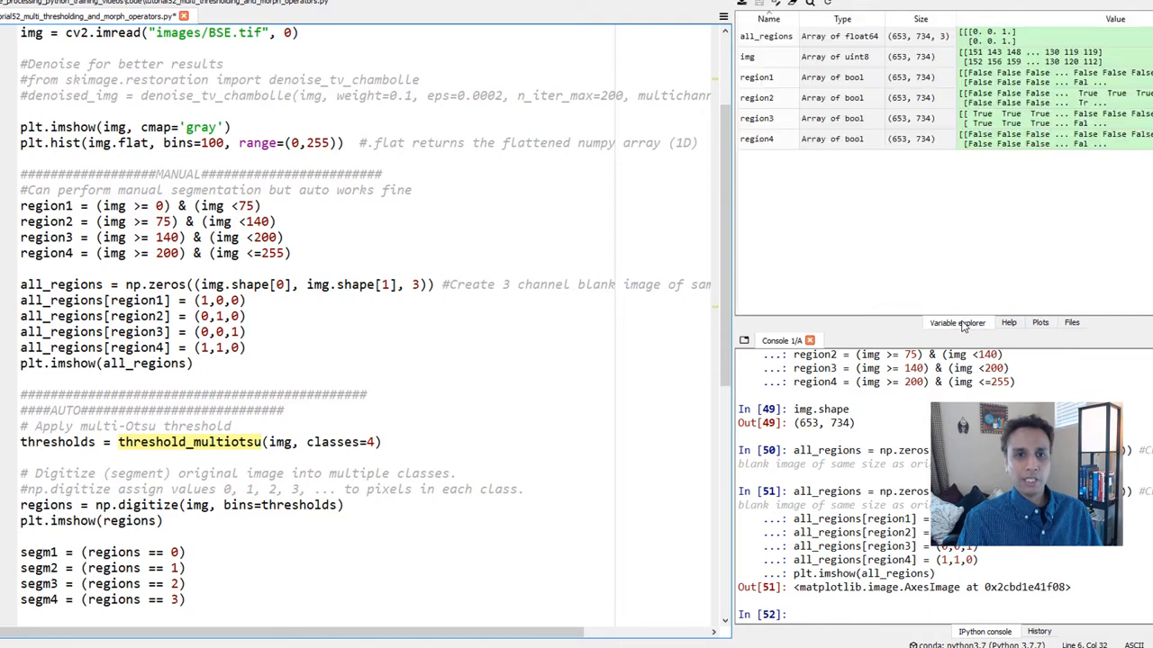
{"action": "scroll", "scroll_direction": "down", "scroll_amount": 3}
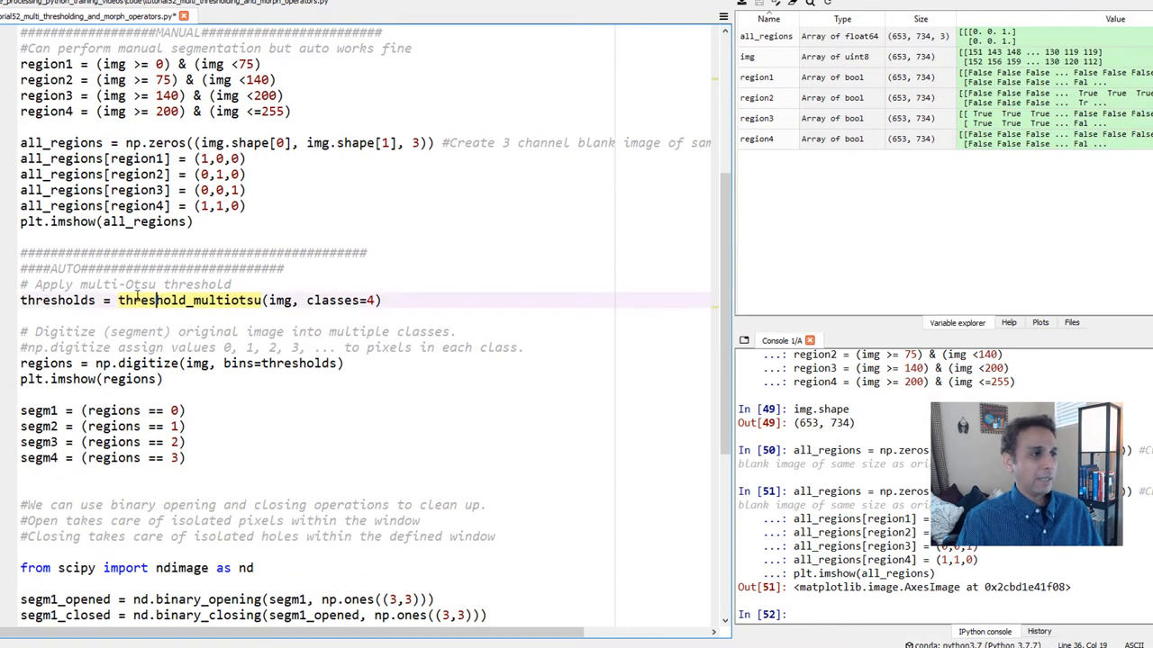
{"action": "double_click", "coordinate": [189, 299]}
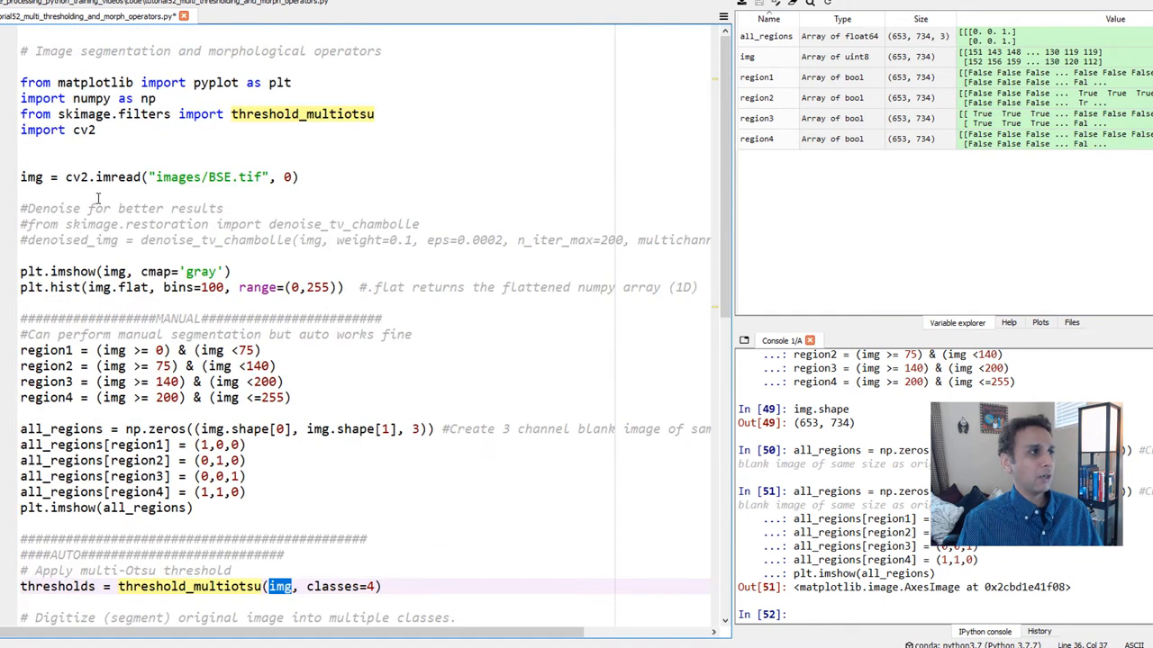
{"action": "double_click", "coordinate": [30, 177]}
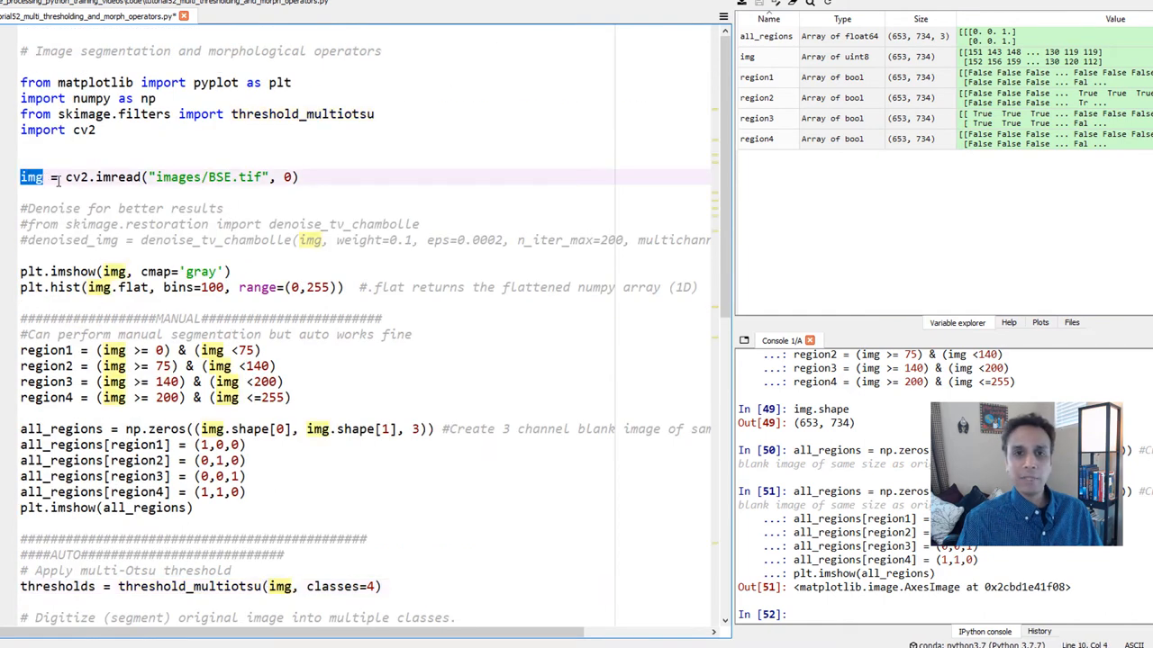
{"action": "scroll", "scroll_direction": "down", "scroll_amount": 3}
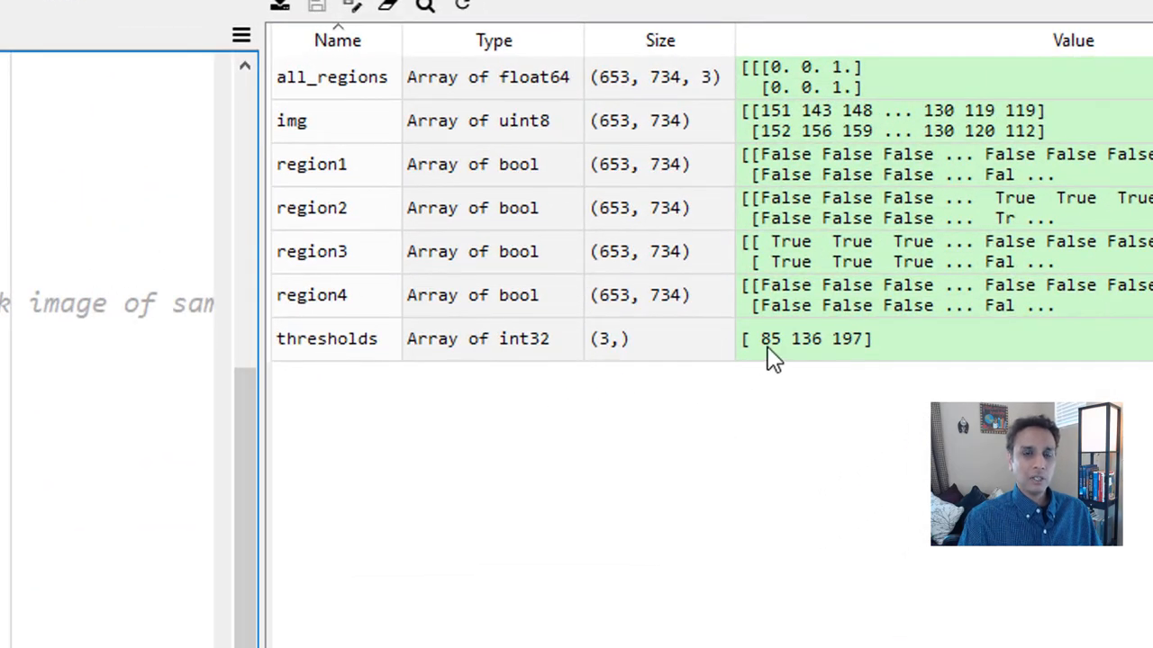
{"action": "mouse_move", "coordinate": [845, 359]}
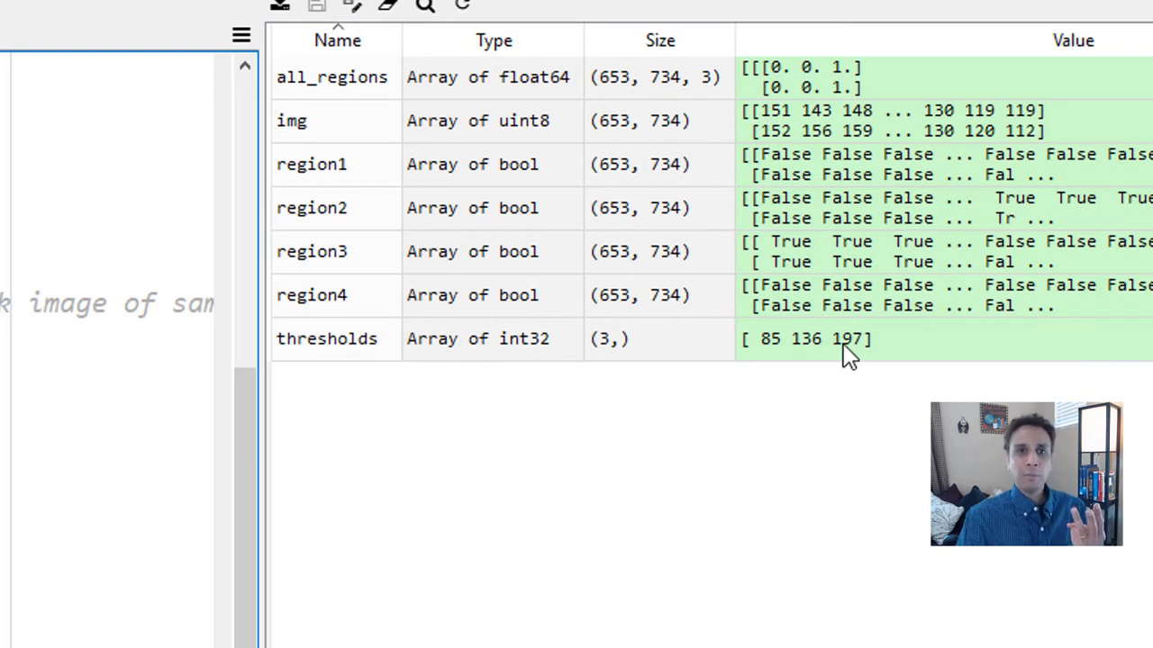
{"action": "mouse_move", "coordinate": [753, 360]}
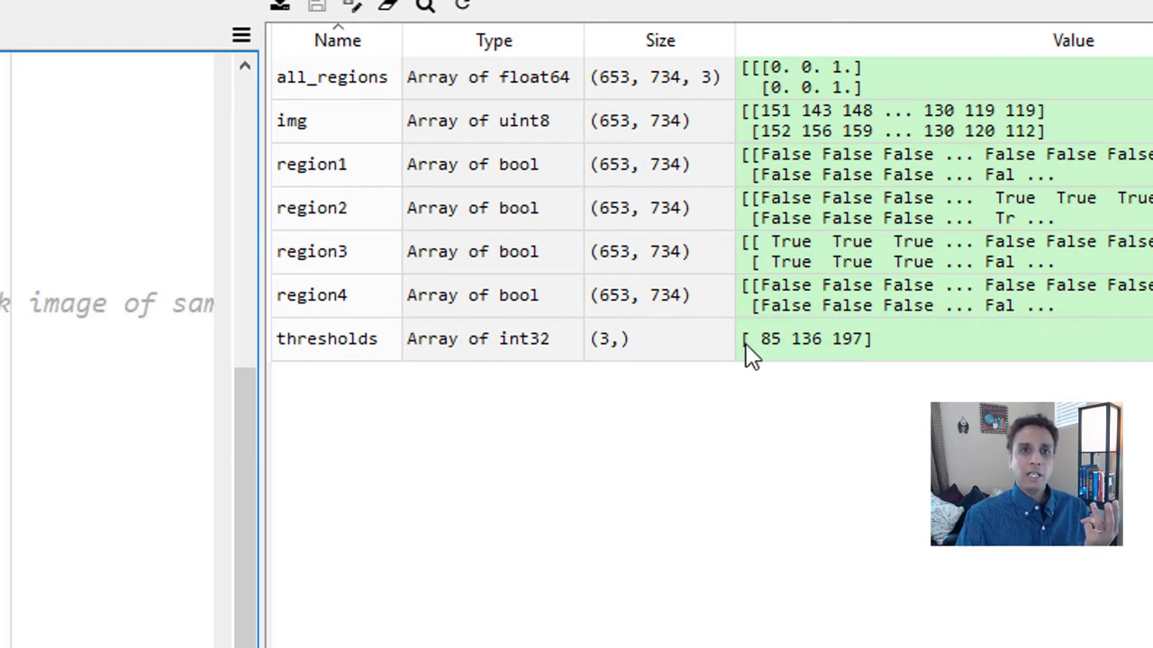
{"action": "mouse_move", "coordinate": [770, 362]}
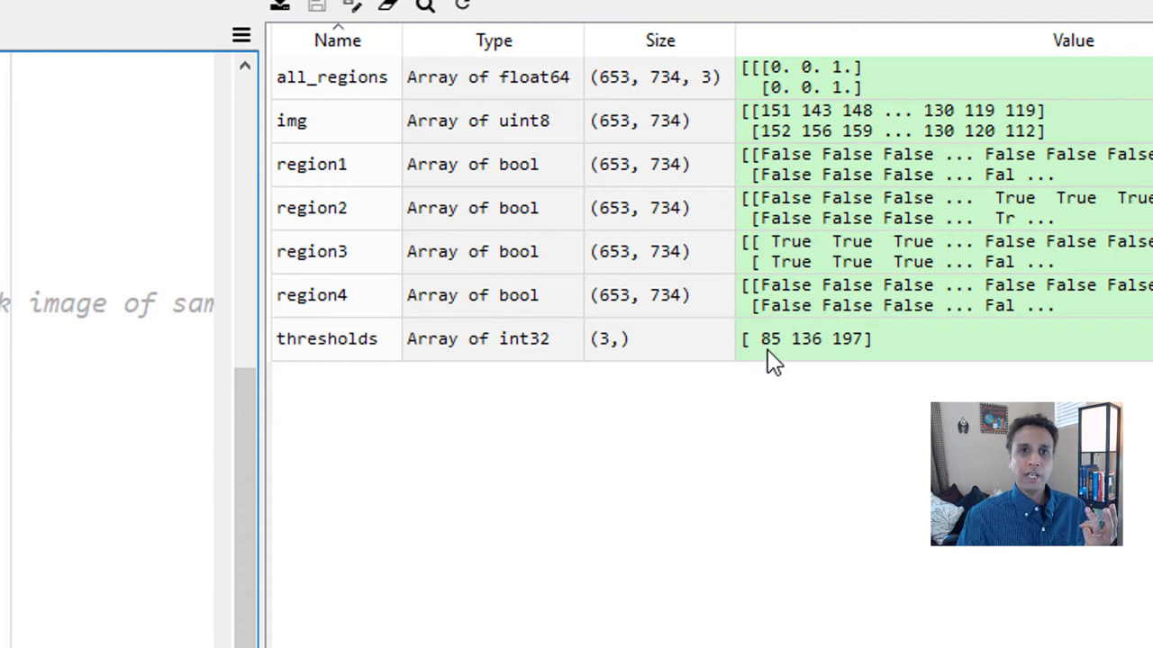
{"action": "mouse_move", "coordinate": [832, 361]}
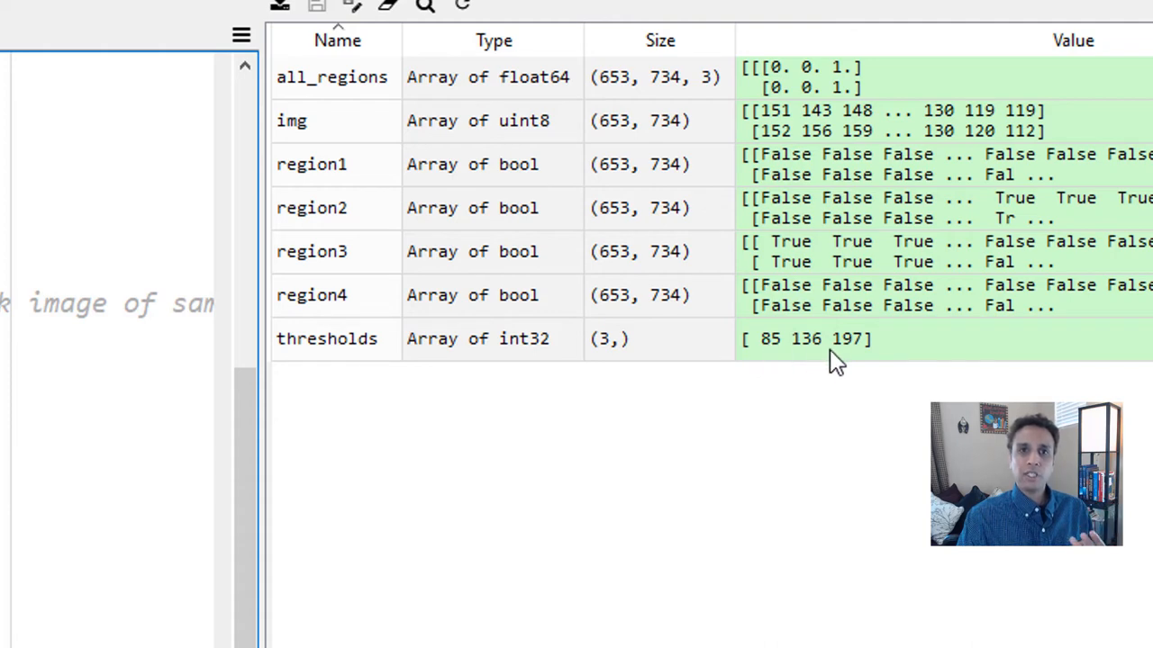
{"action": "mouse_move", "coordinate": [915, 357]}
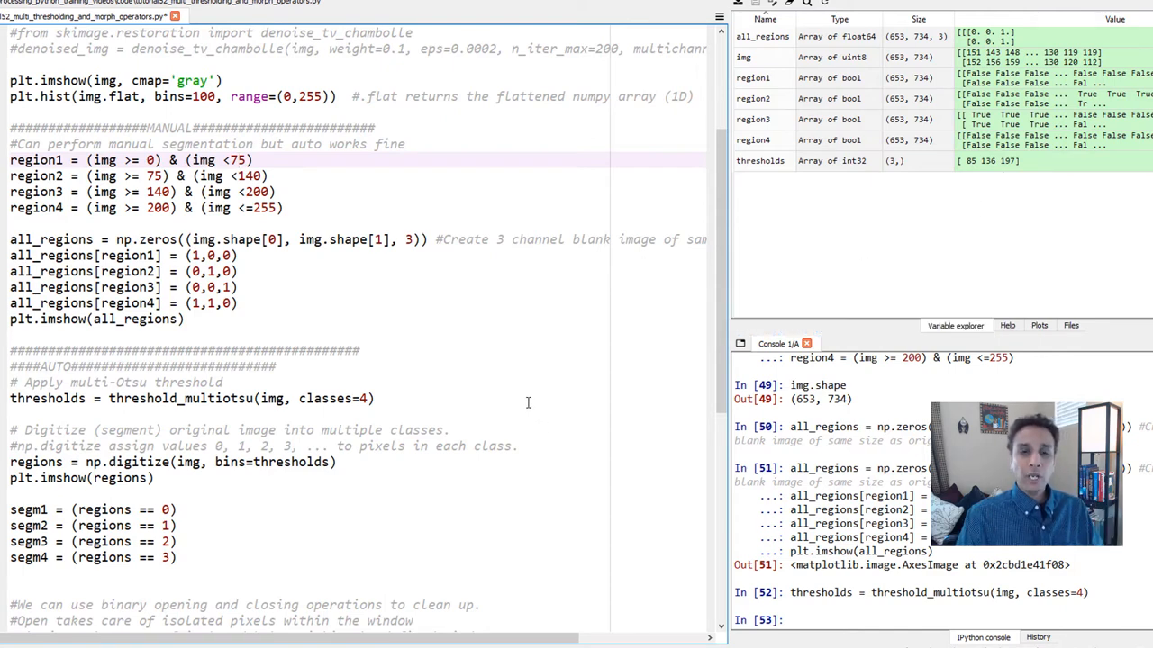
{"action": "mouse_move", "coordinate": [396, 317]}
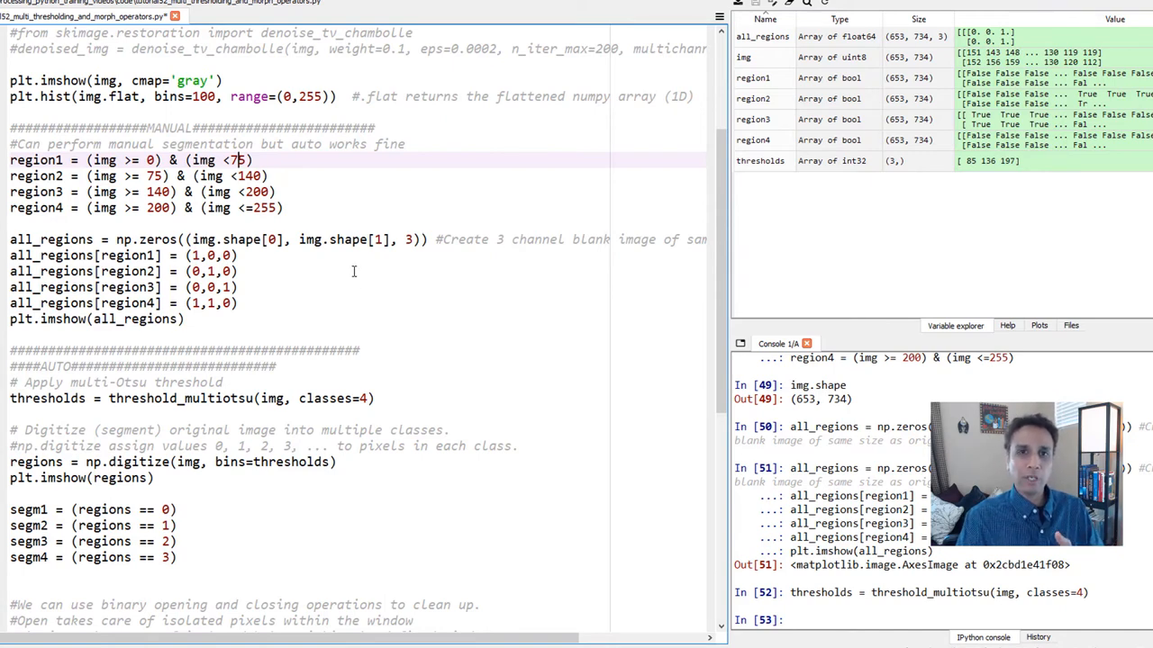
{"action": "mouse_move", "coordinate": [547, 270]}
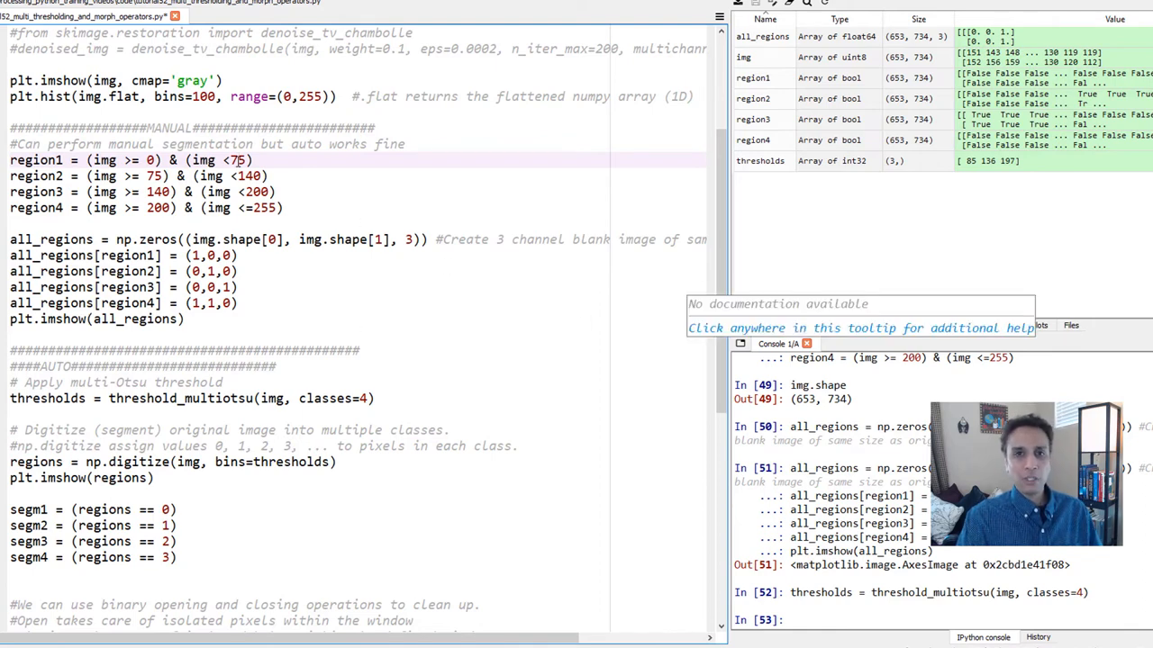
Step: Read the np.digitize docstring, then remove all variables from the workspace
{"action": "scroll", "scroll_direction": "down", "scroll_amount": 3}
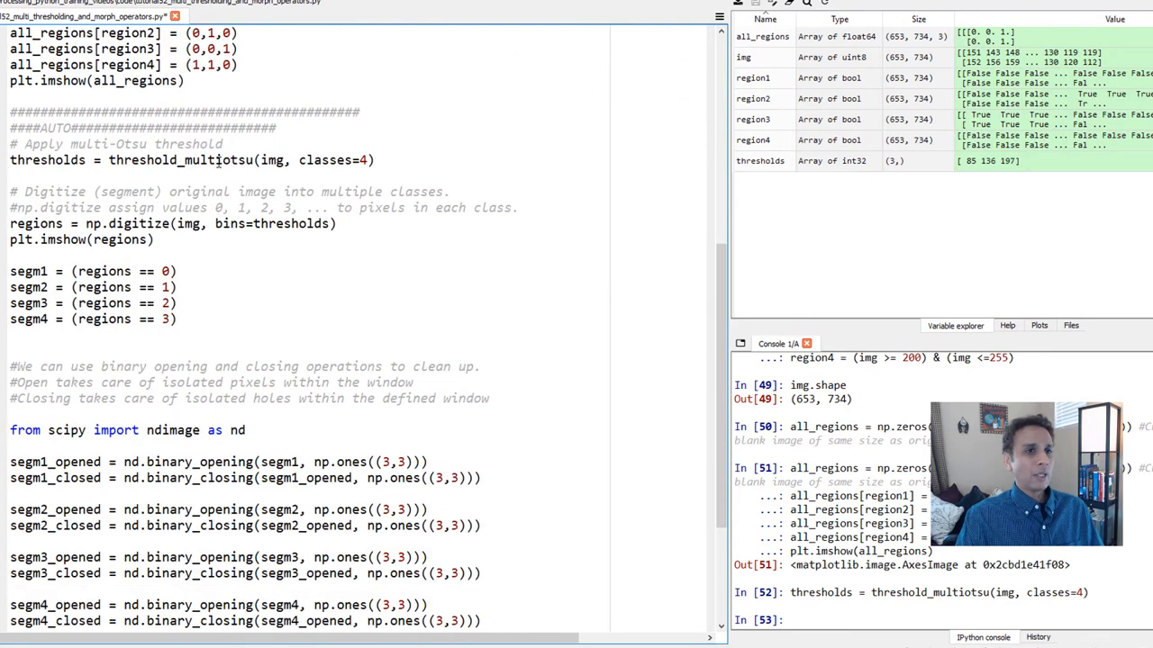
{"action": "double_click", "coordinate": [182, 159]}
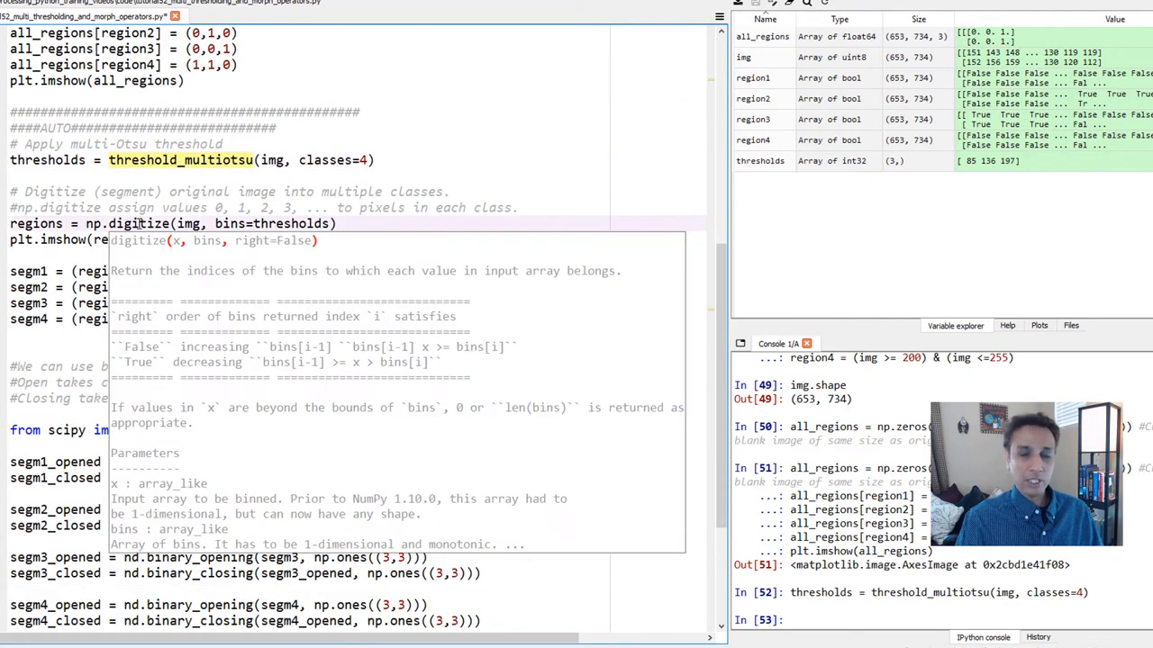
{"action": "double_click", "coordinate": [137, 223]}
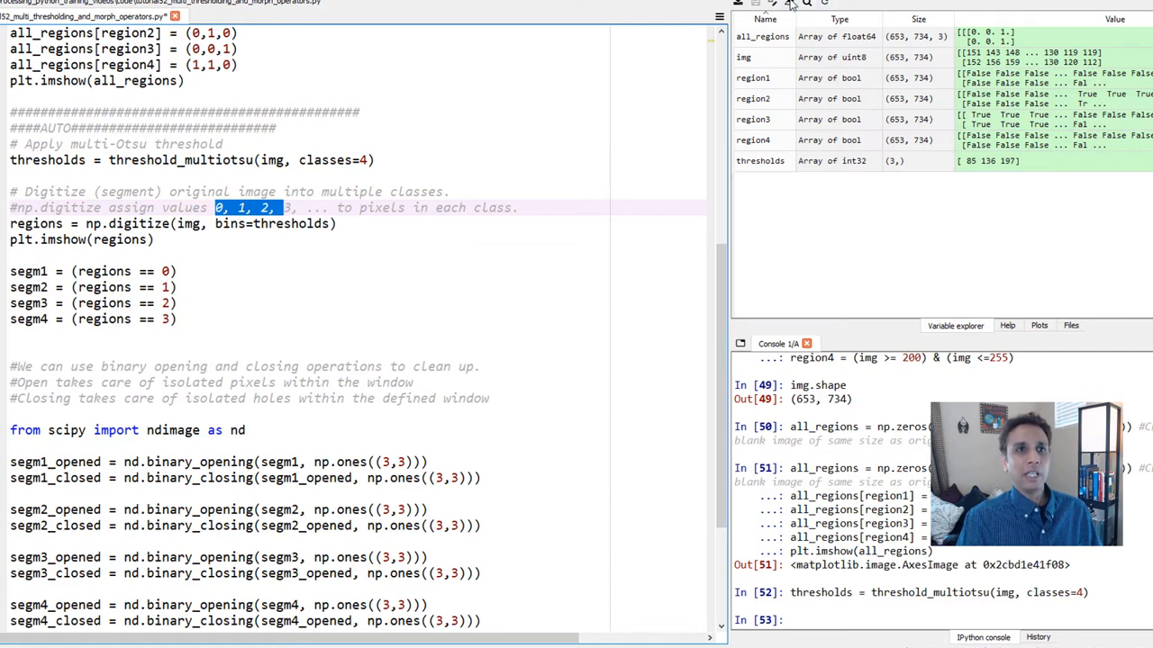
{"action": "left_click", "coordinate": [789, 3]}
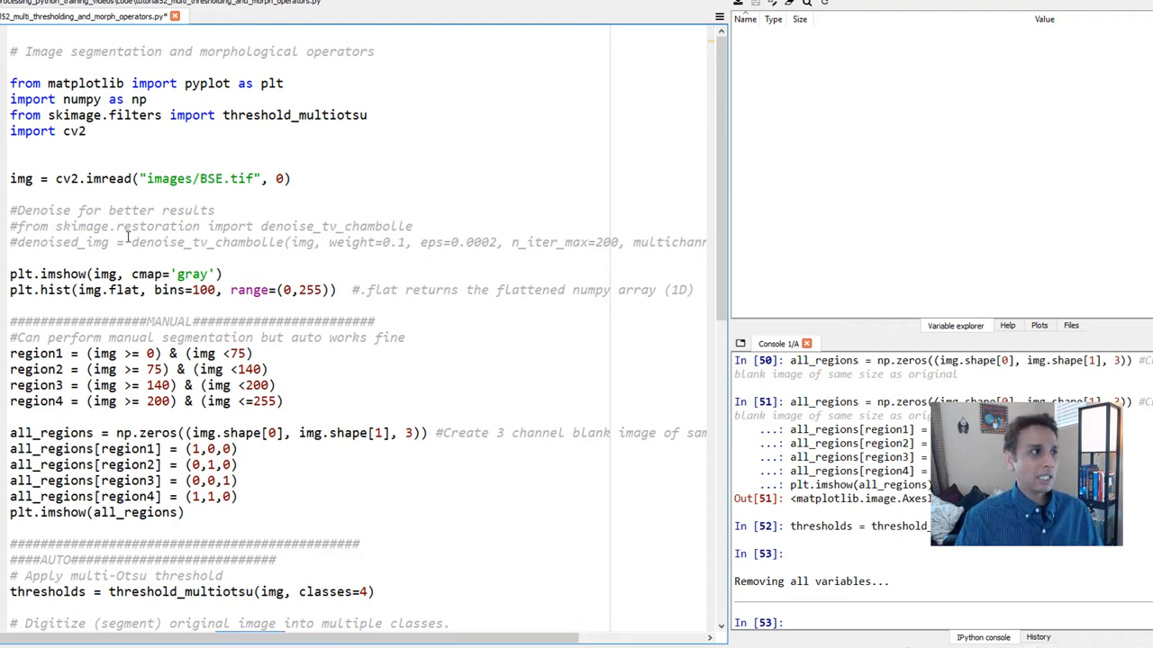
Step: Re-run the imports, image loading and thresholds line, then run np.digitize to get the 653×734 regions array
{"action": "left_click_drag", "start_coordinate": [10, 83], "coordinate": [292, 189]}
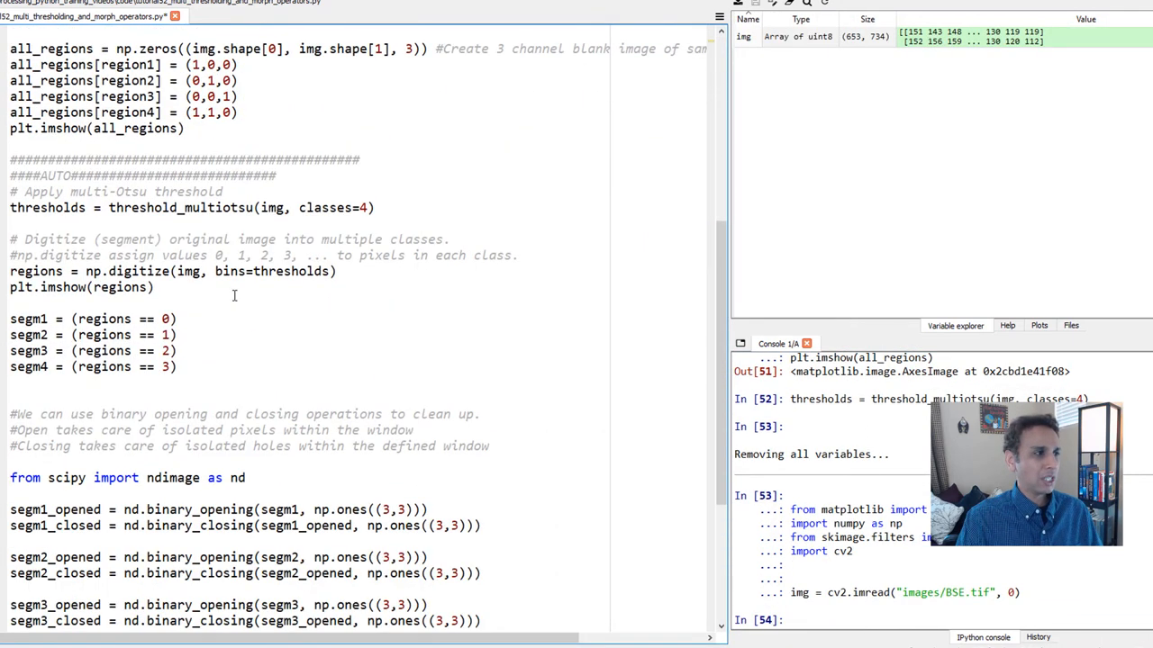
{"action": "left_click", "coordinate": [190, 207]}
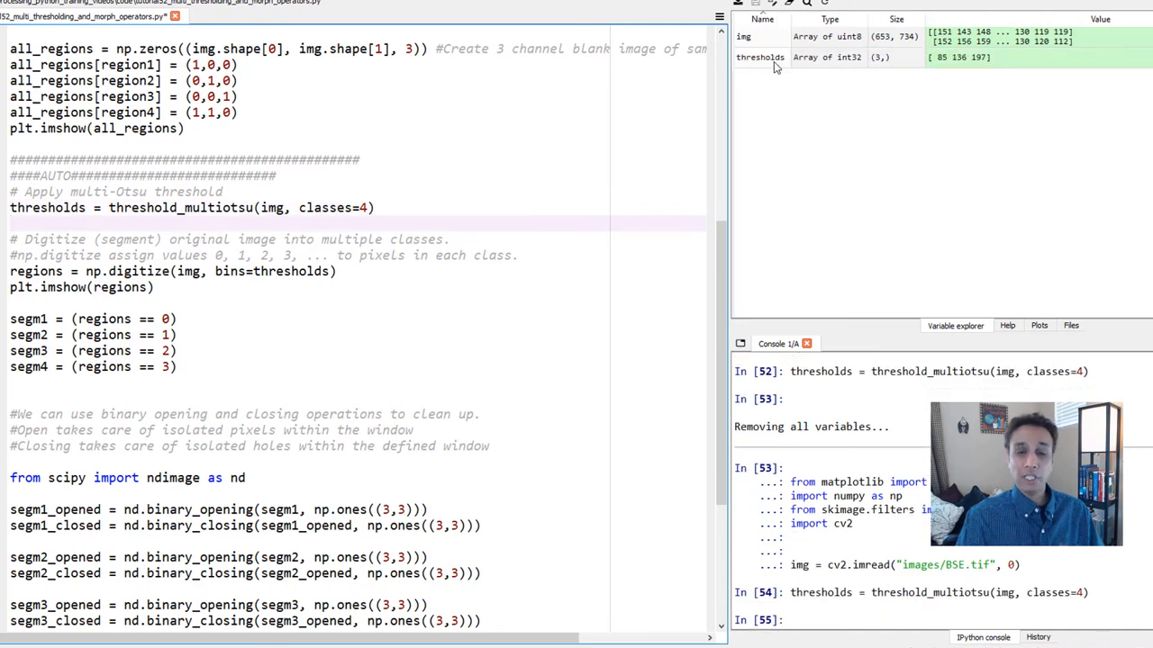
{"action": "mouse_move", "coordinate": [778, 87]}
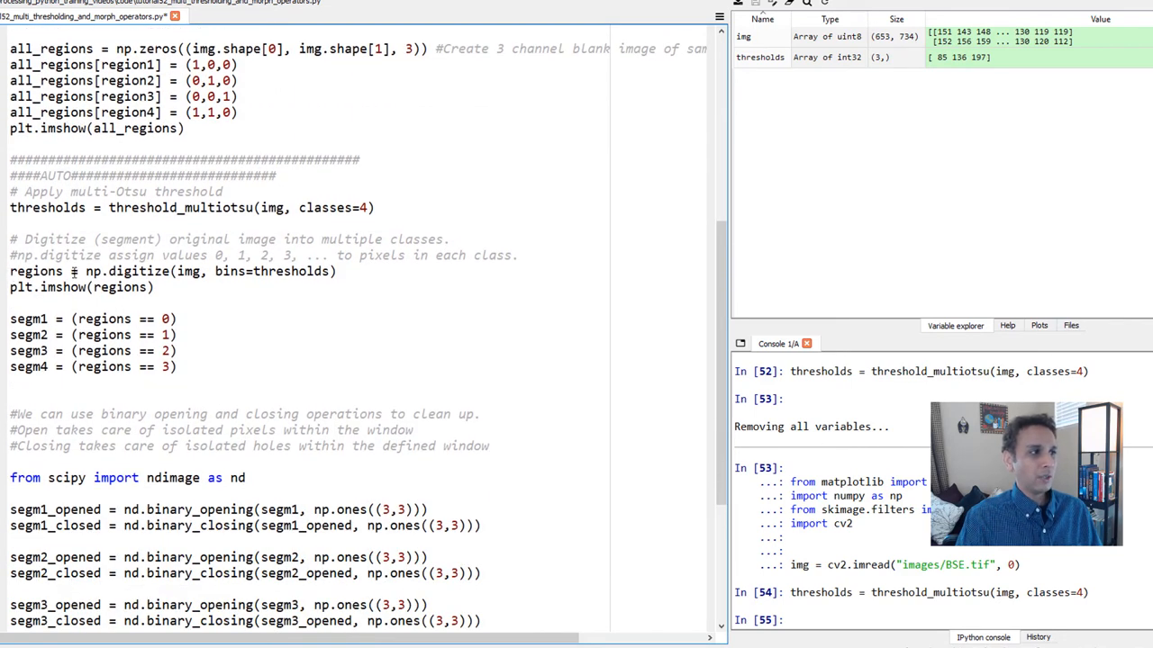
{"action": "mouse_move", "coordinate": [137, 270]}
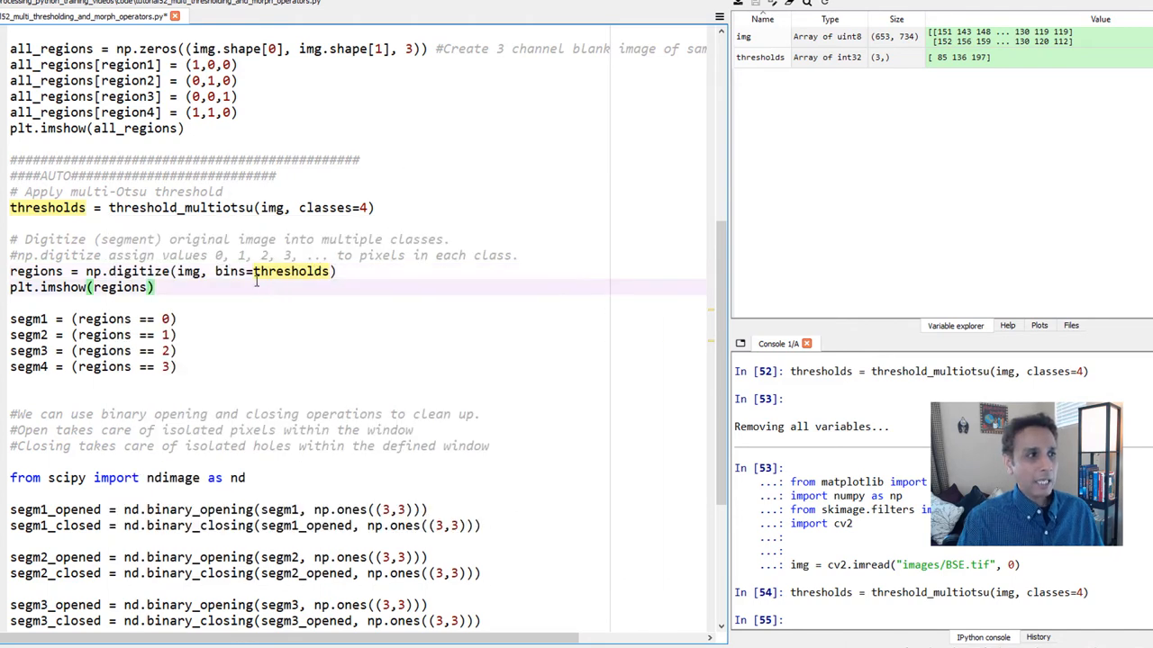
{"action": "double_click", "coordinate": [290, 270]}
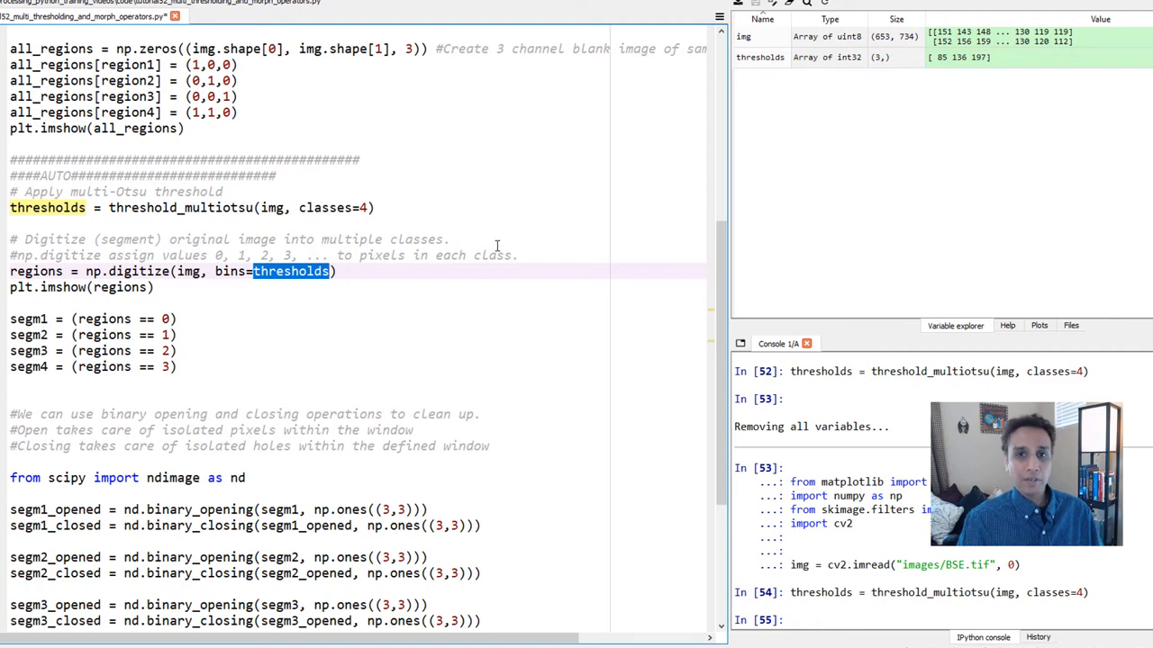
{"action": "mouse_move", "coordinate": [803, 85]}
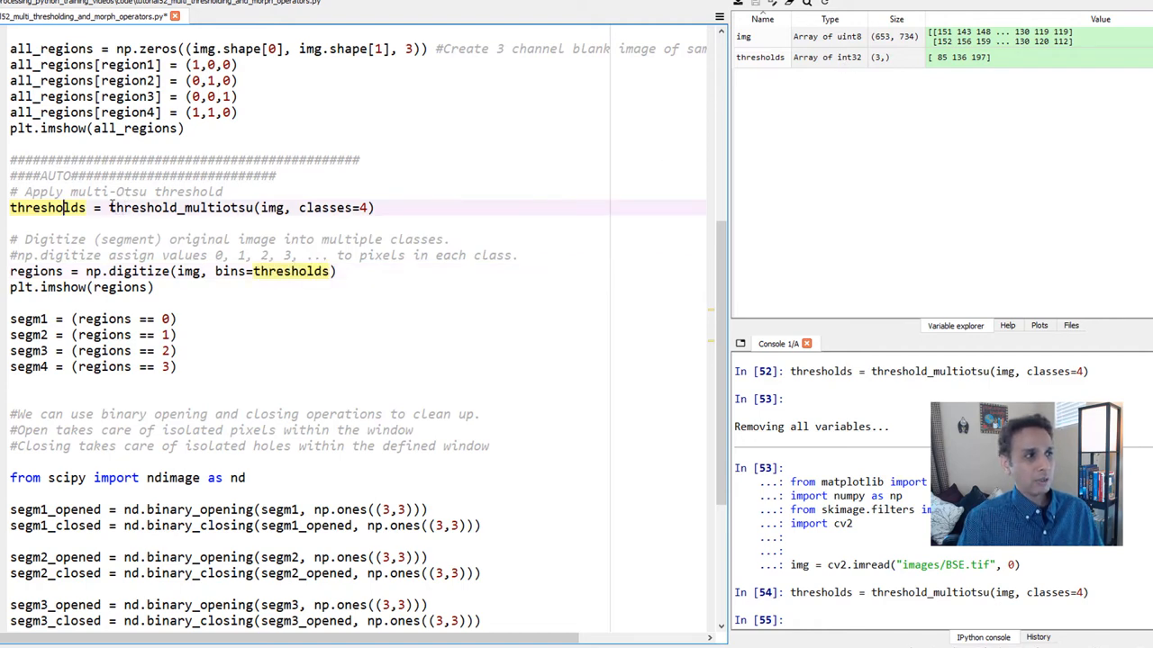
{"action": "double_click", "coordinate": [180, 207]}
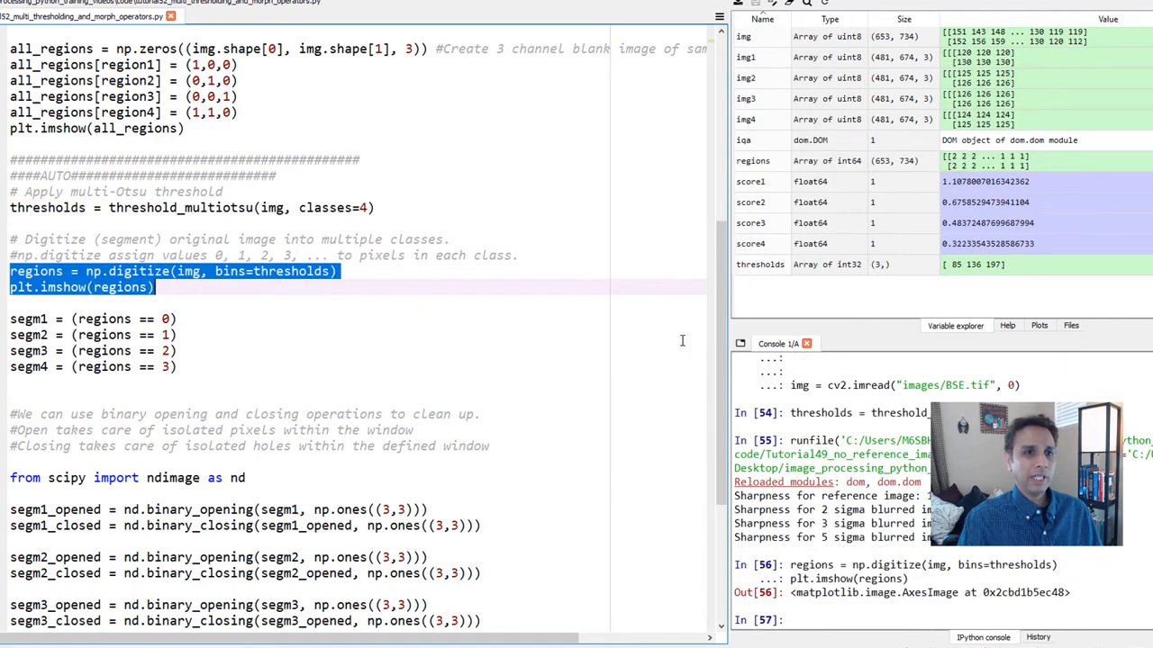
{"action": "left_click", "coordinate": [1037, 325]}
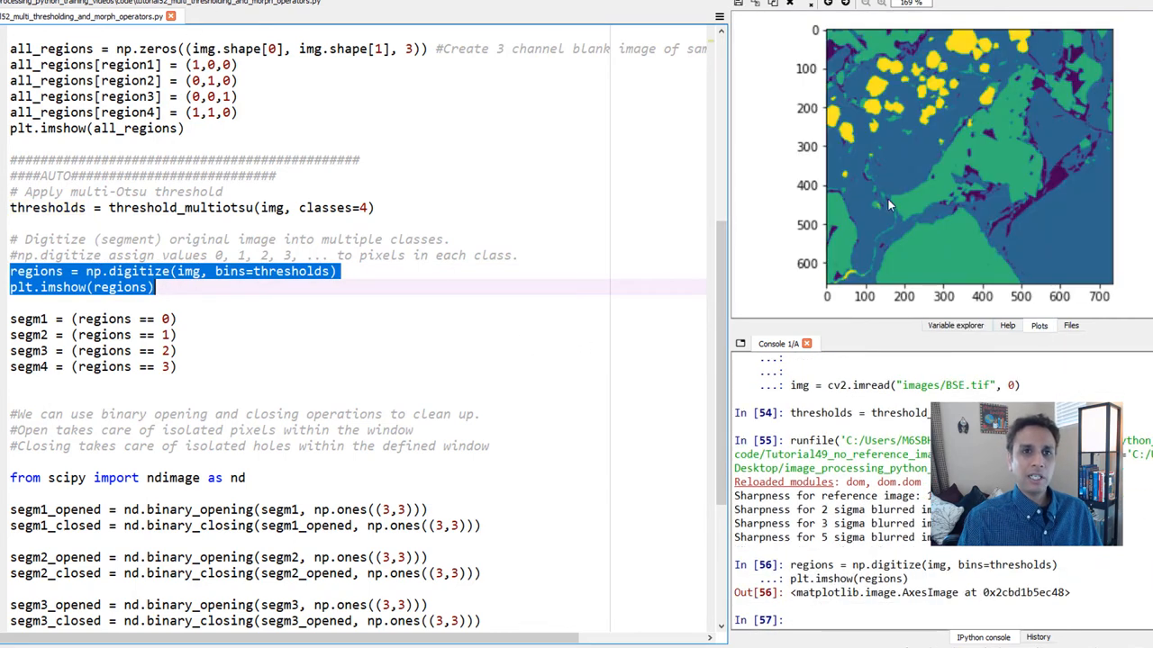
{"action": "mouse_move", "coordinate": [933, 249]}
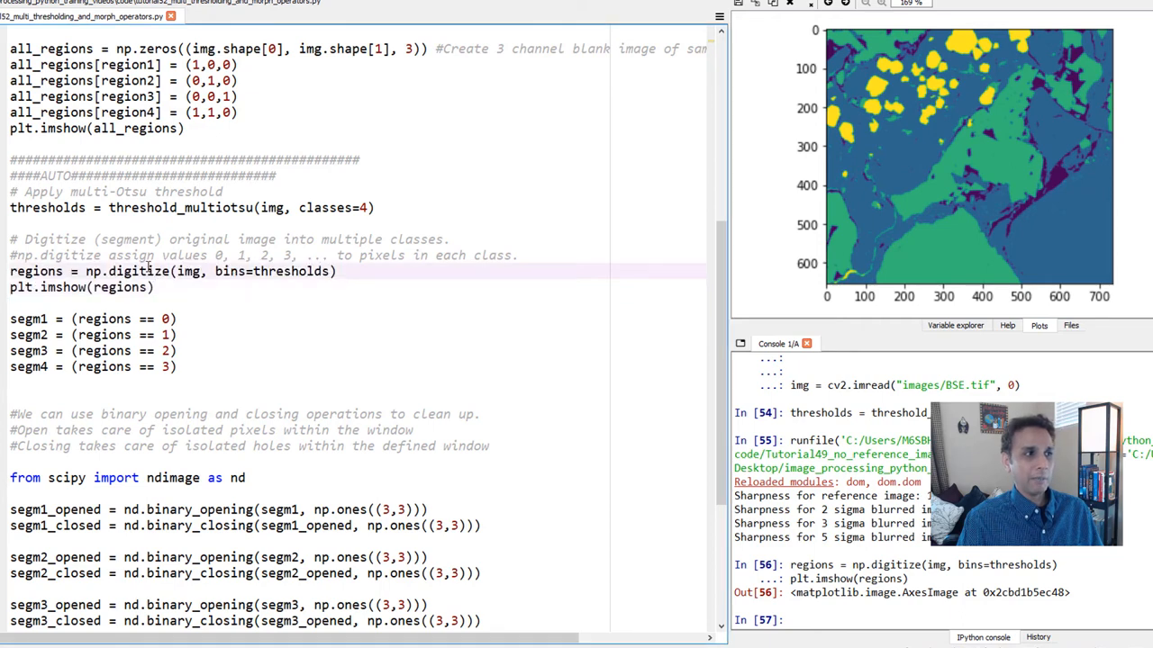
{"action": "double_click", "coordinate": [136, 270]}
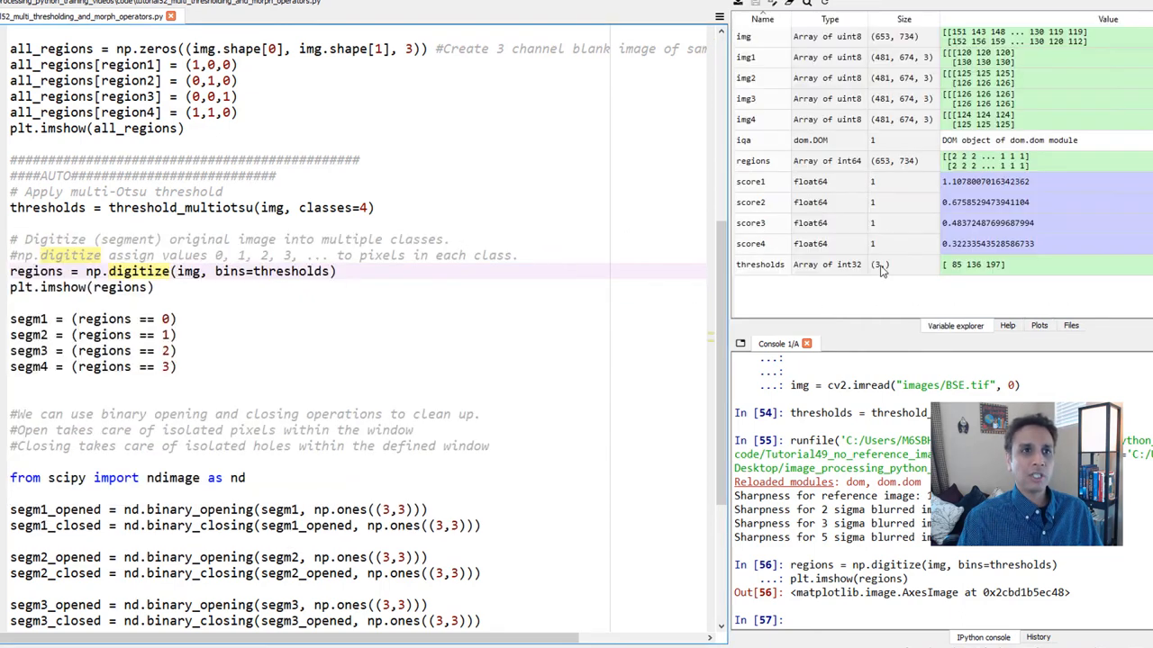
{"action": "double_click", "coordinate": [749, 160]}
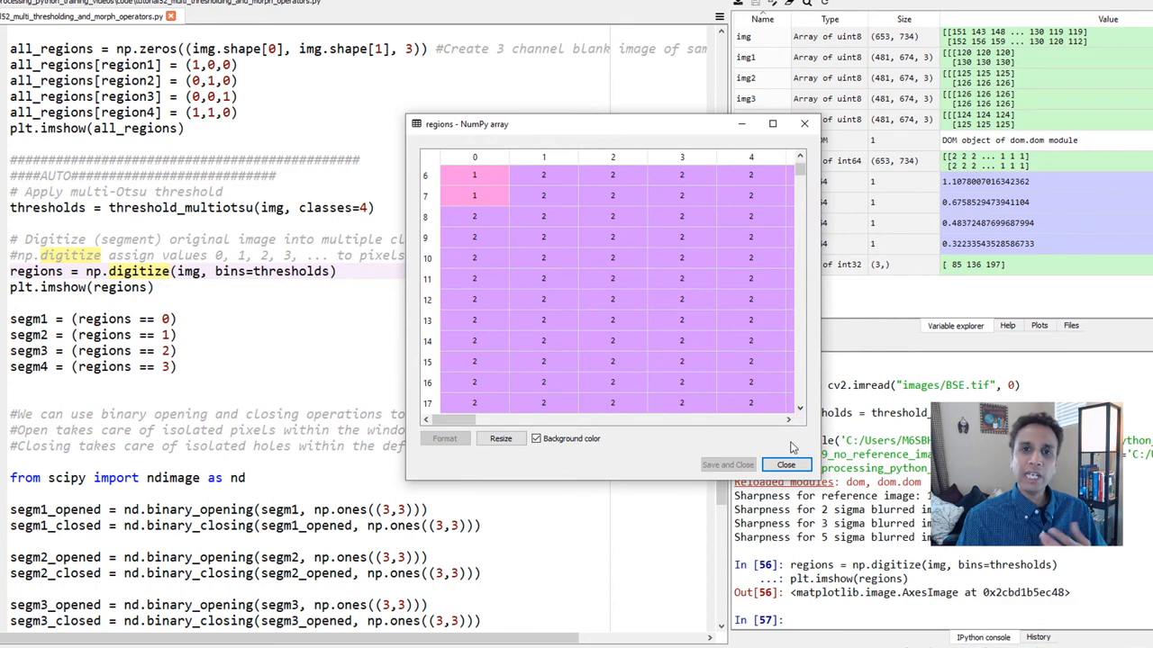
{"action": "left_click", "coordinate": [785, 465]}
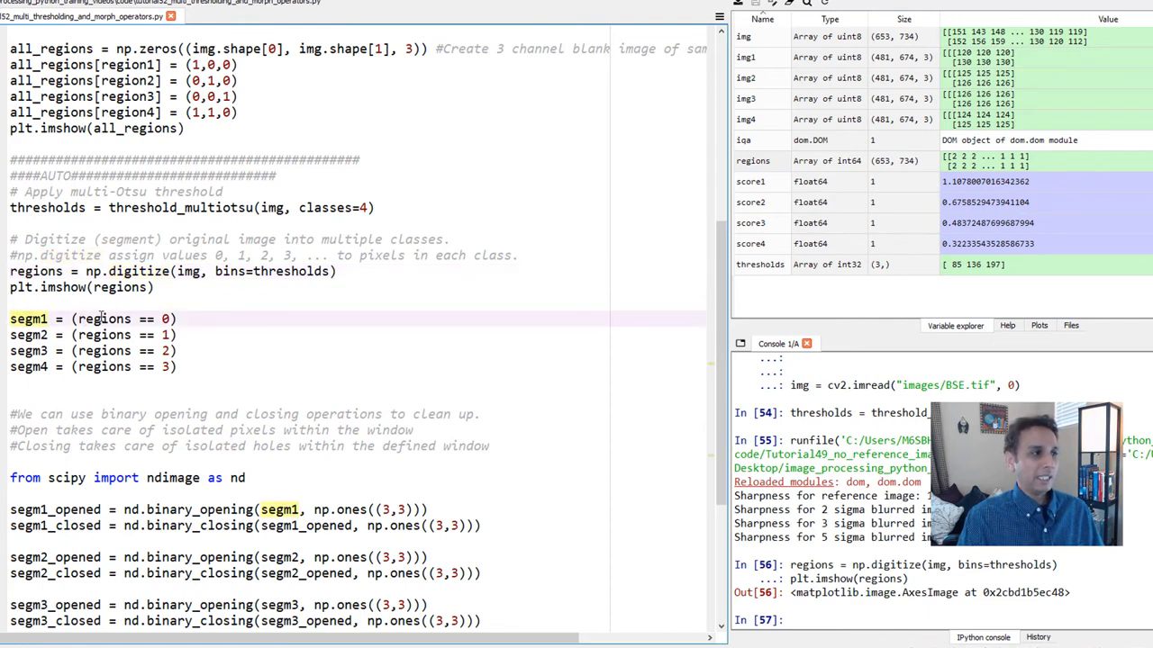
Step: Run the segm1–segm4 boolean mask lines and check the regions plot and new arrays in Variable Explorer
{"action": "double_click", "coordinate": [105, 319]}
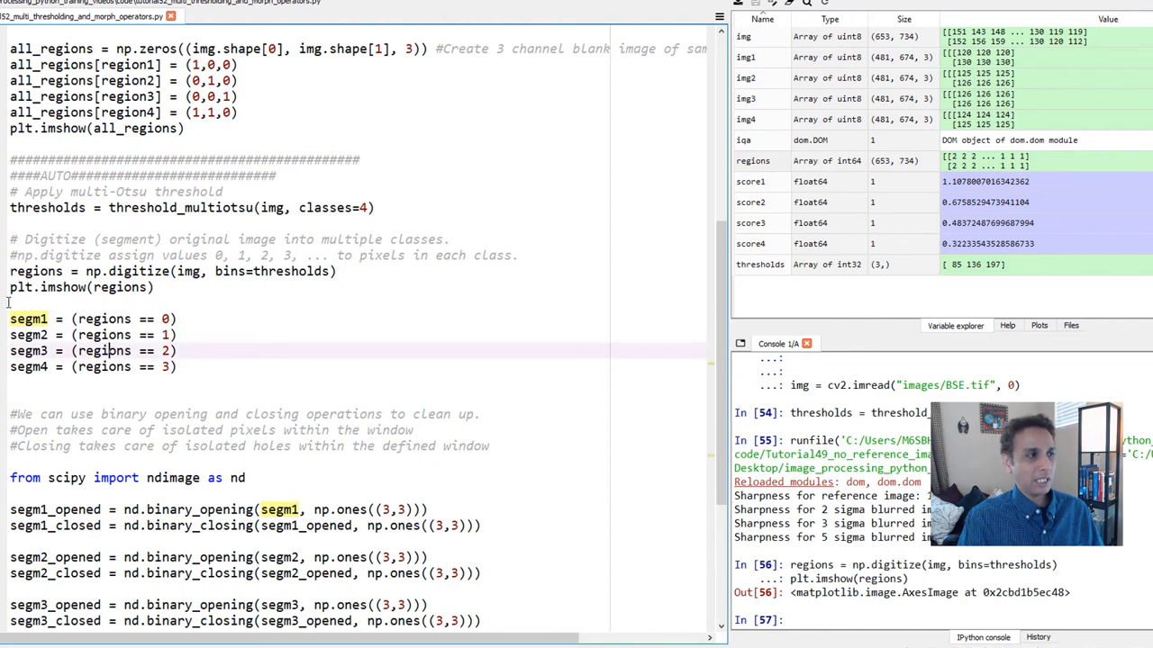
{"action": "left_click_drag", "start_coordinate": [10, 319], "coordinate": [177, 368]}
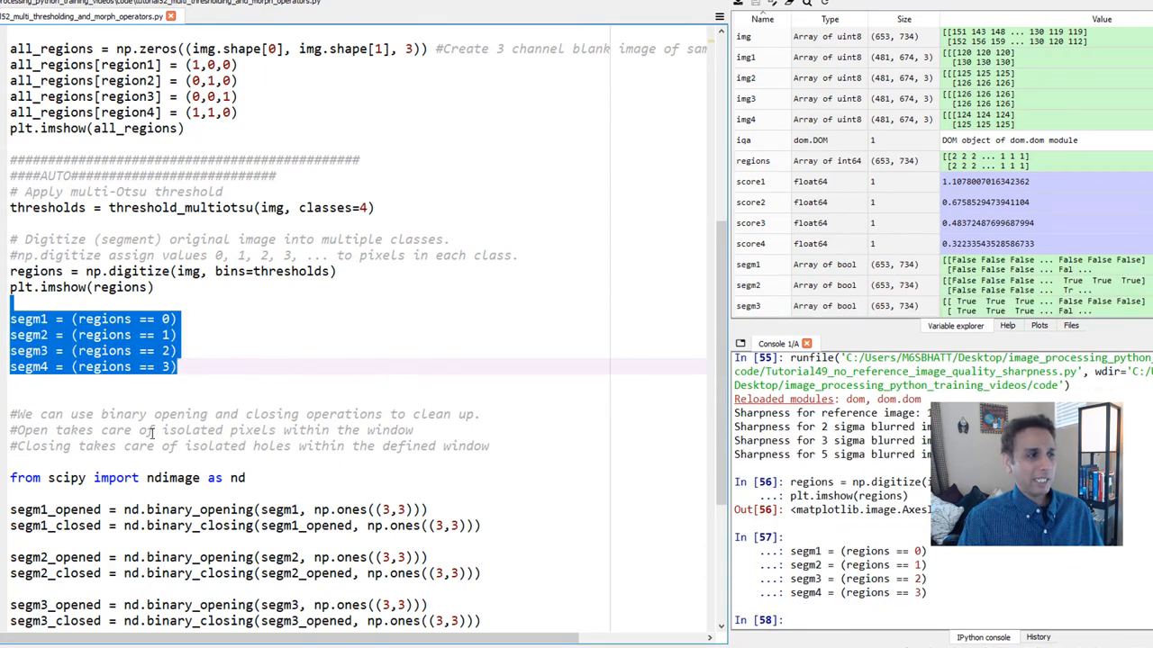
{"action": "scroll", "scroll_direction": "down", "scroll_amount": 3}
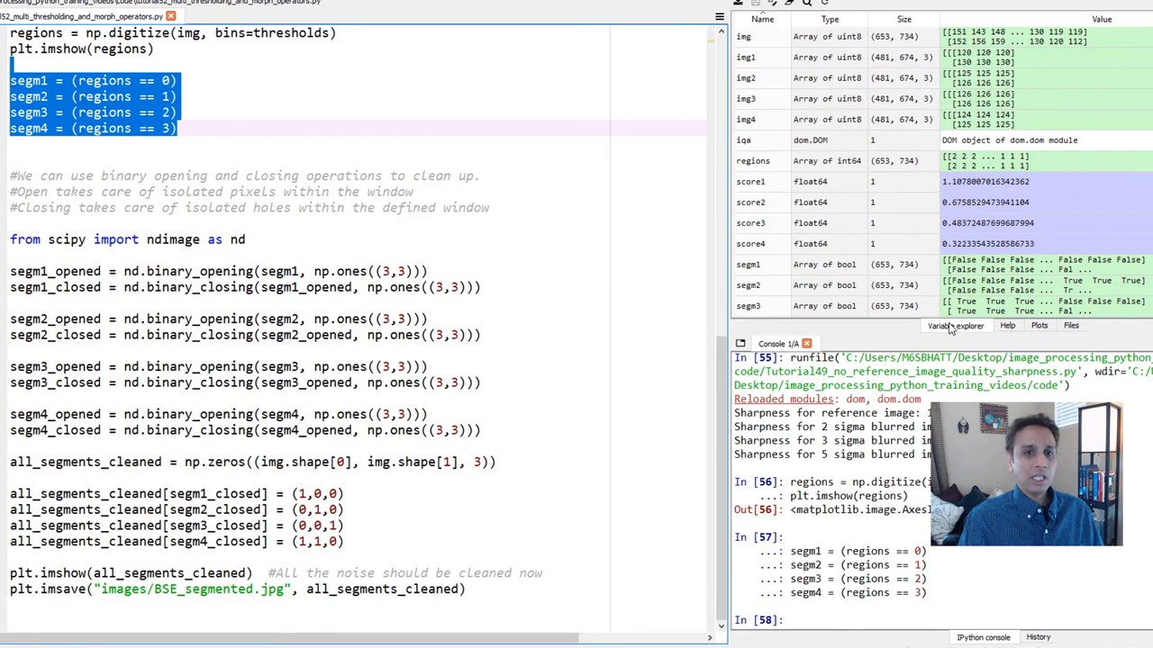
{"action": "left_click", "coordinate": [1037, 324]}
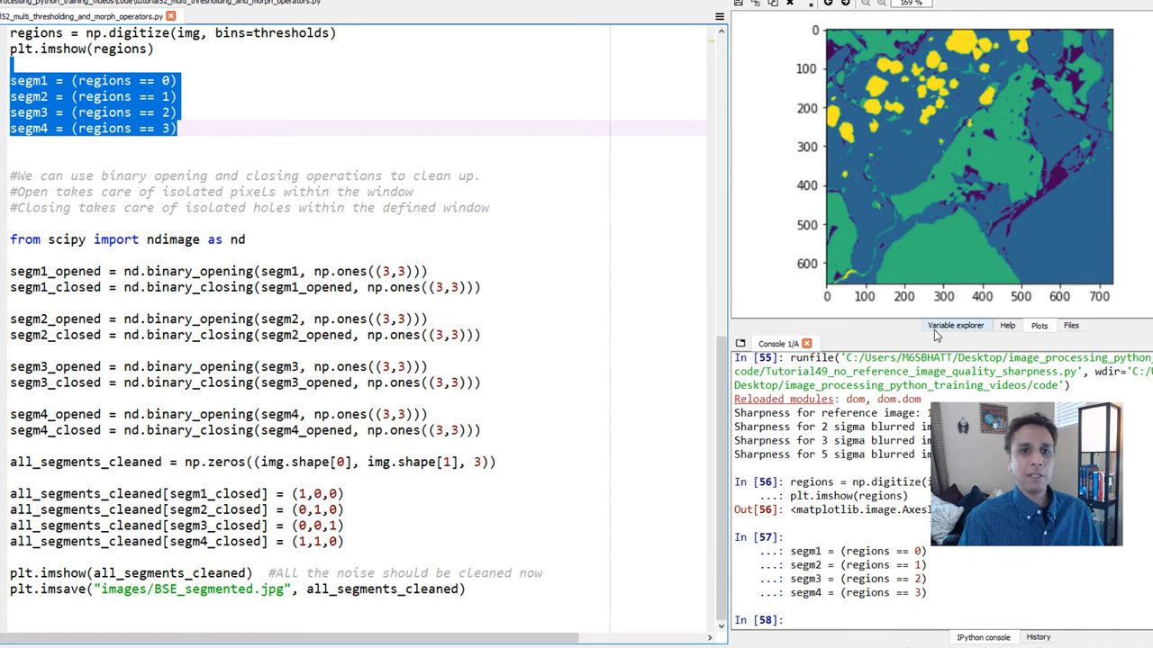
{"action": "left_click", "coordinate": [955, 324]}
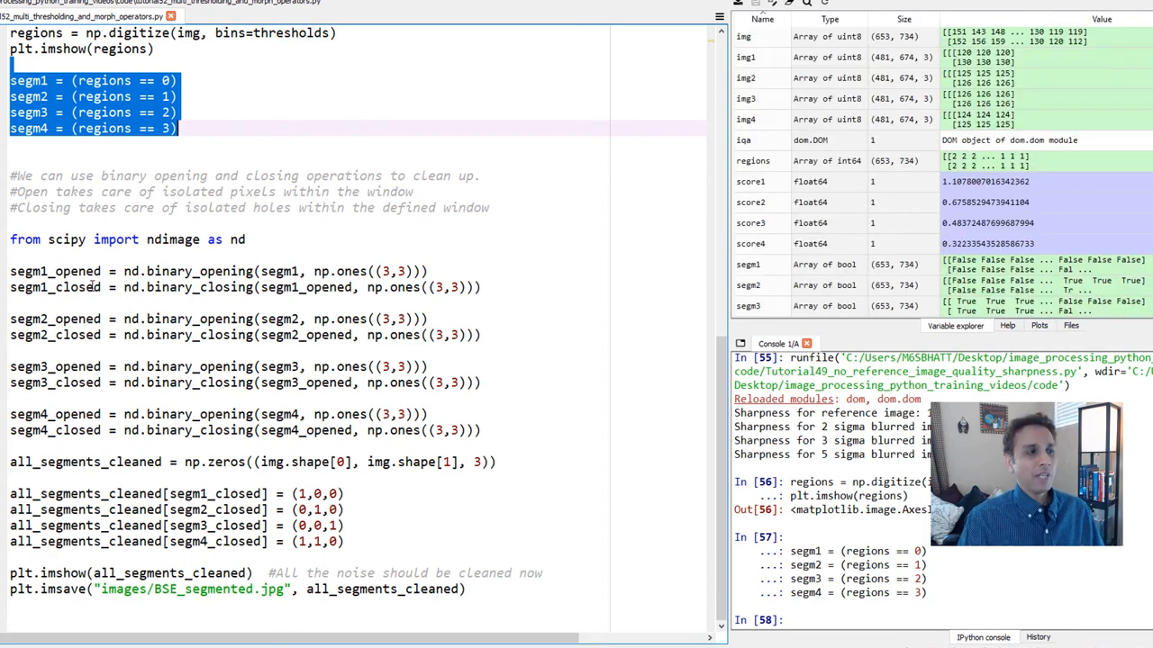
Step: Review the opening/closing code: segm1 and segm4 uses, the nd import and the binary_closing calls
{"action": "left_click", "coordinate": [92, 287]}
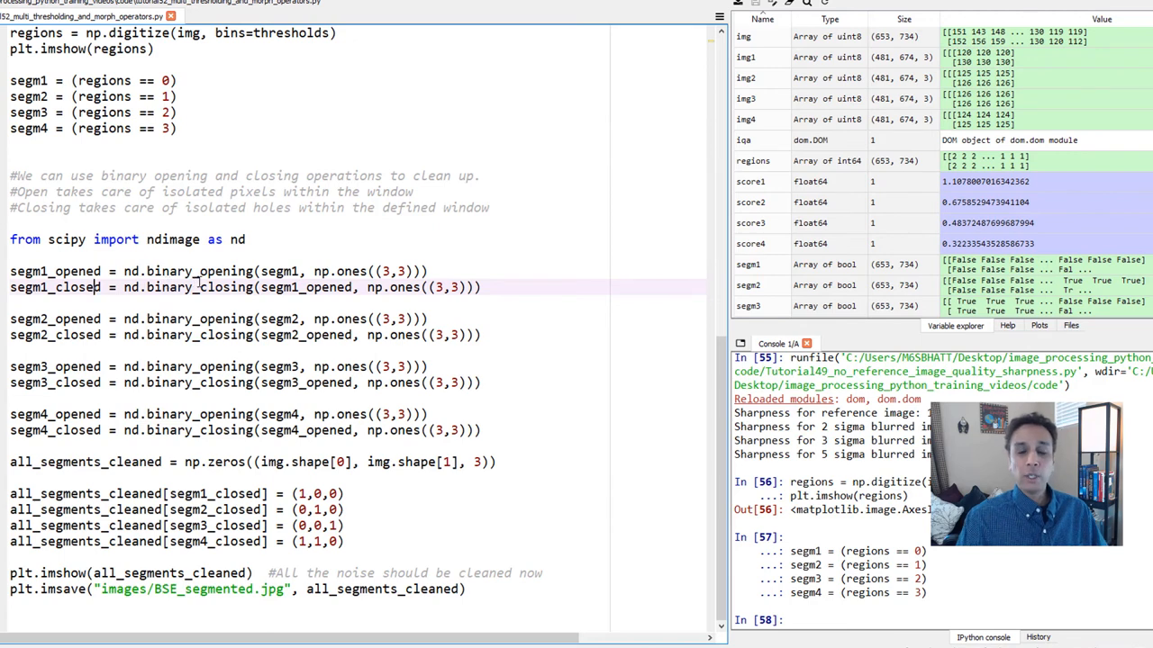
{"action": "double_click", "coordinate": [57, 288]}
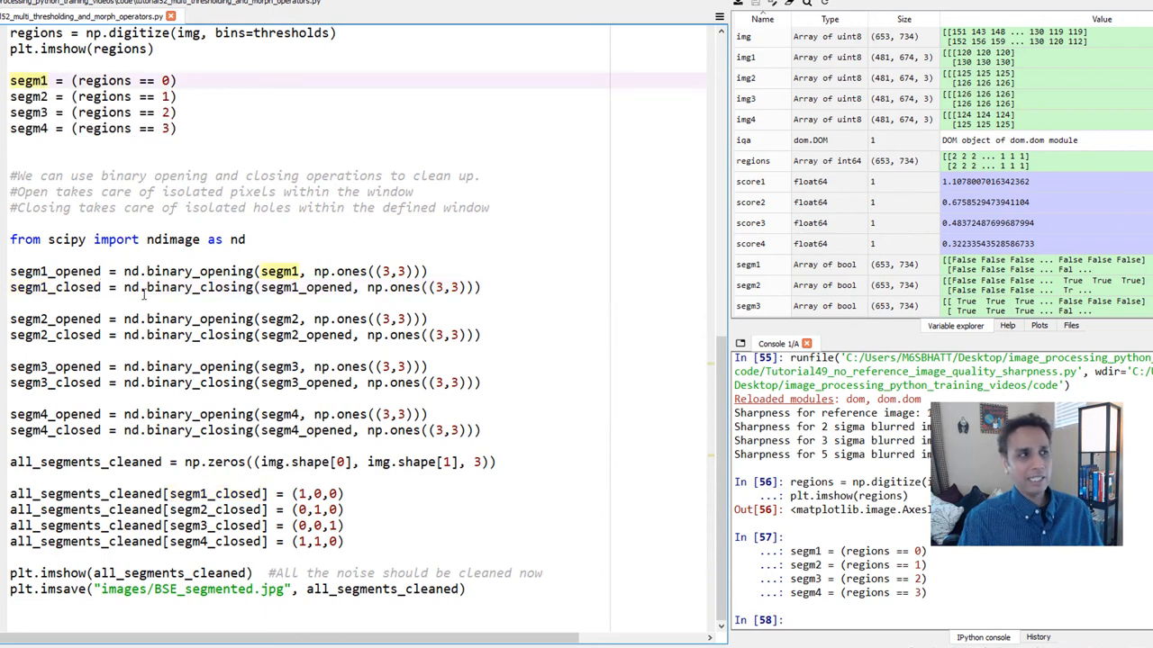
{"action": "double_click", "coordinate": [72, 270]}
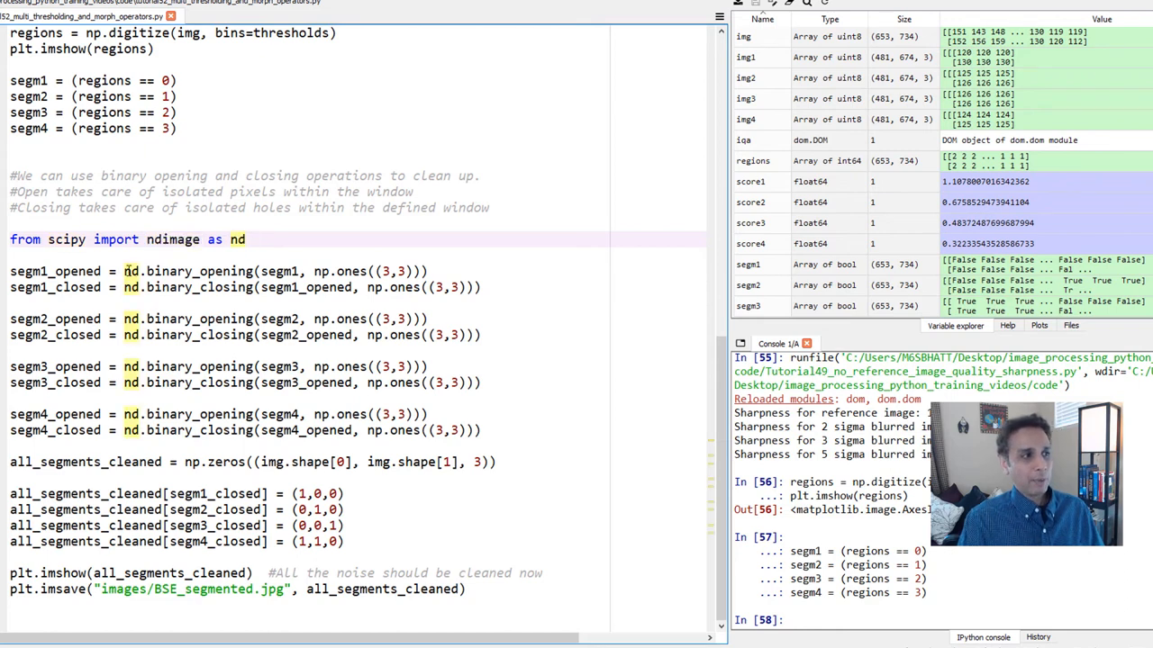
{"action": "double_click", "coordinate": [196, 271]}
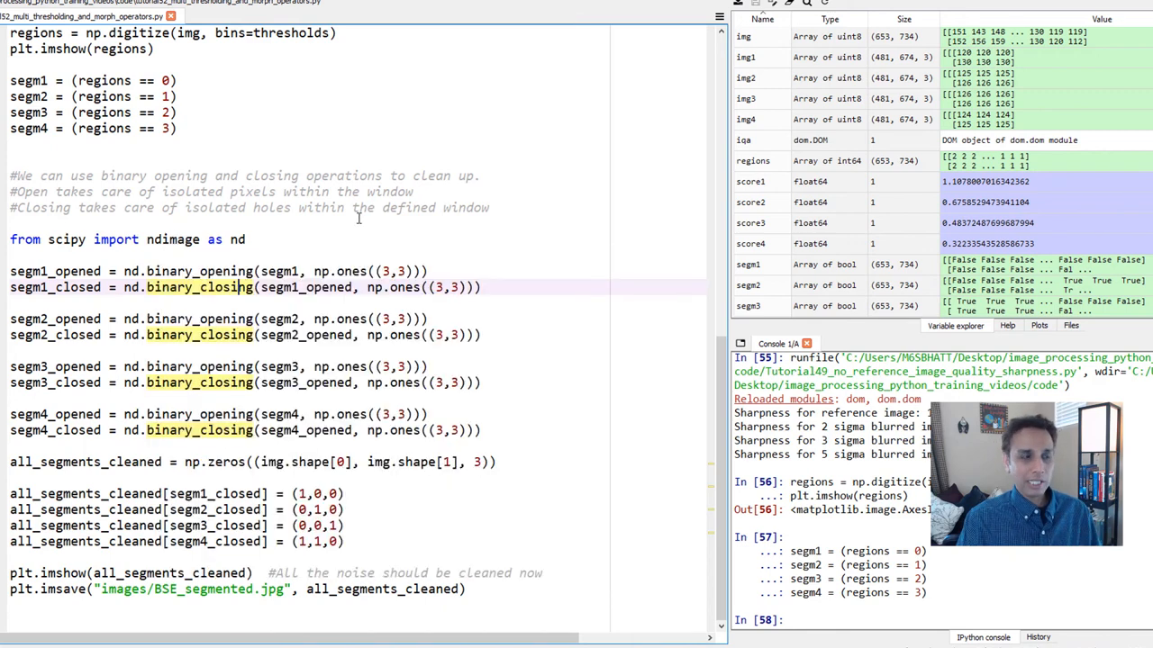
{"action": "mouse_move", "coordinate": [122, 270]}
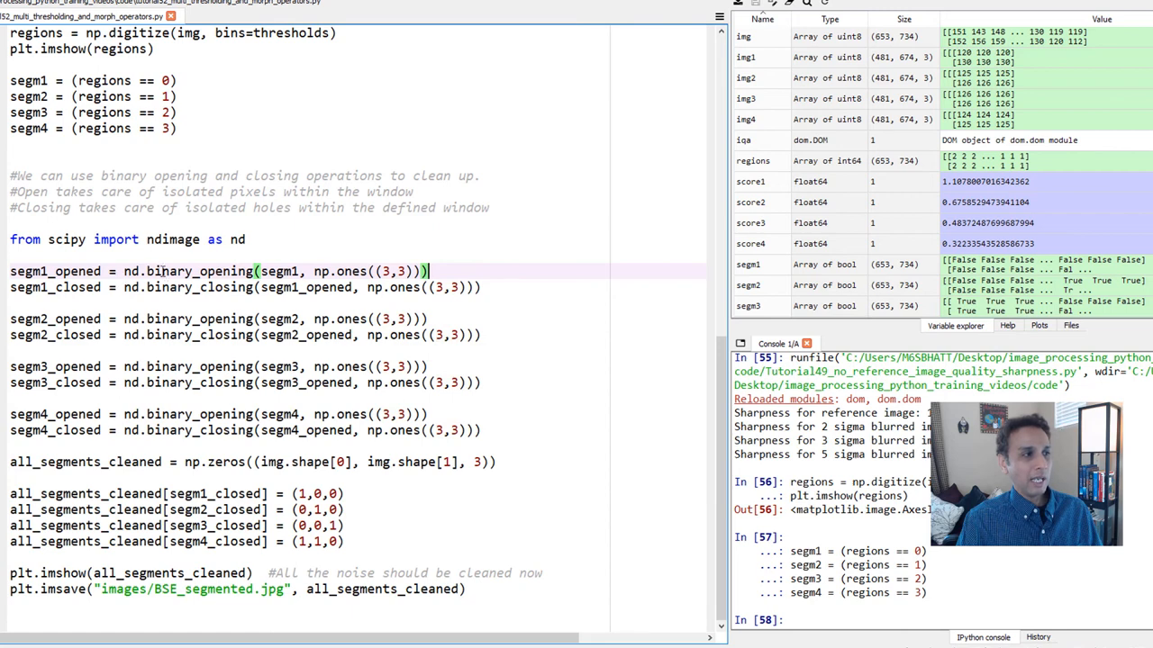
{"action": "double_click", "coordinate": [75, 289]}
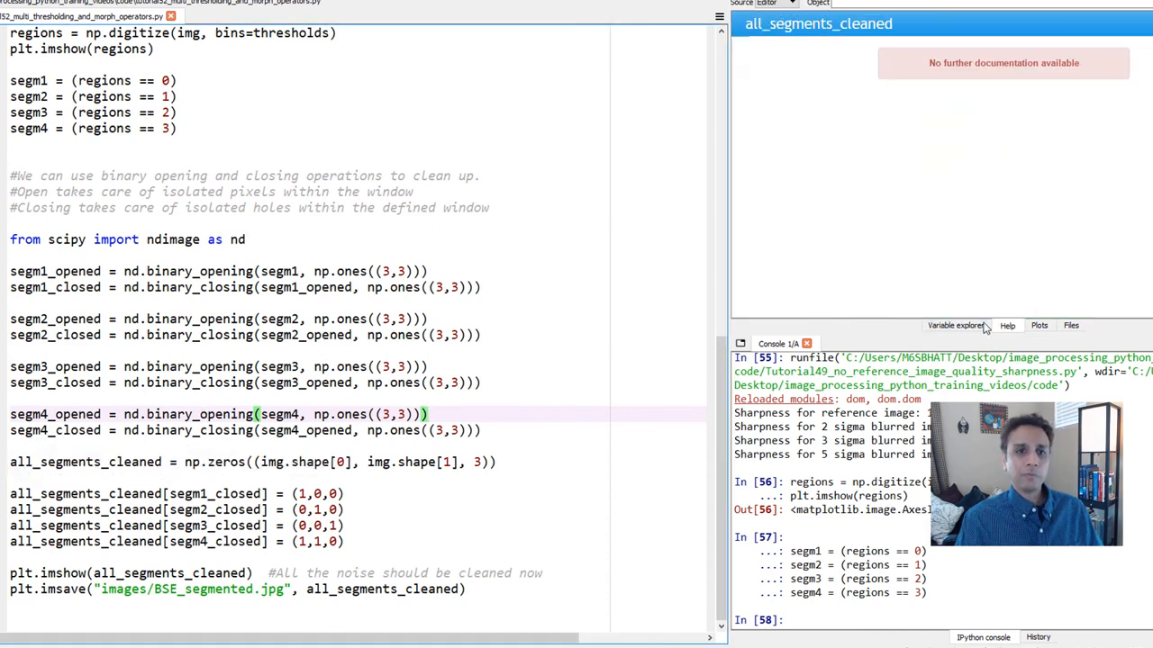
Step: Run the scipy opening/closing cleanup through plt.imsave and view the cleaned coloured segmentation saved to BSE_segmented.jpg
{"action": "left_click", "coordinate": [955, 324]}
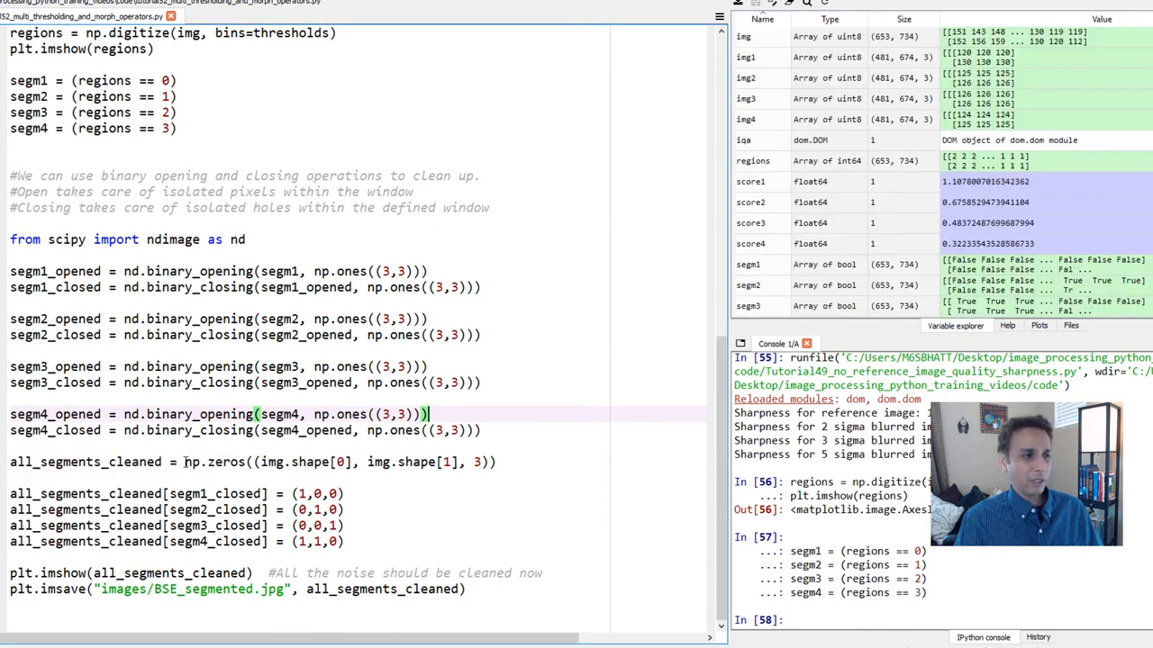
{"action": "double_click", "coordinate": [288, 461]}
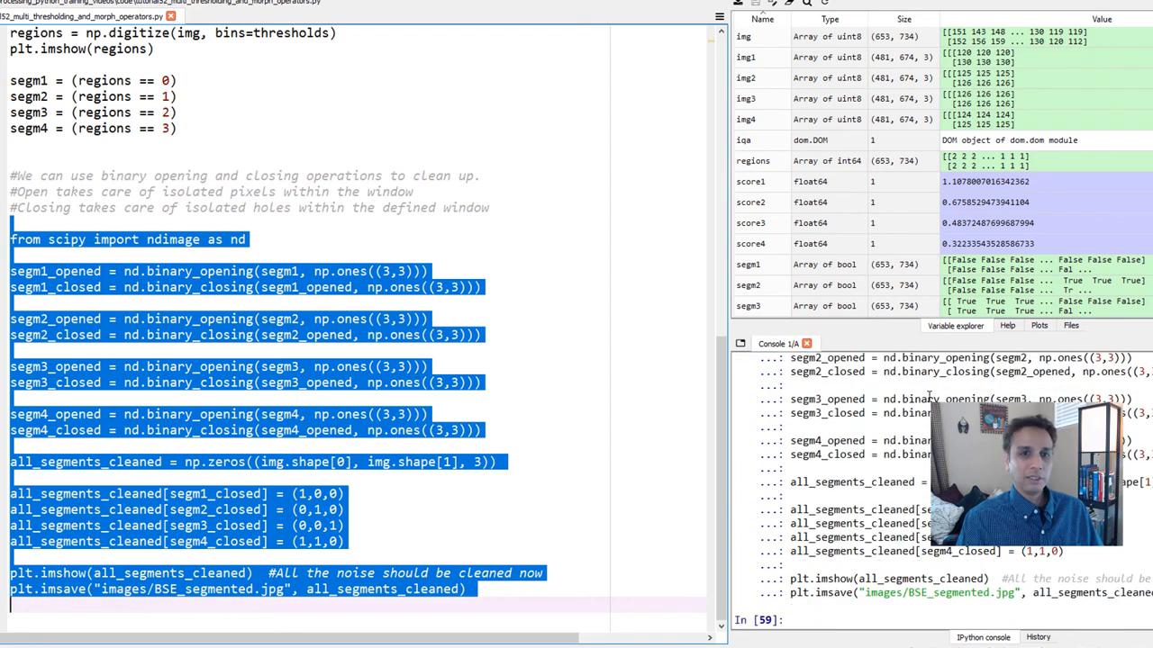
{"action": "left_click", "coordinate": [1037, 325]}
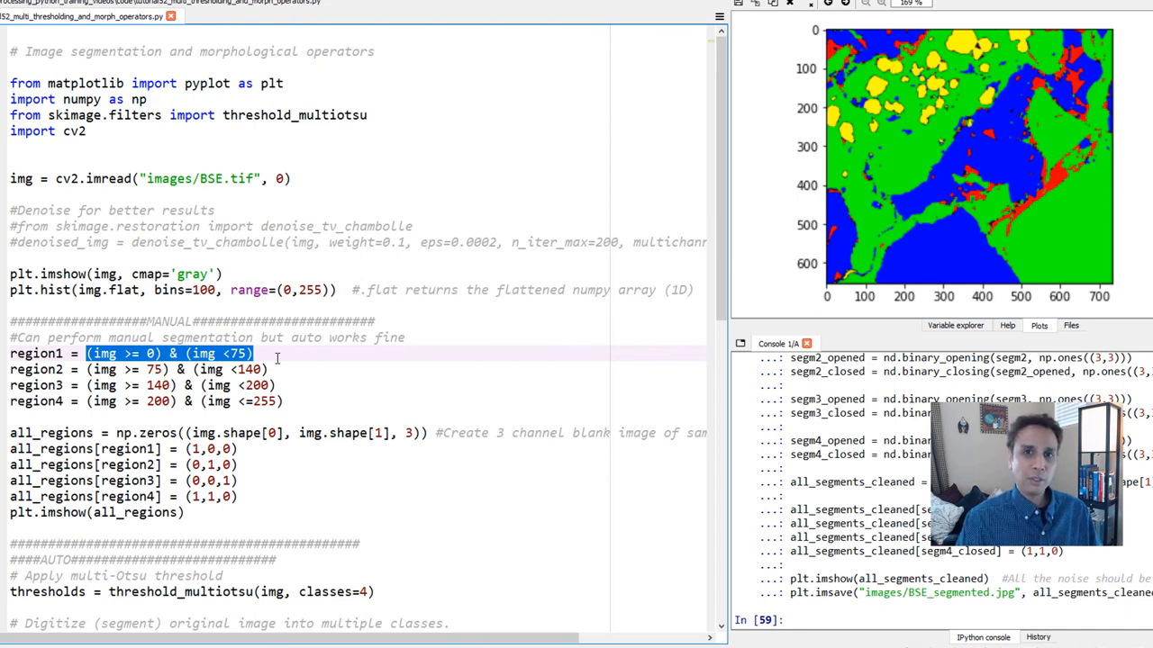
{"action": "left_click", "coordinate": [279, 370]}
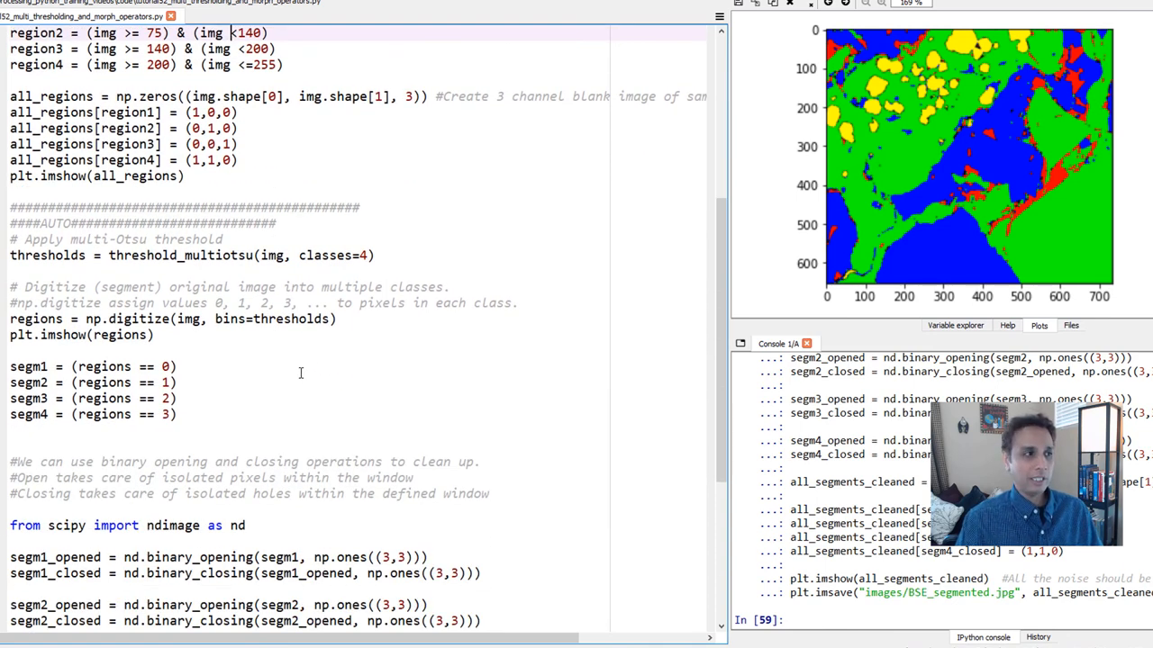
{"action": "double_click", "coordinate": [126, 256]}
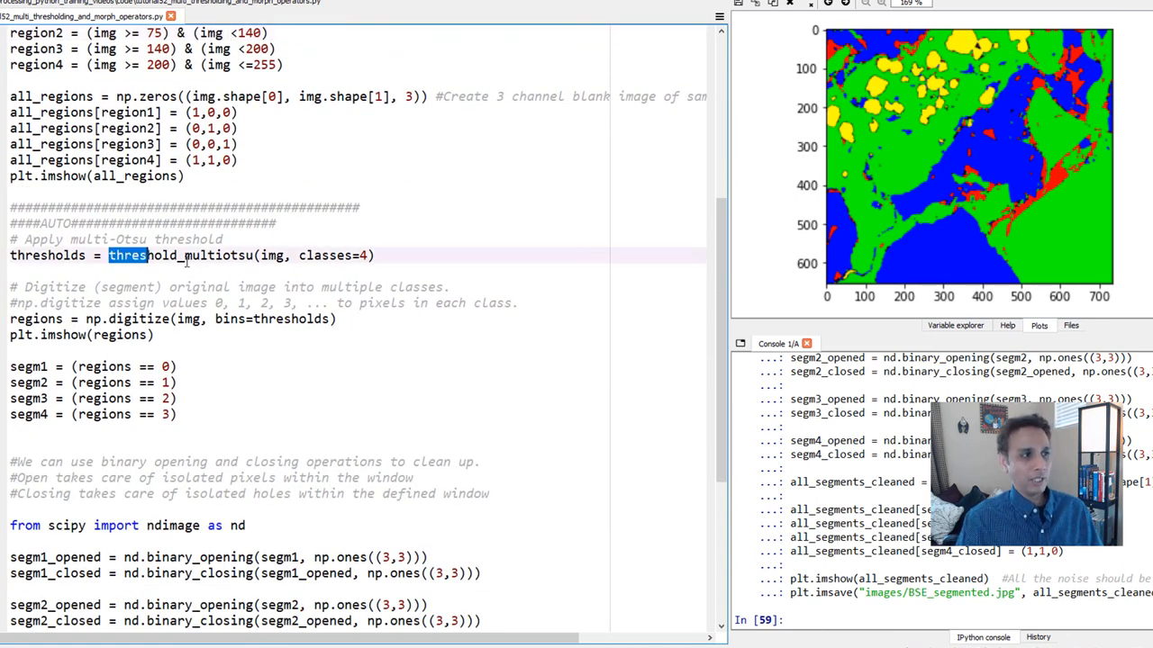
{"action": "double_click", "coordinate": [198, 255]}
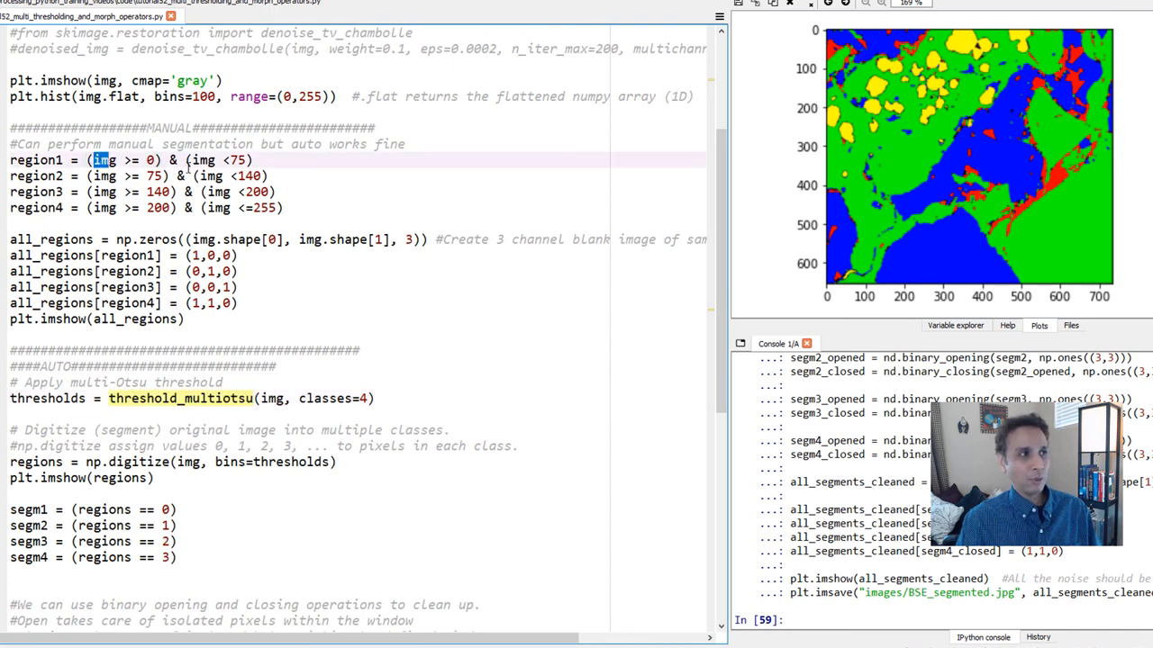
{"action": "scroll", "scroll_direction": "down", "scroll_amount": 3}
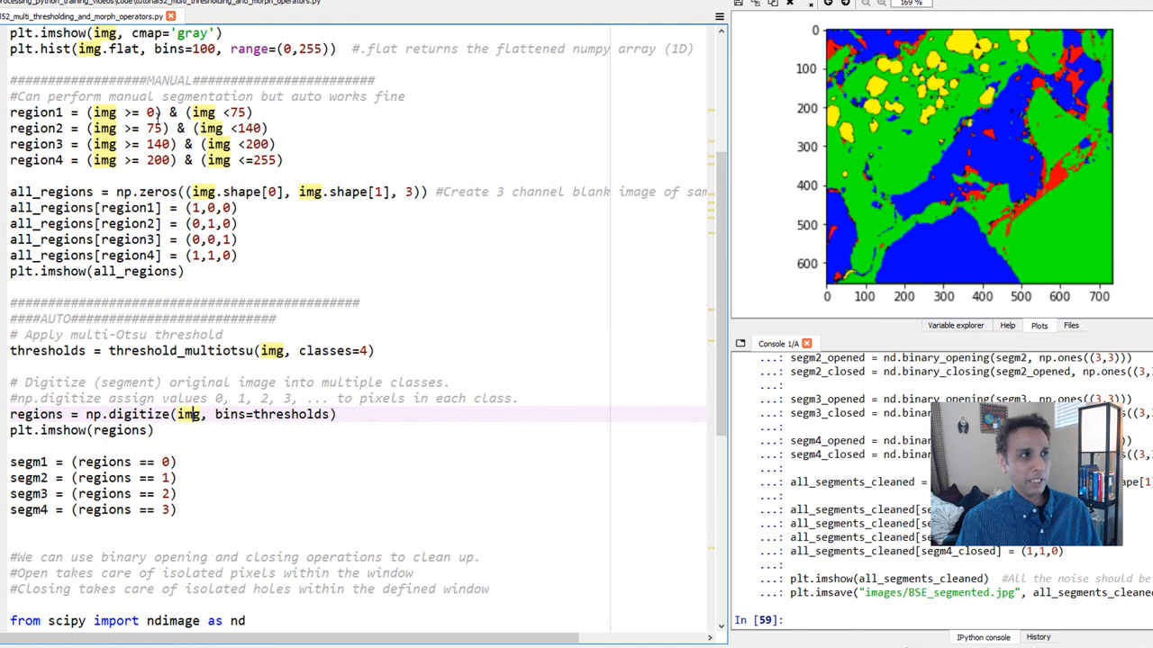
{"action": "scroll", "scroll_direction": "down", "scroll_amount": 3}
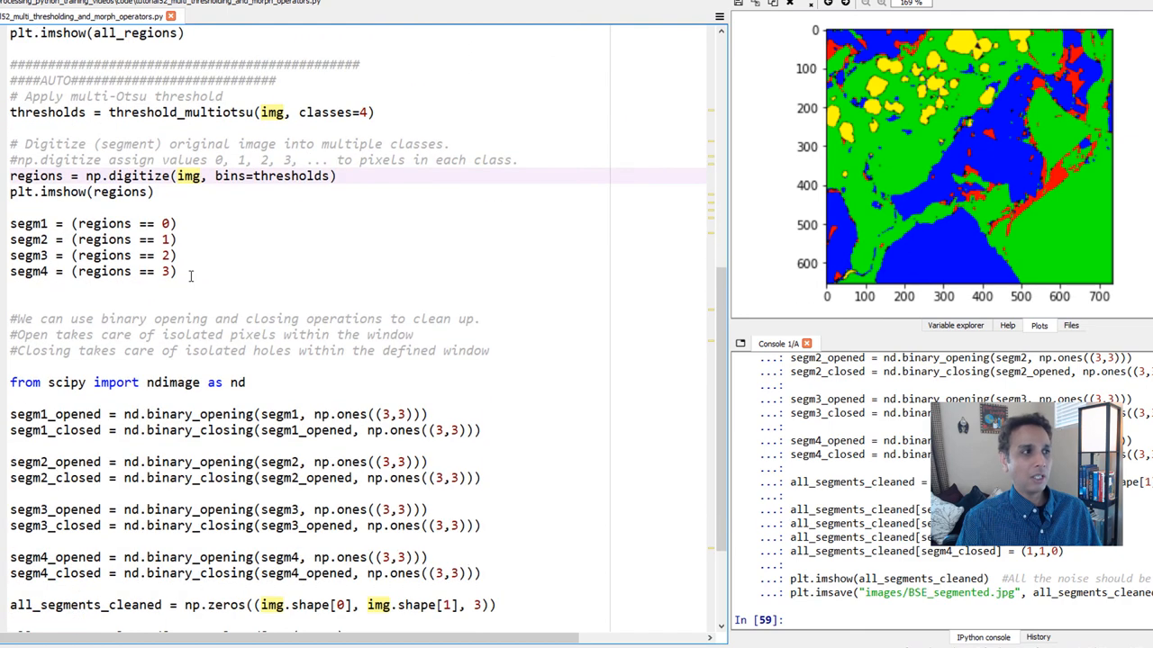